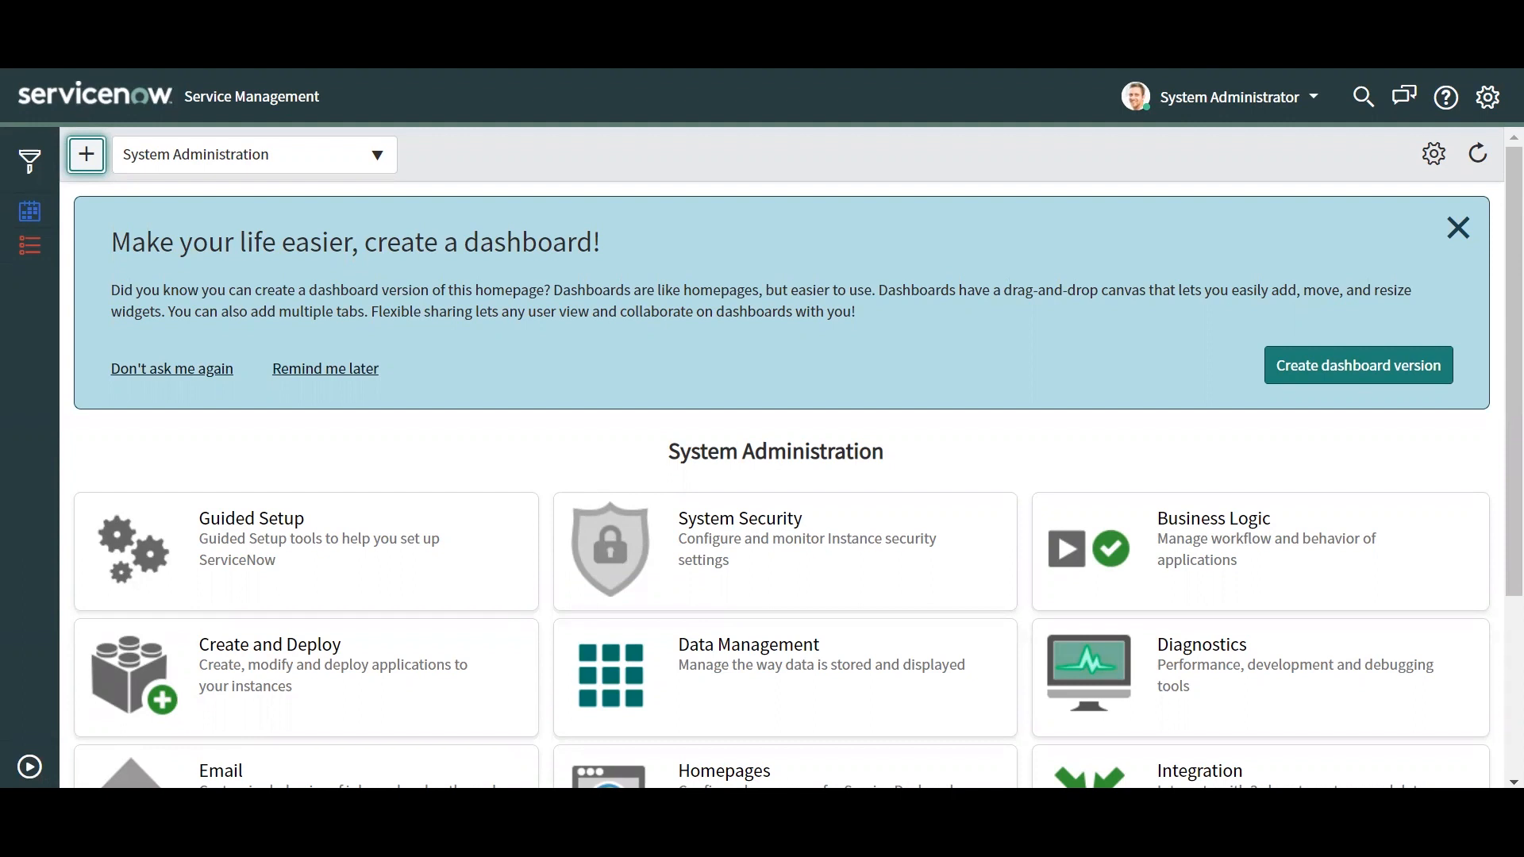
mouse_move(251, 518)
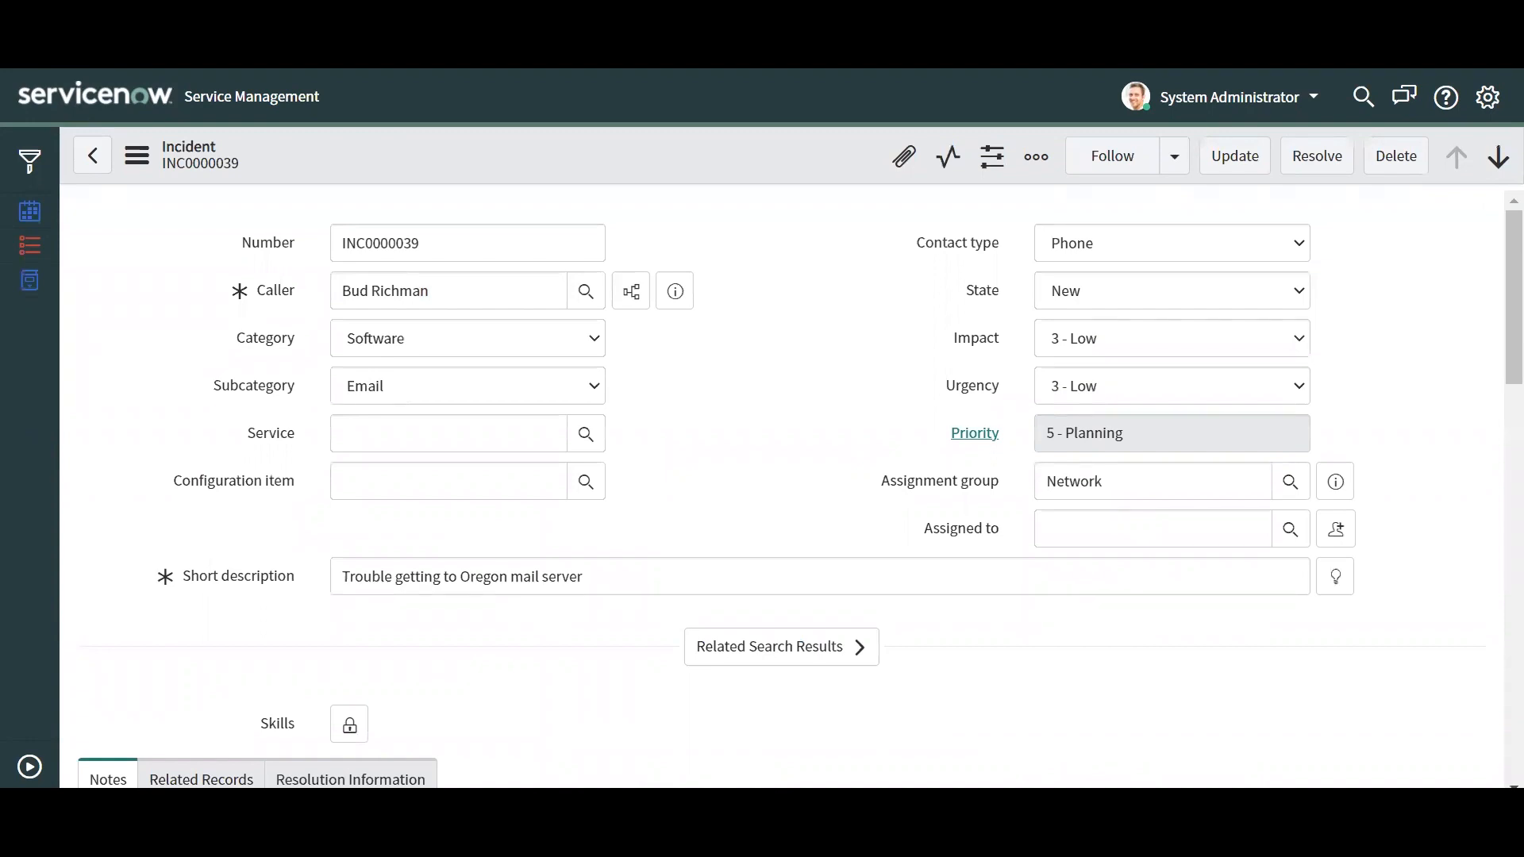
mouse_move(572, 400)
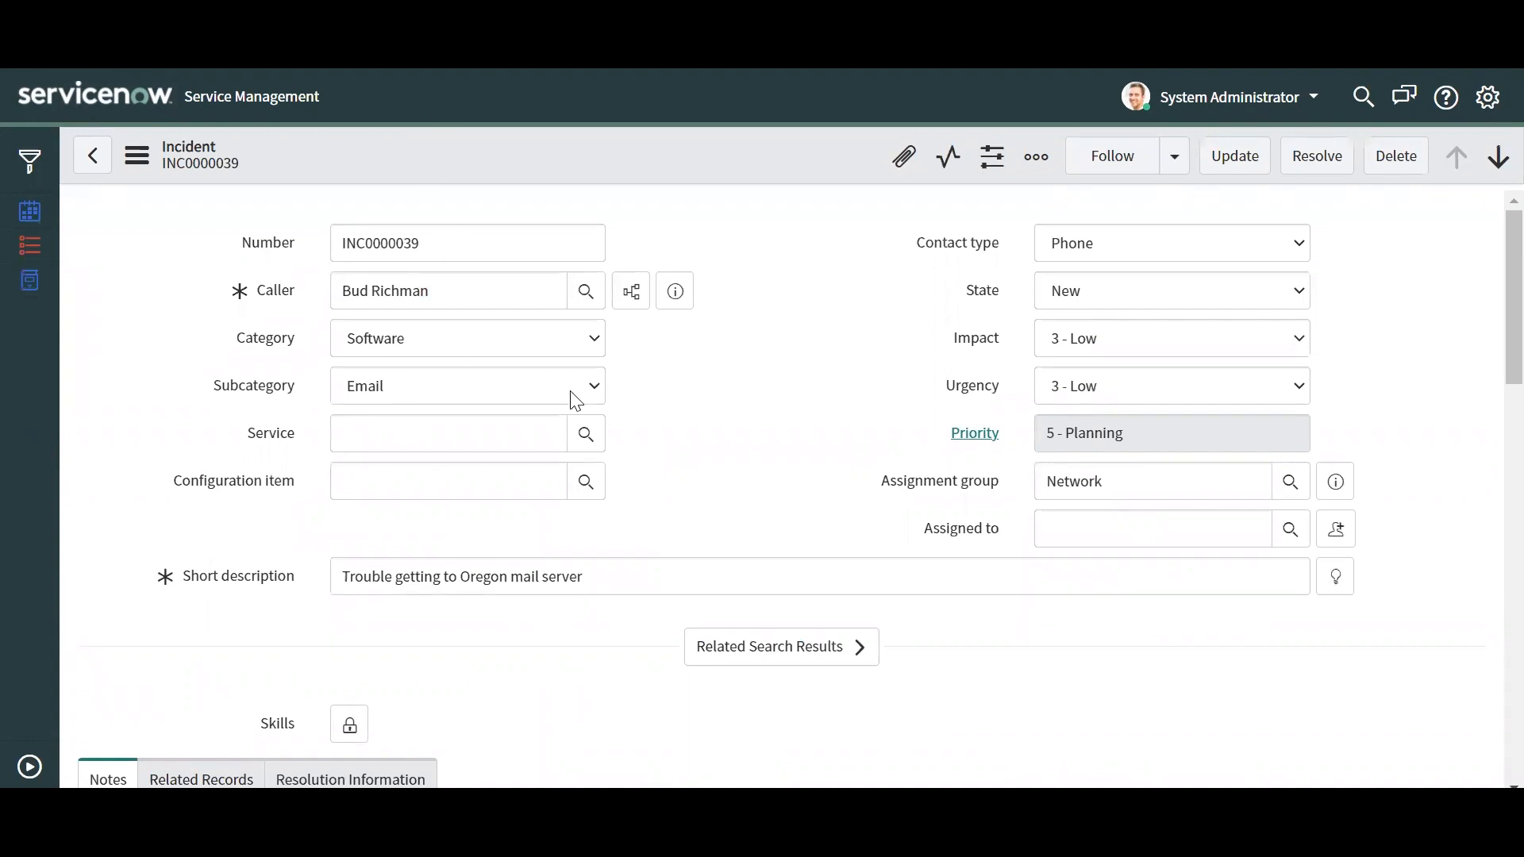
mouse_move(296, 534)
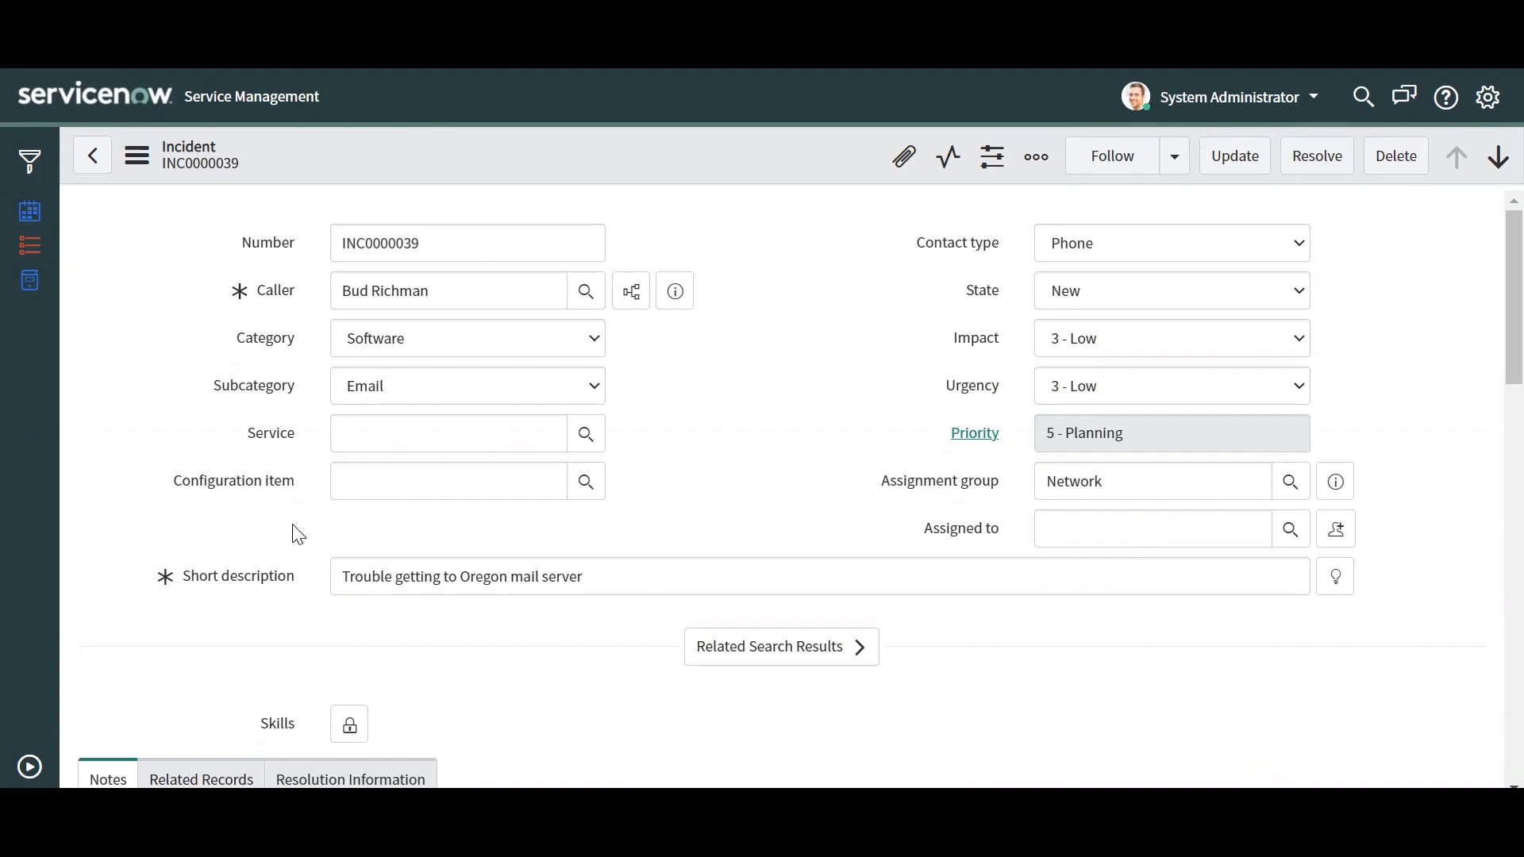
mouse_move(230, 385)
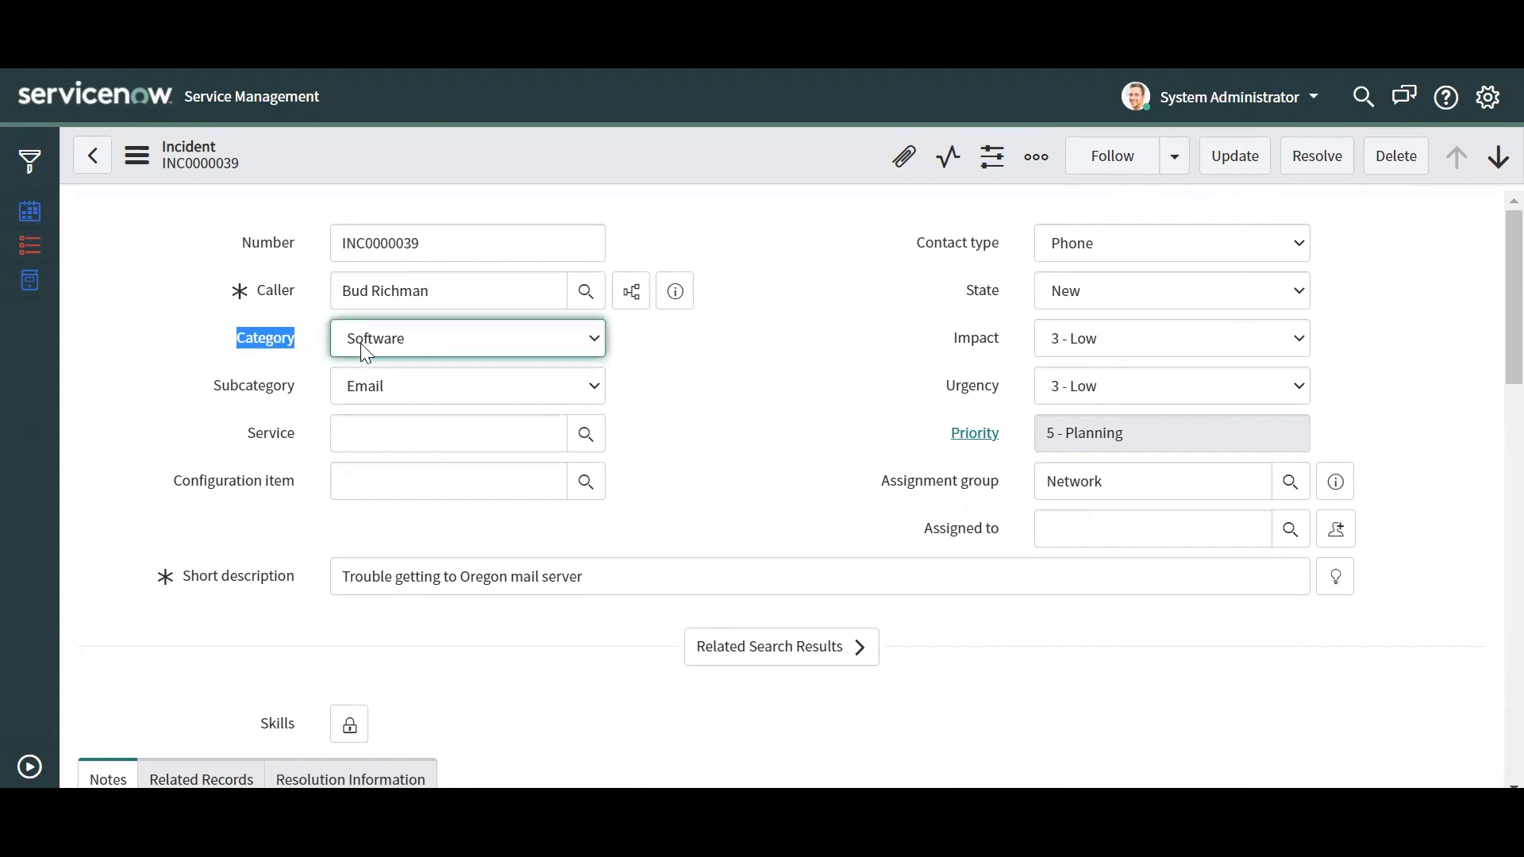
mouse_move(295, 490)
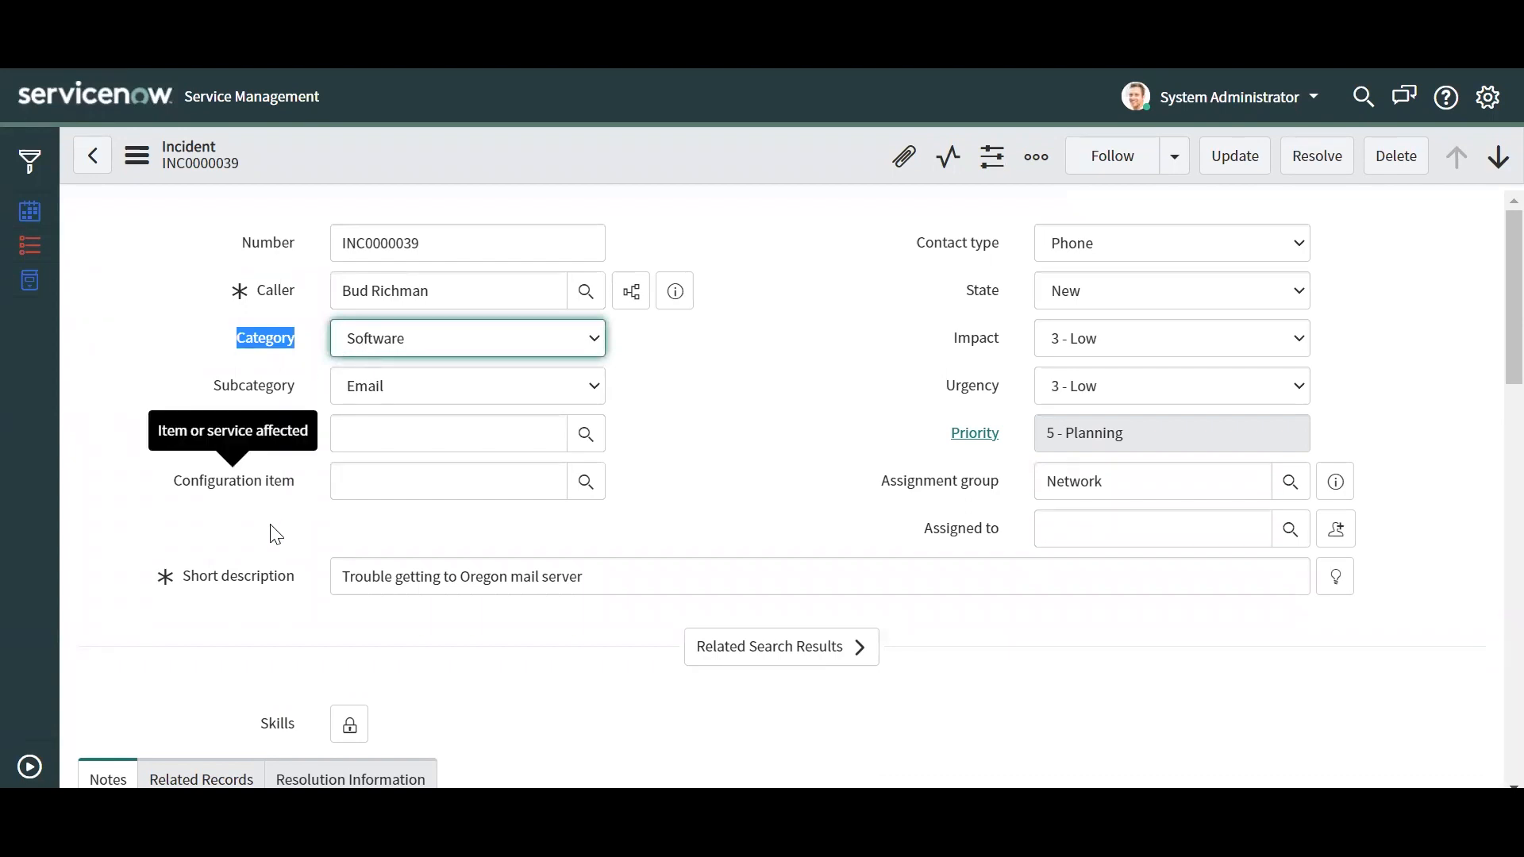
Inspect incident INC0000039's empty Configuration item field under Category Software, Subcategory Email
click(447, 432)
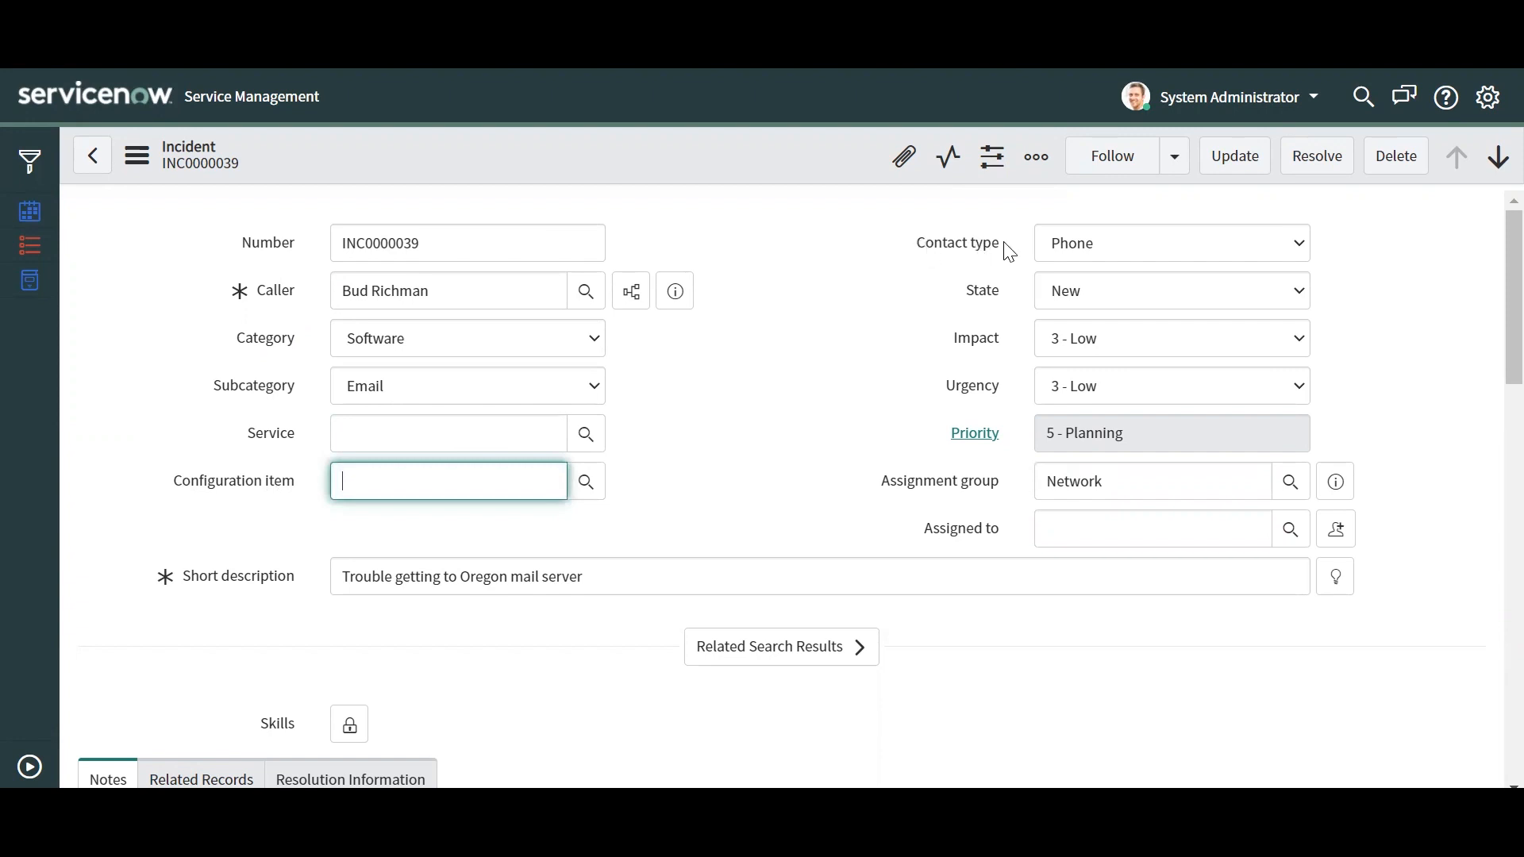
mouse_move(998, 264)
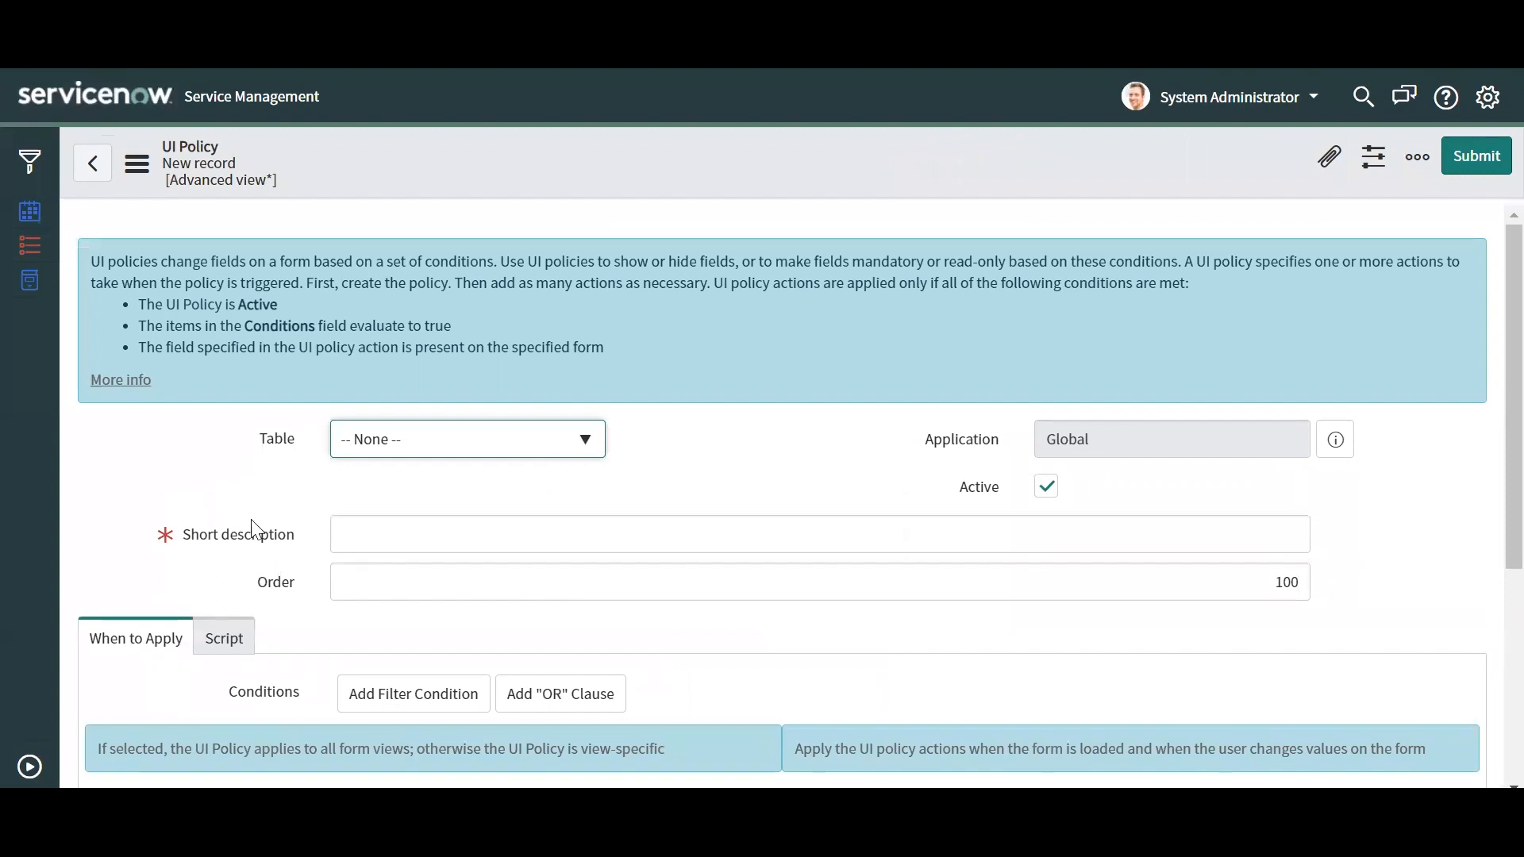
mouse_move(356, 449)
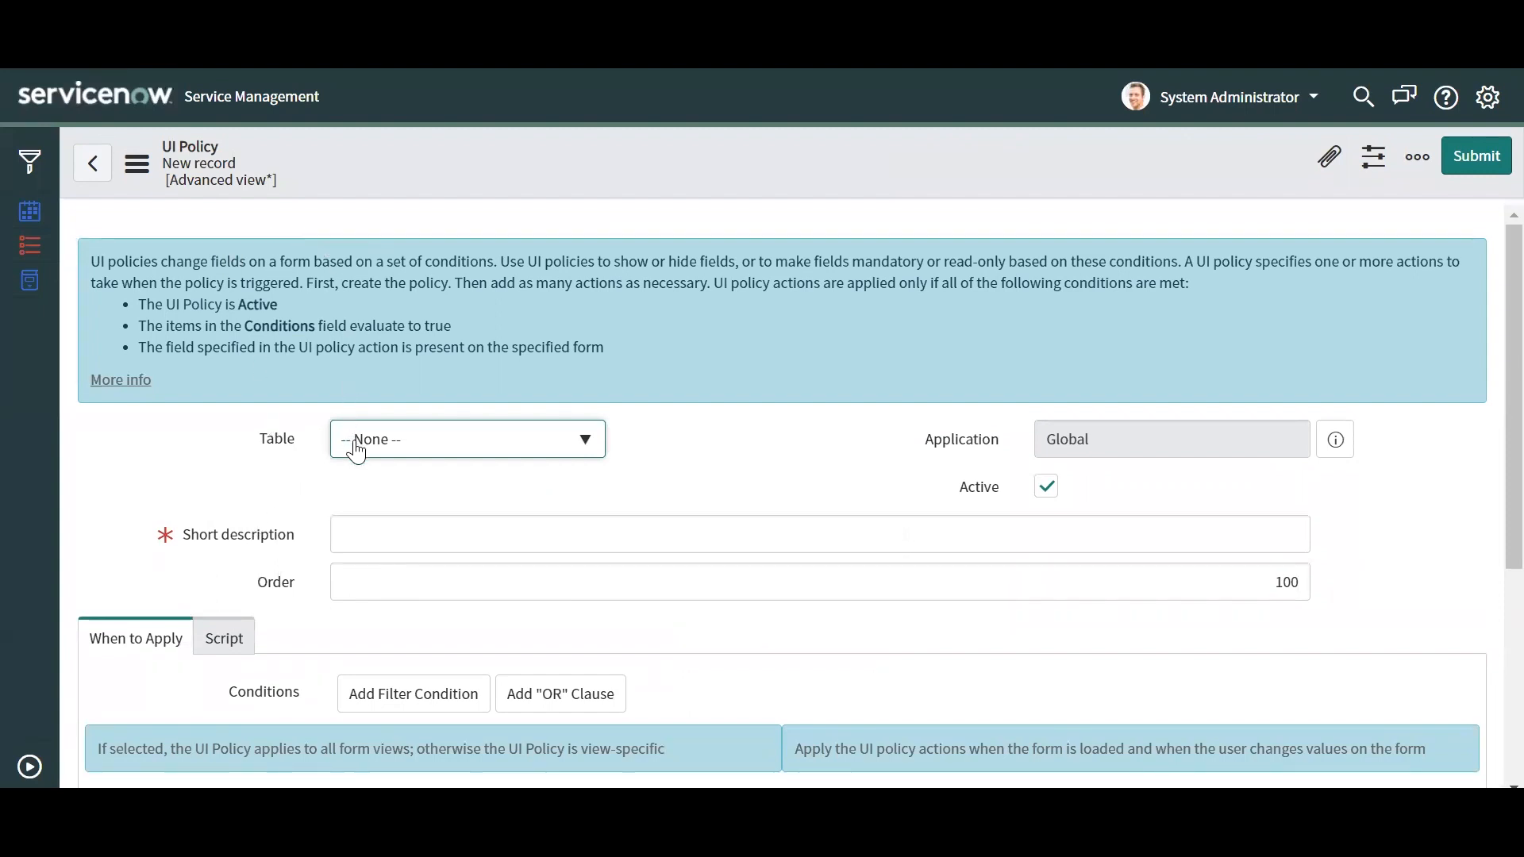
Set the new UI policy's table to Incident with condition Category is Software
click(467, 438)
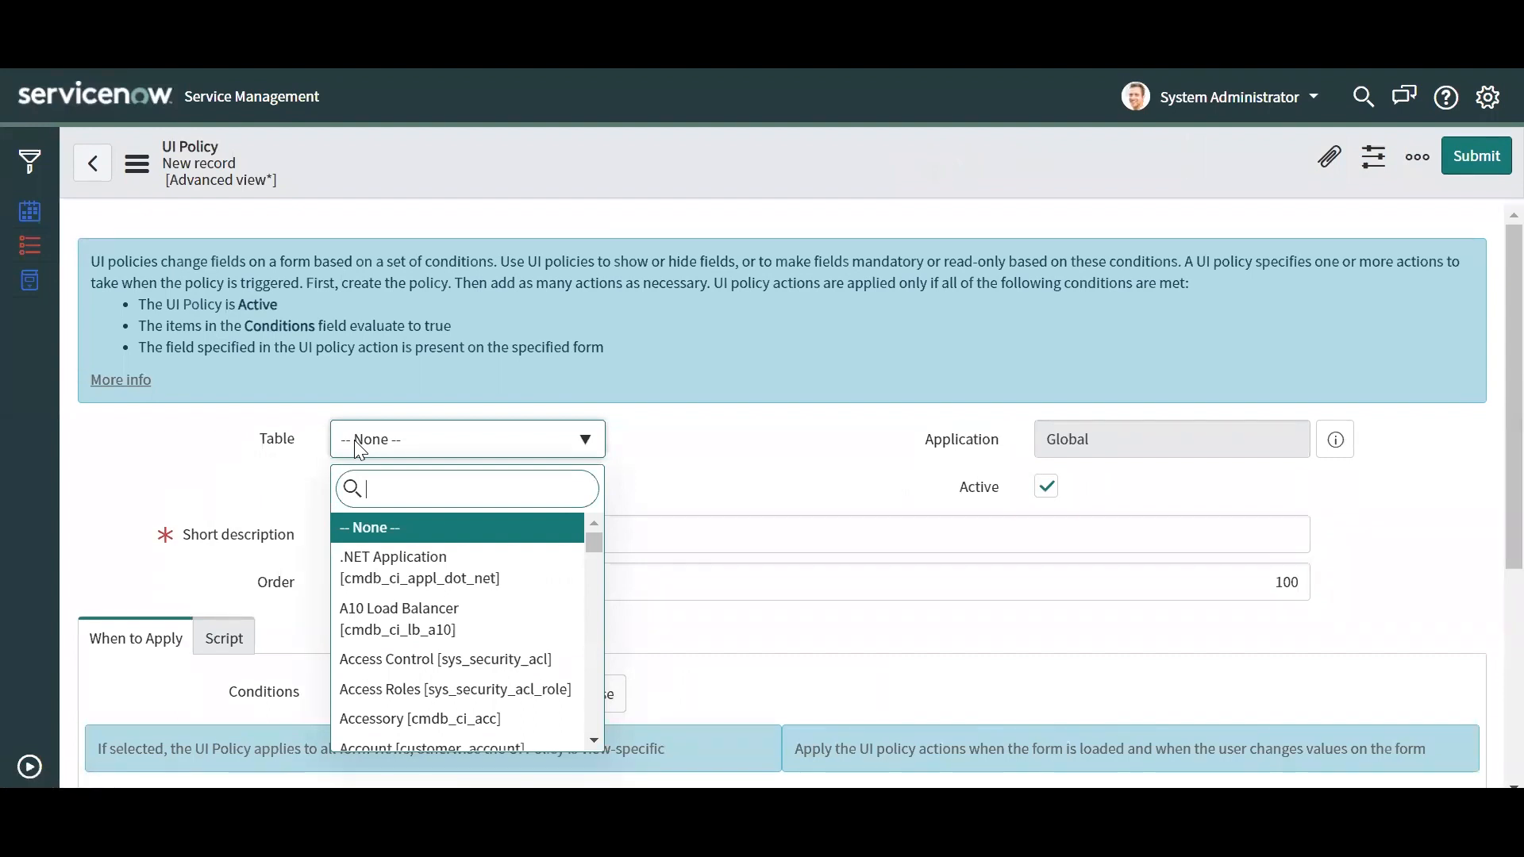
text(Incide)
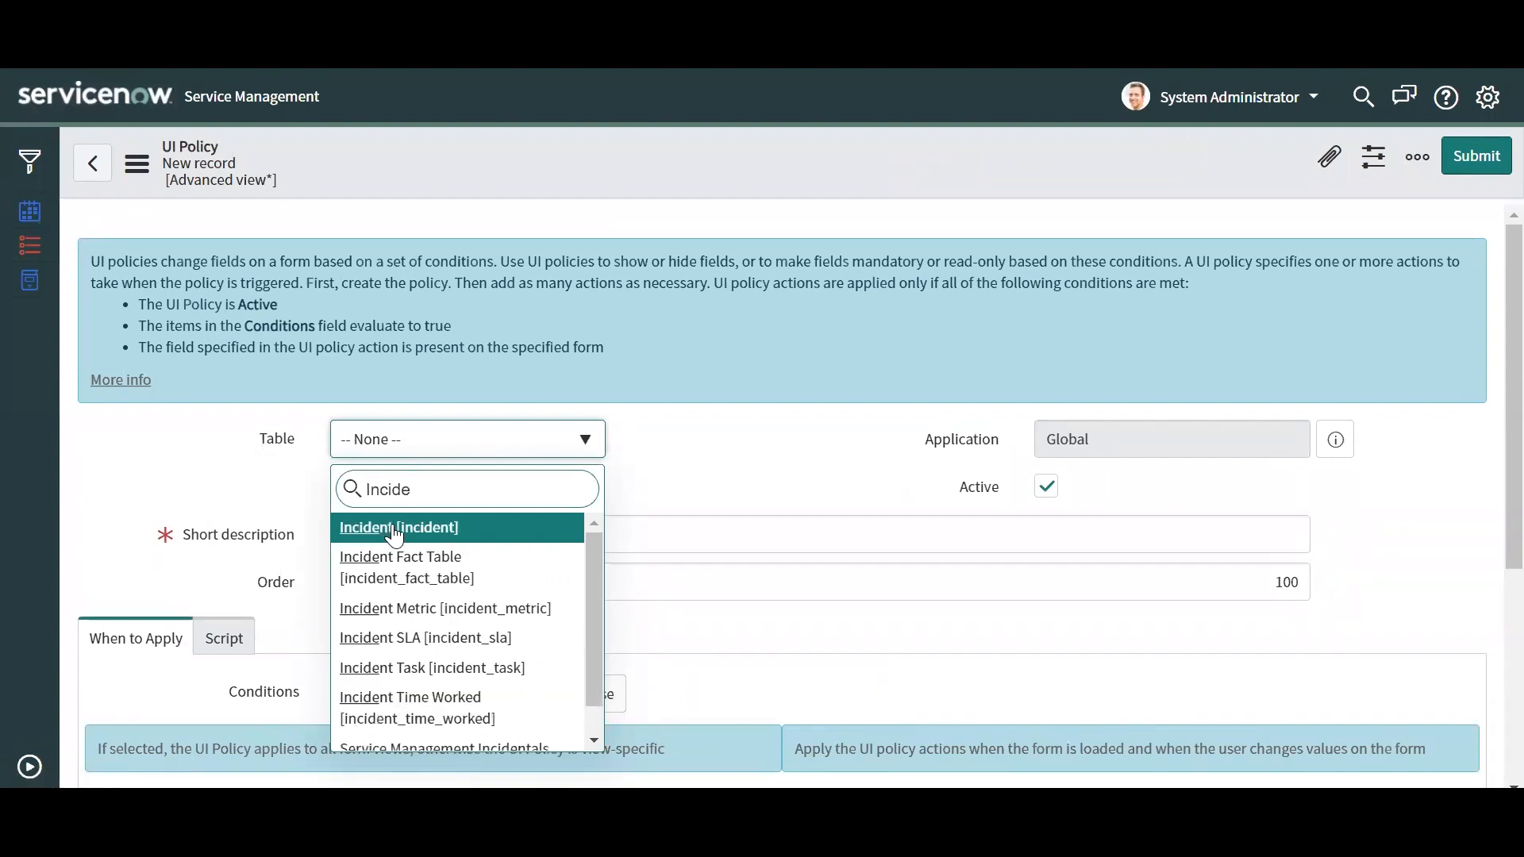
click(399, 526)
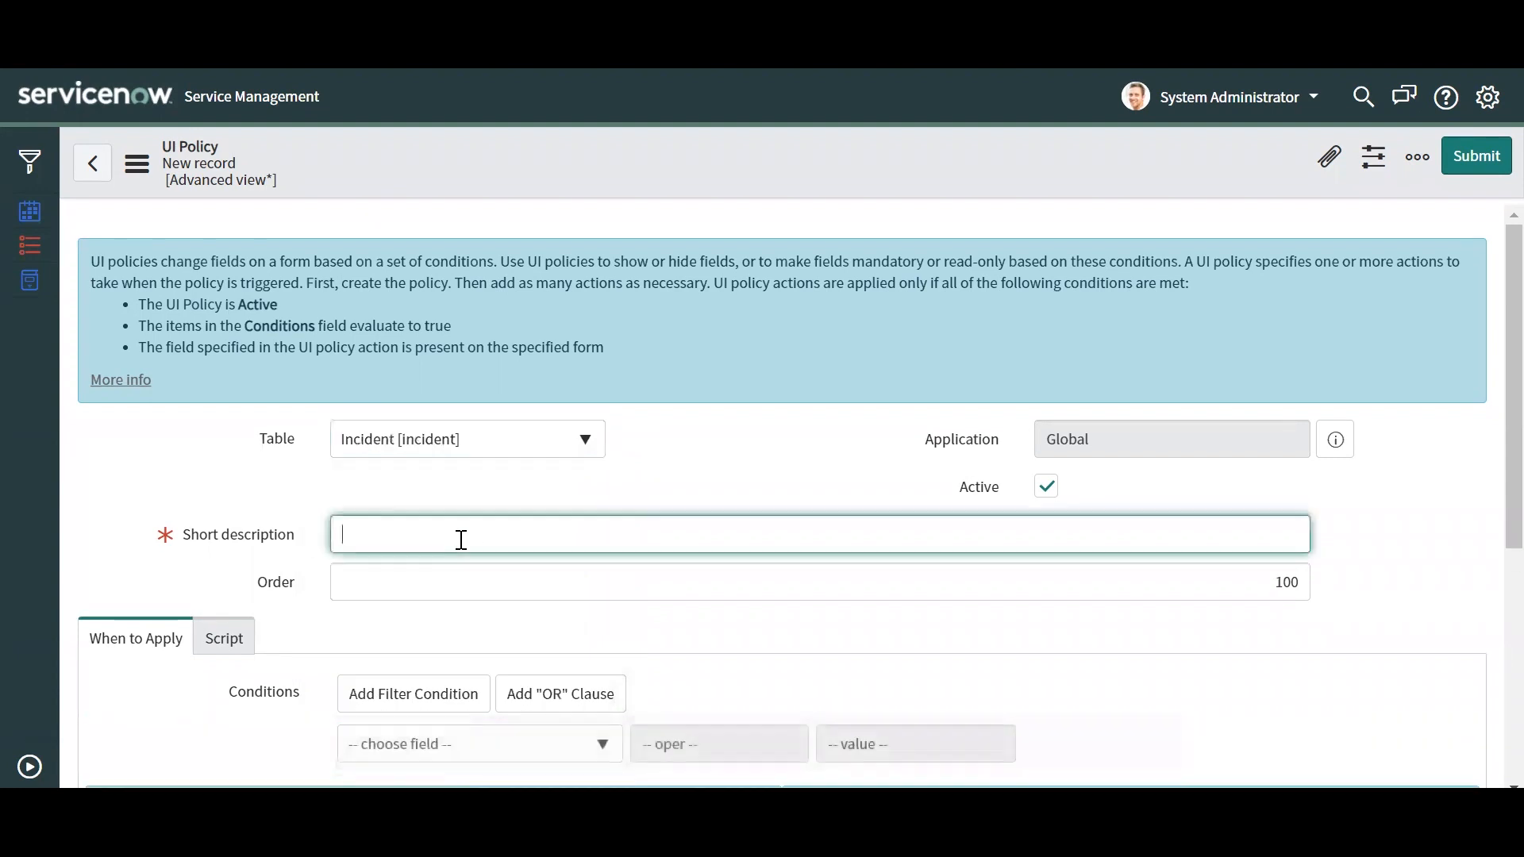
text(Category)
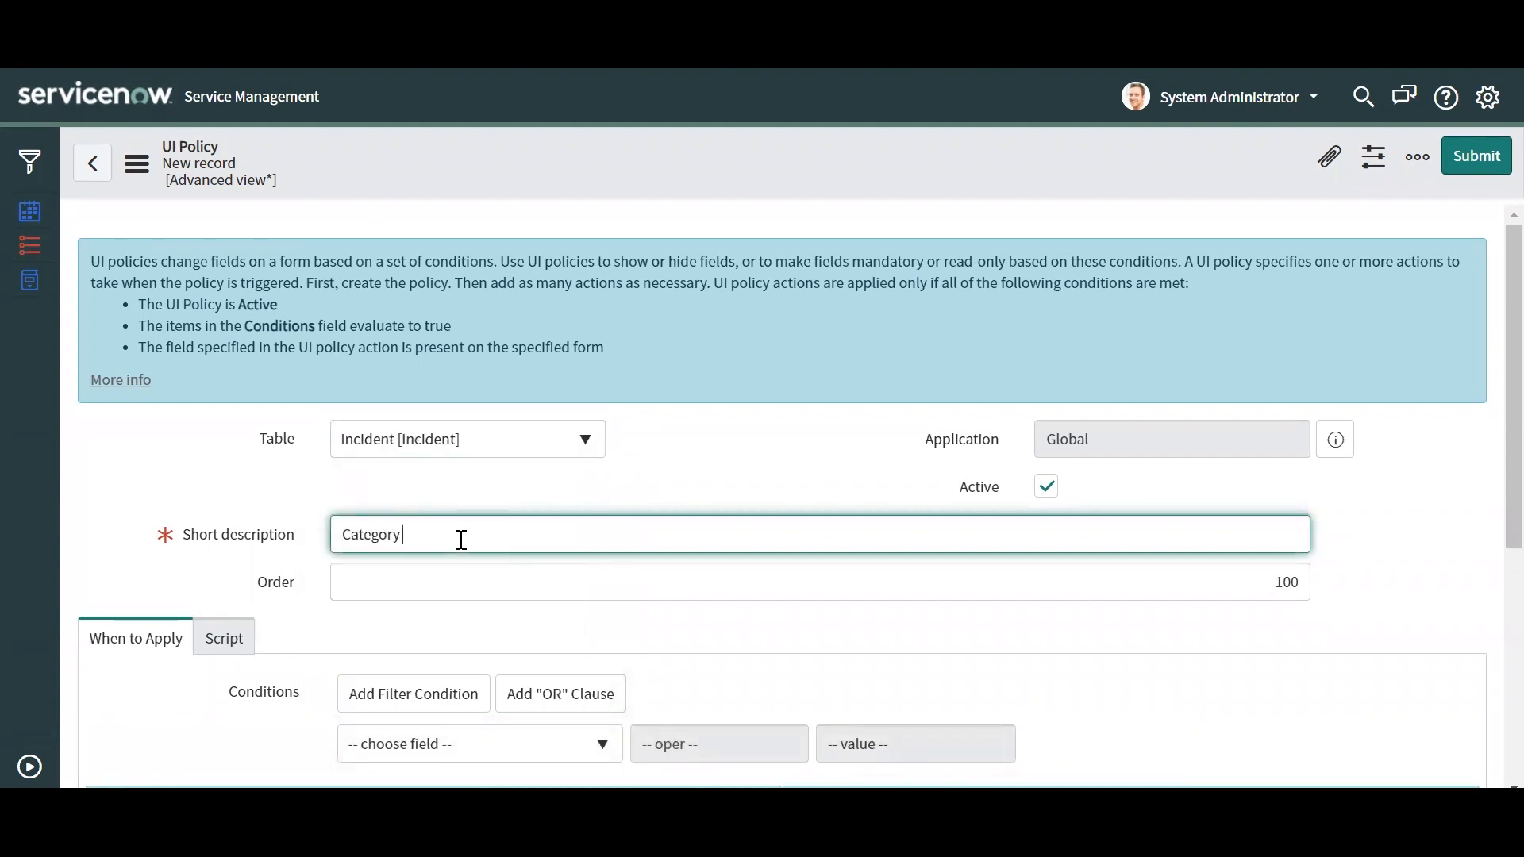
text(is Software Example)
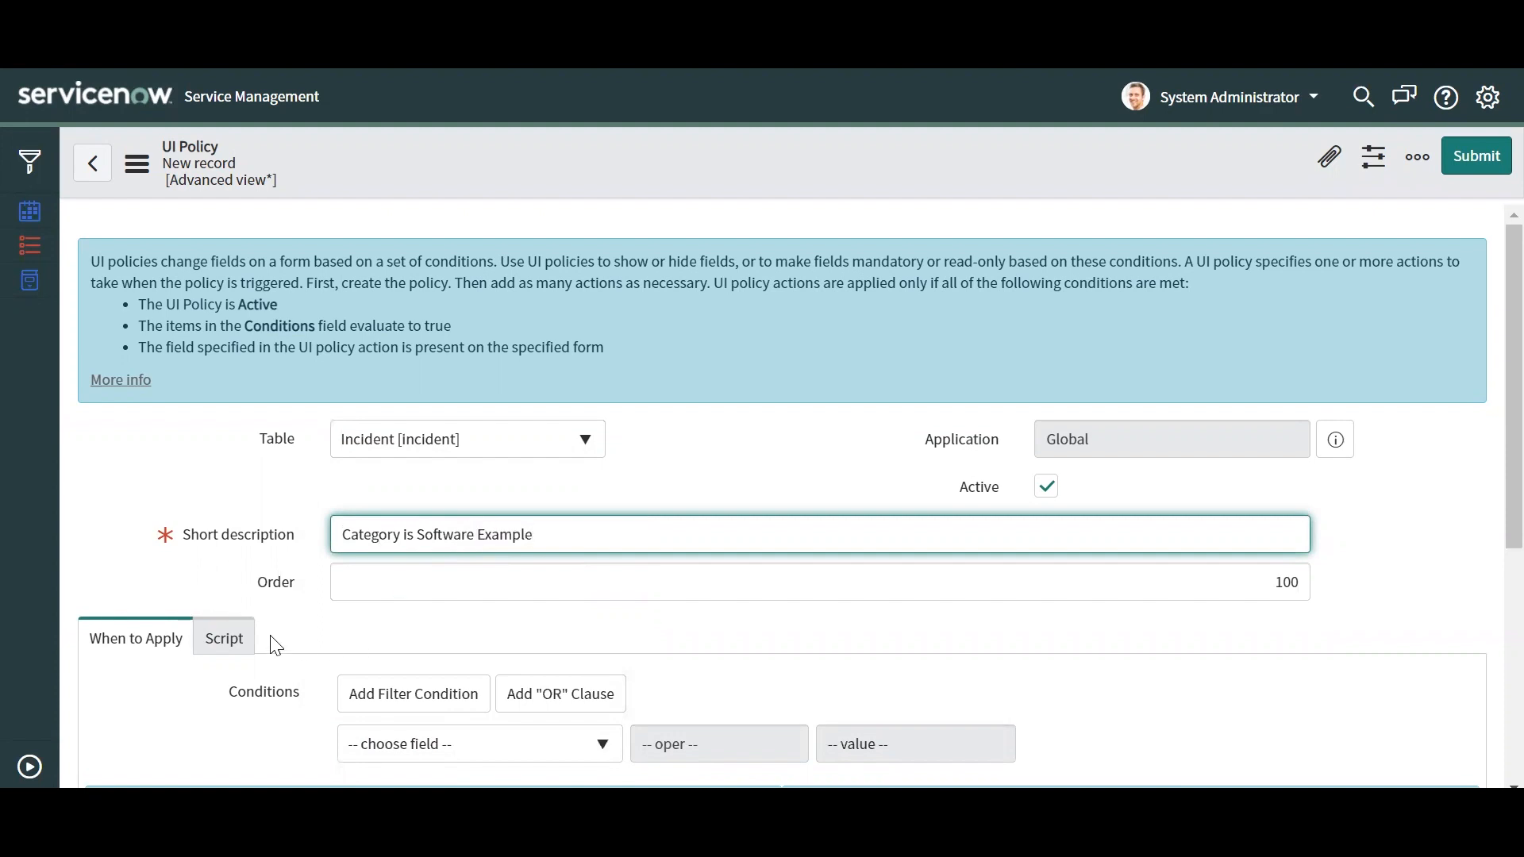
scroll(down, 3)
text(ca)
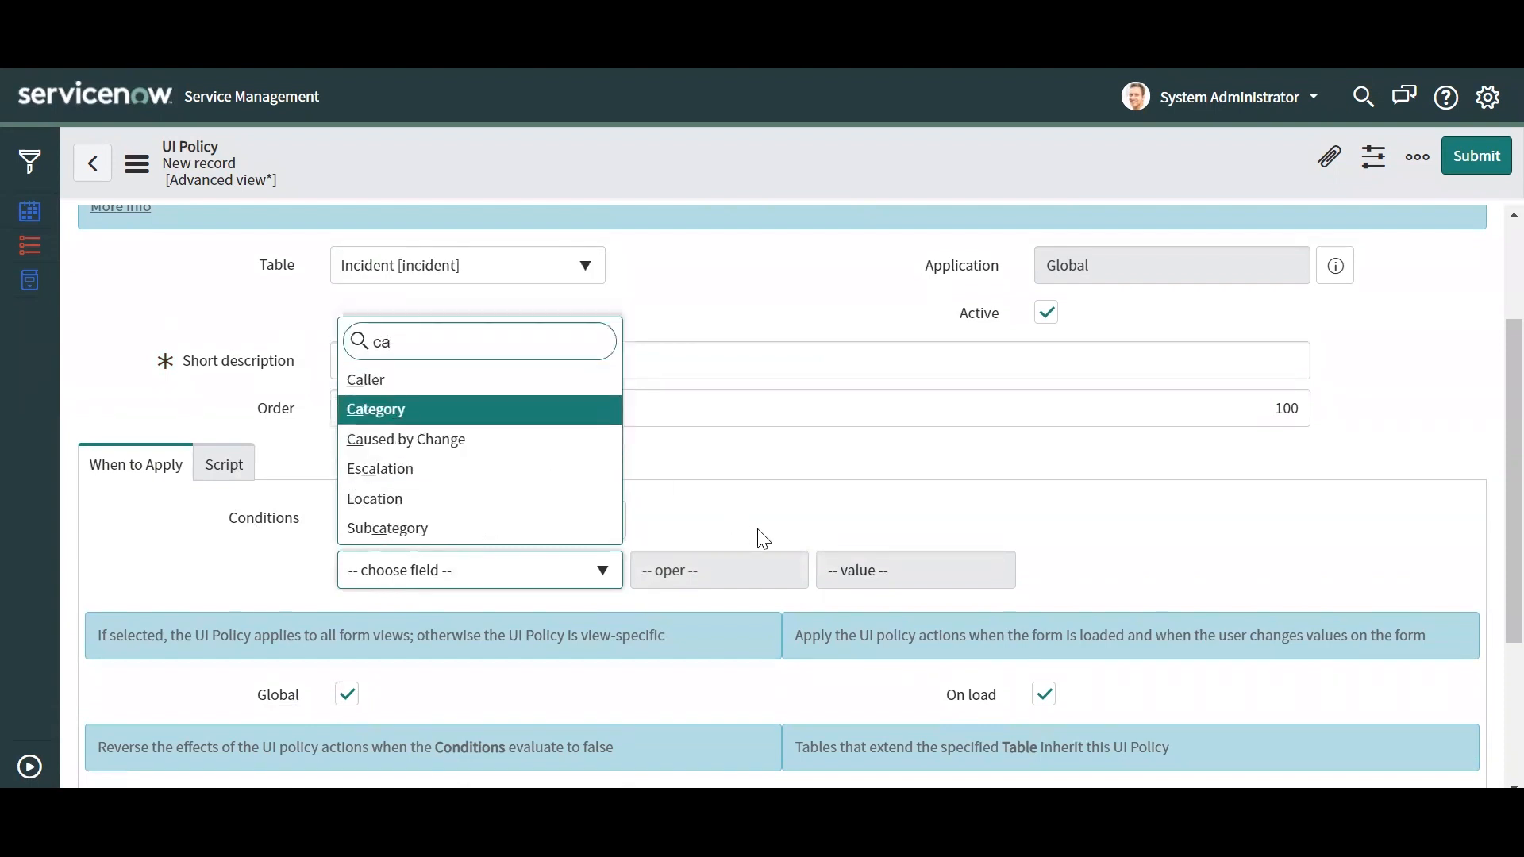
click(376, 408)
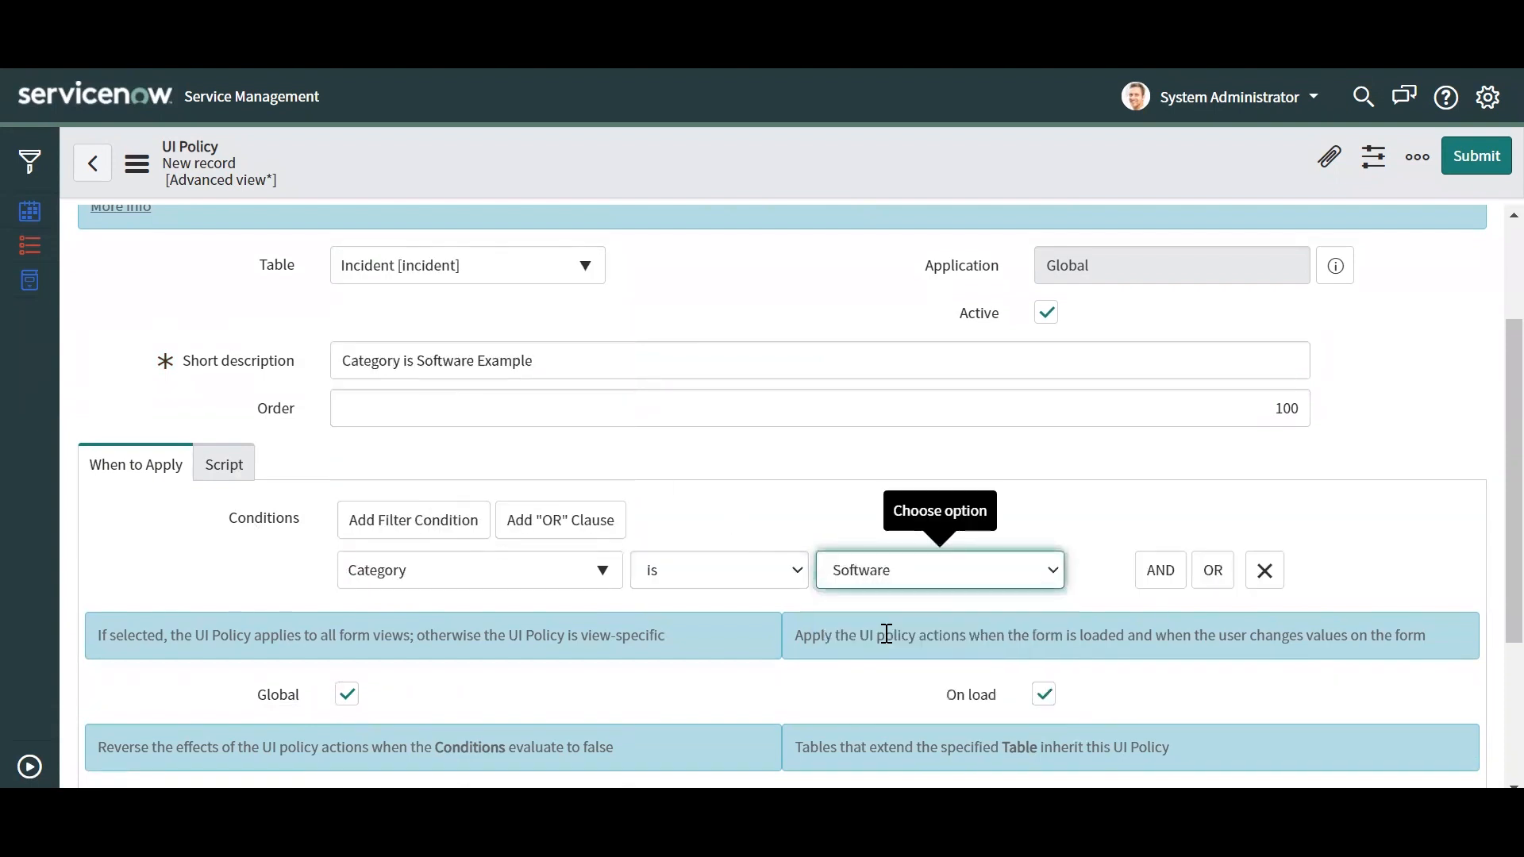
scroll(down, 3)
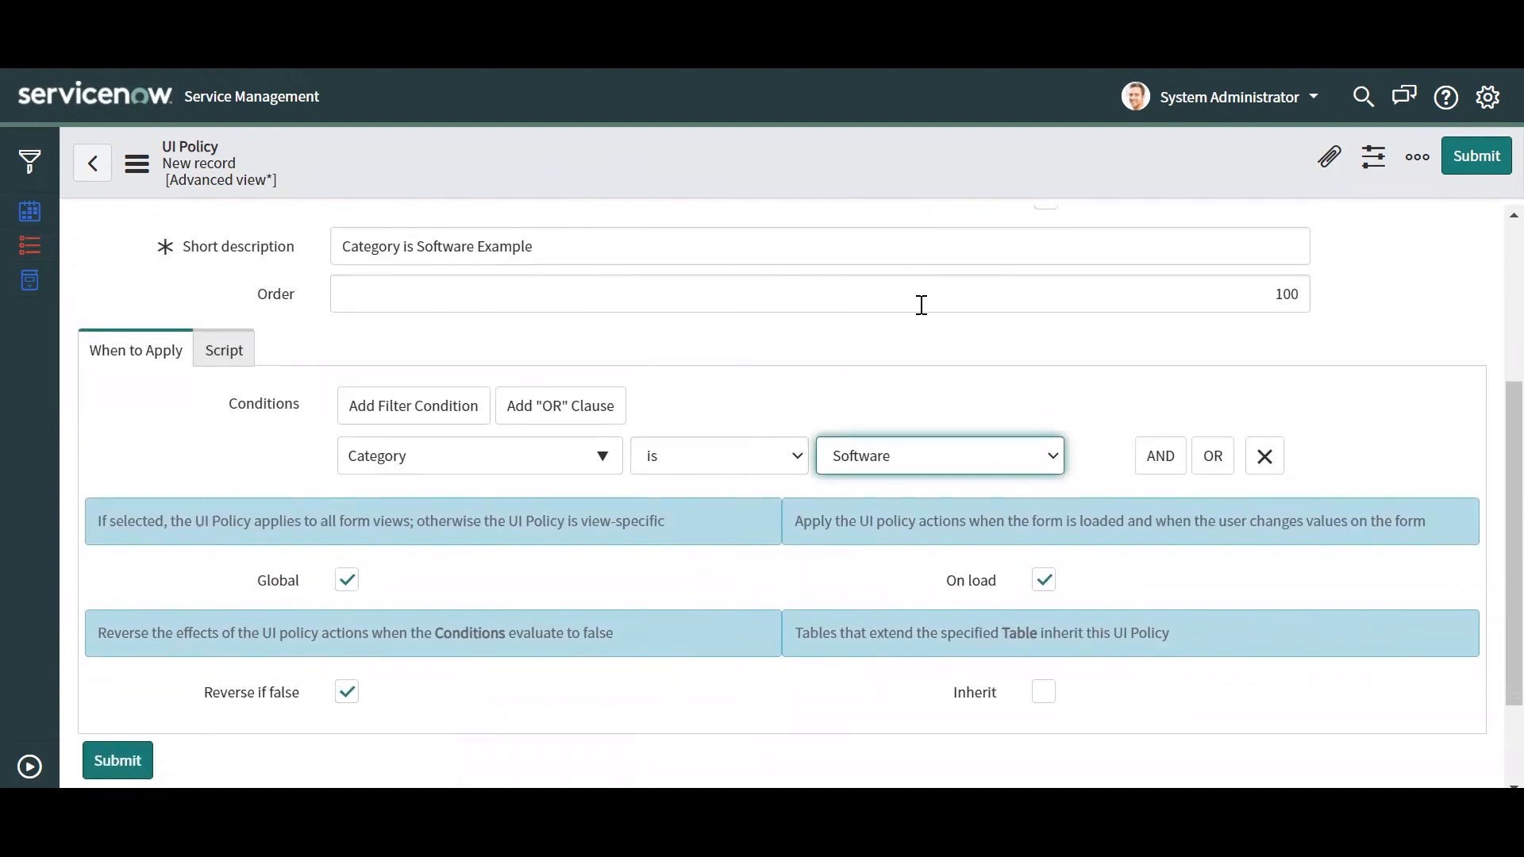
mouse_move(1497, 157)
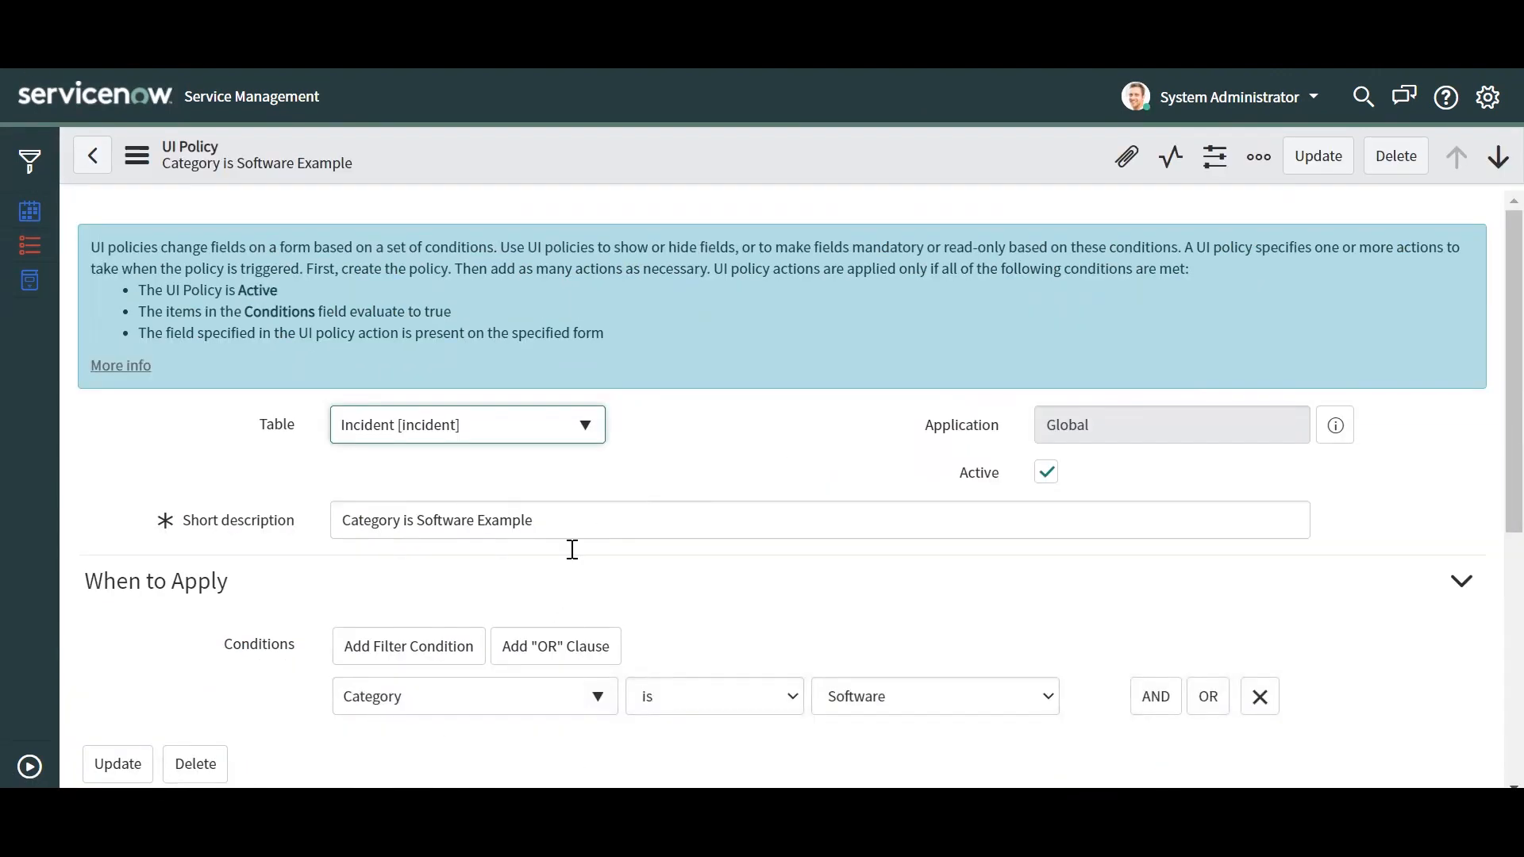
Add a UI policy action setting the Service field's Mandatory to True
scroll(down, 3)
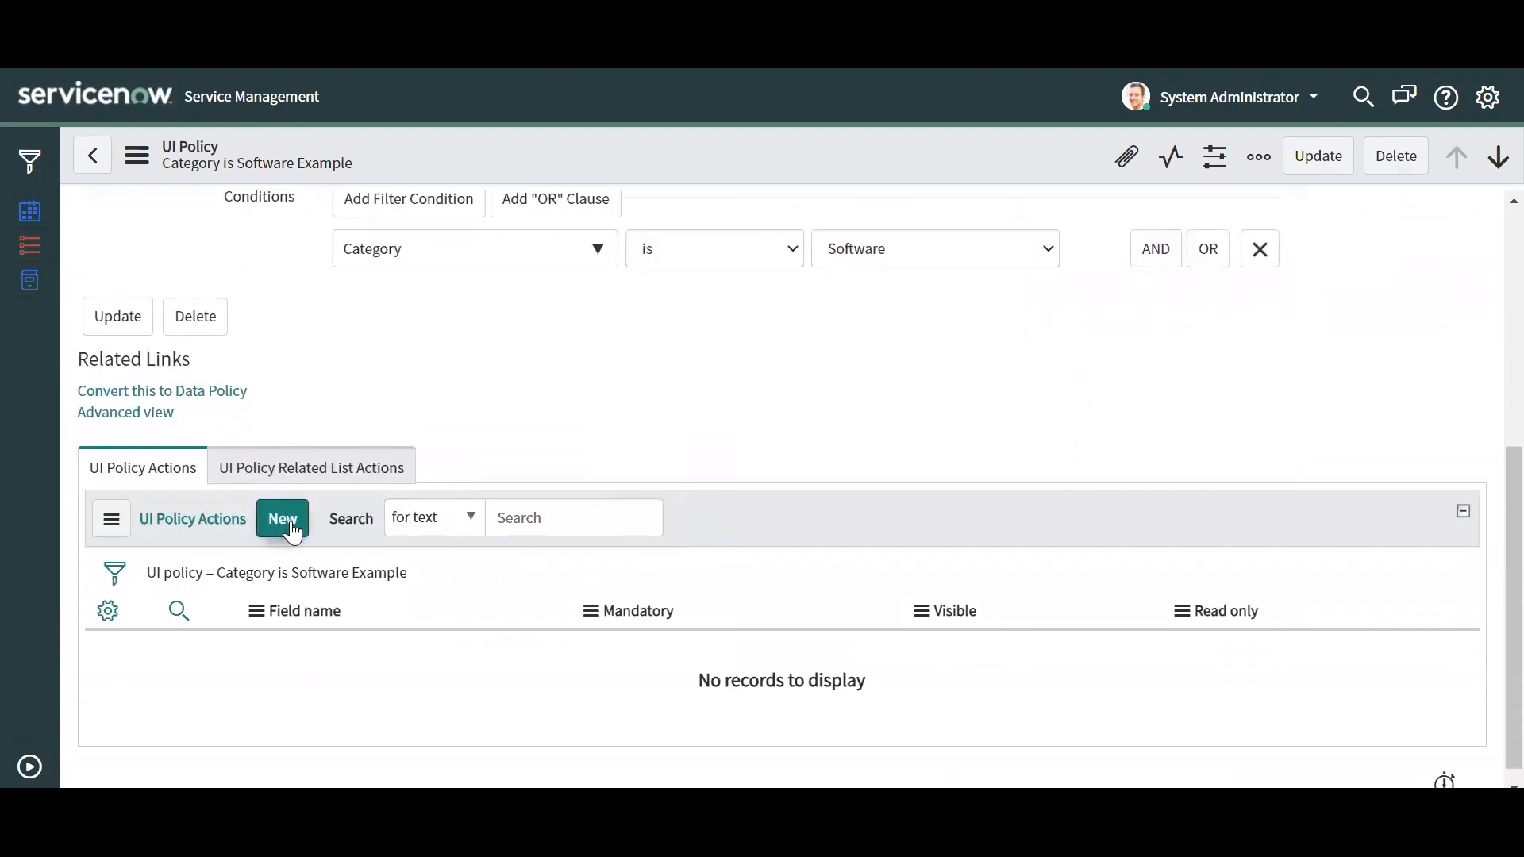
mouse_move(191, 518)
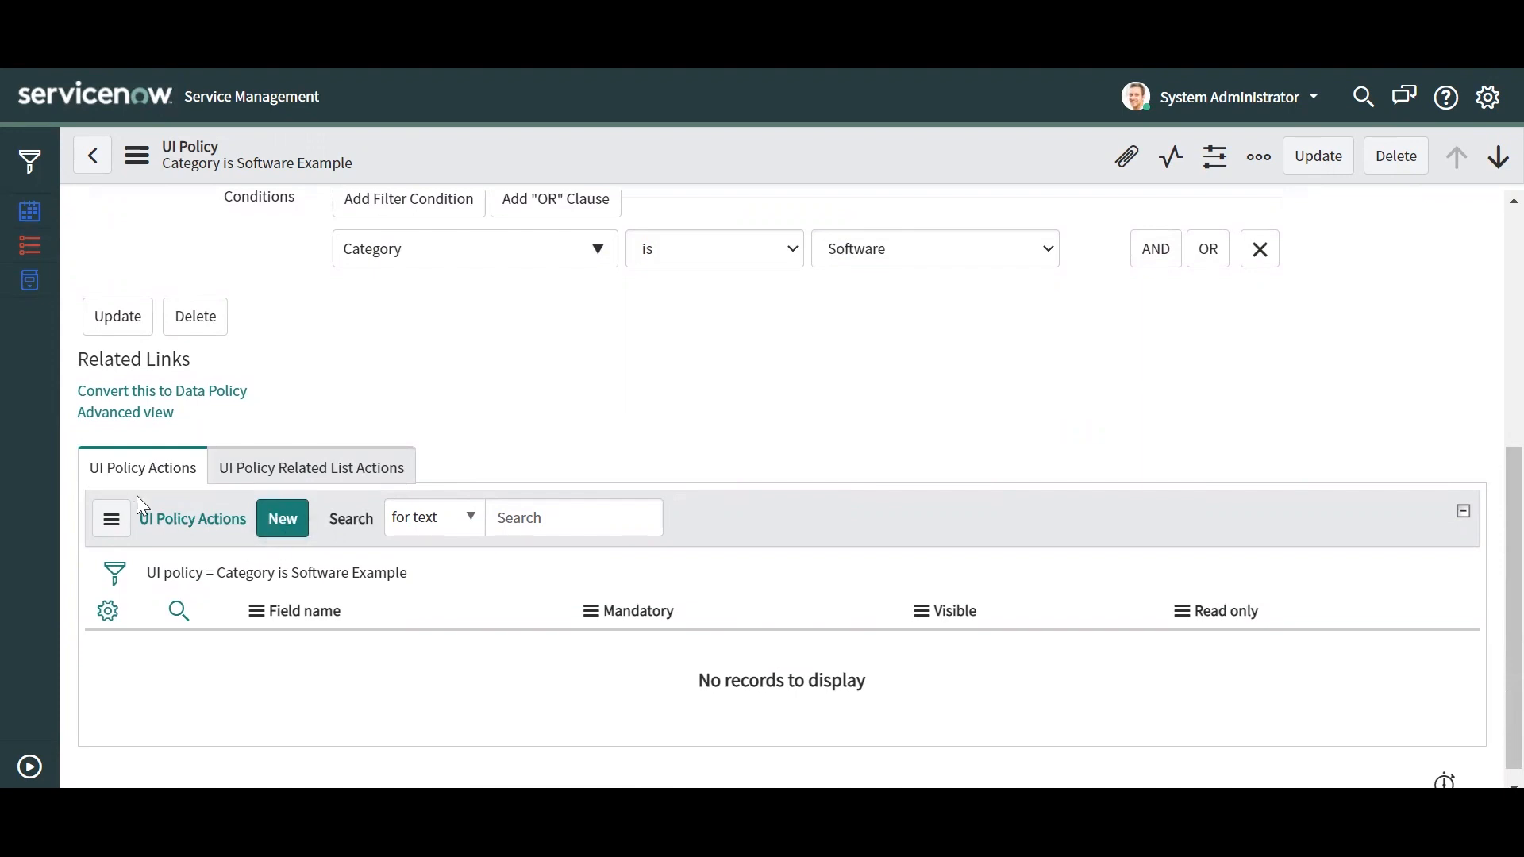
mouse_move(250, 166)
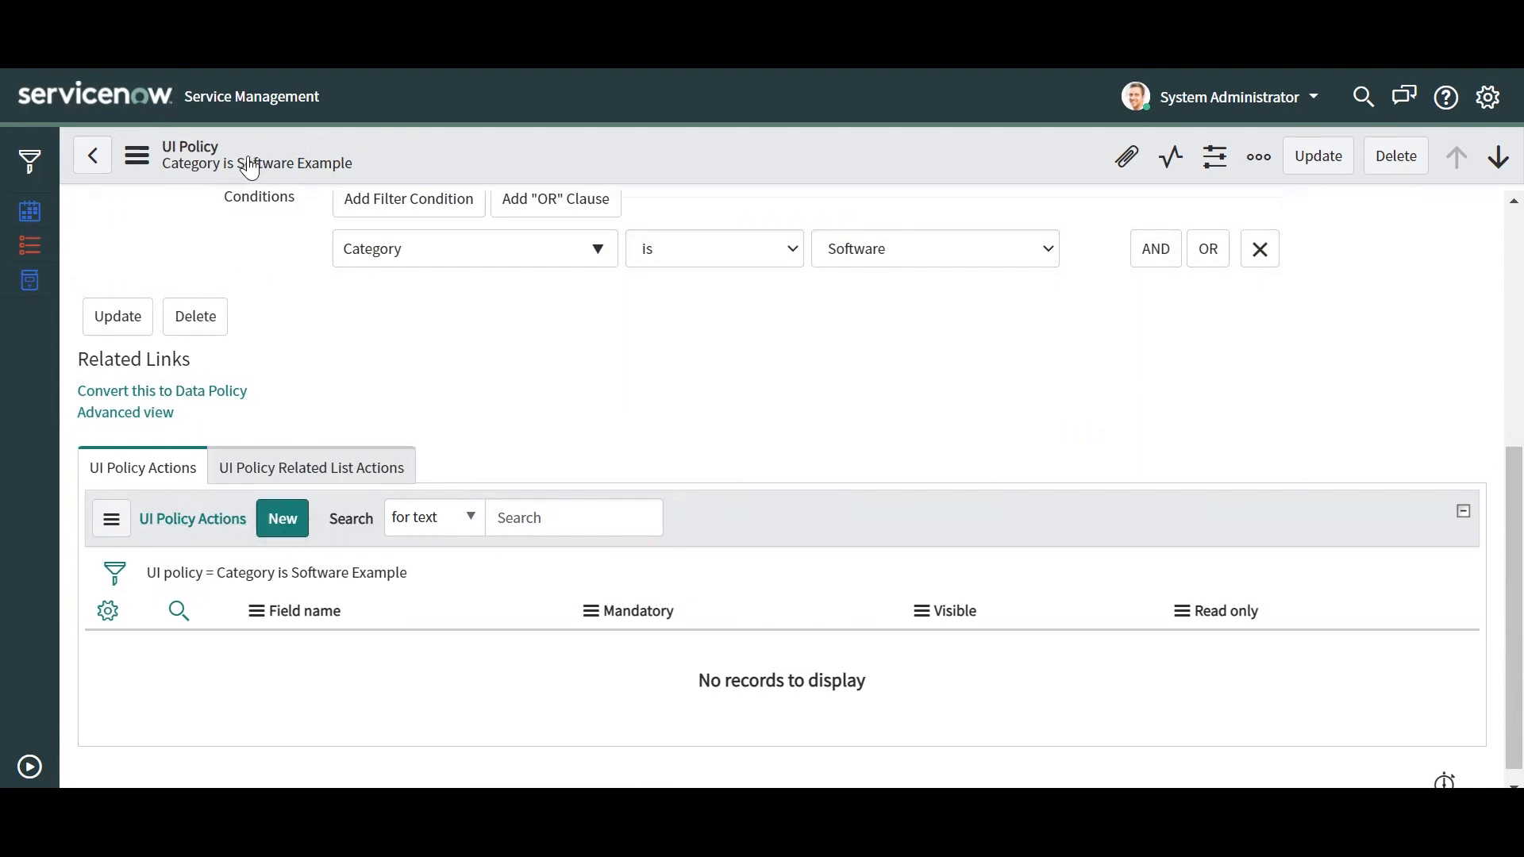
click(282, 518)
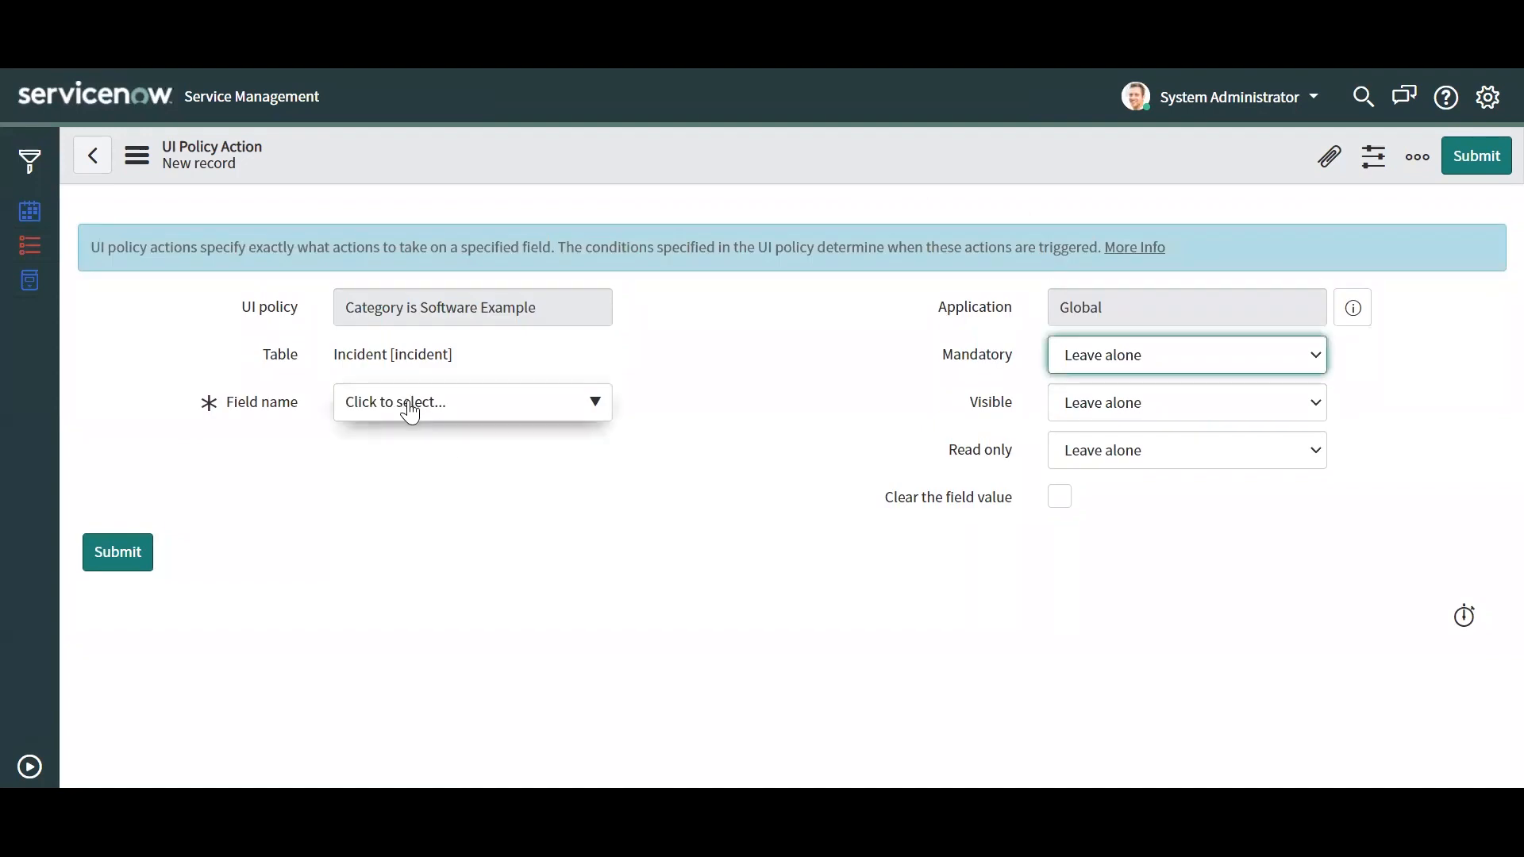
click(471, 401)
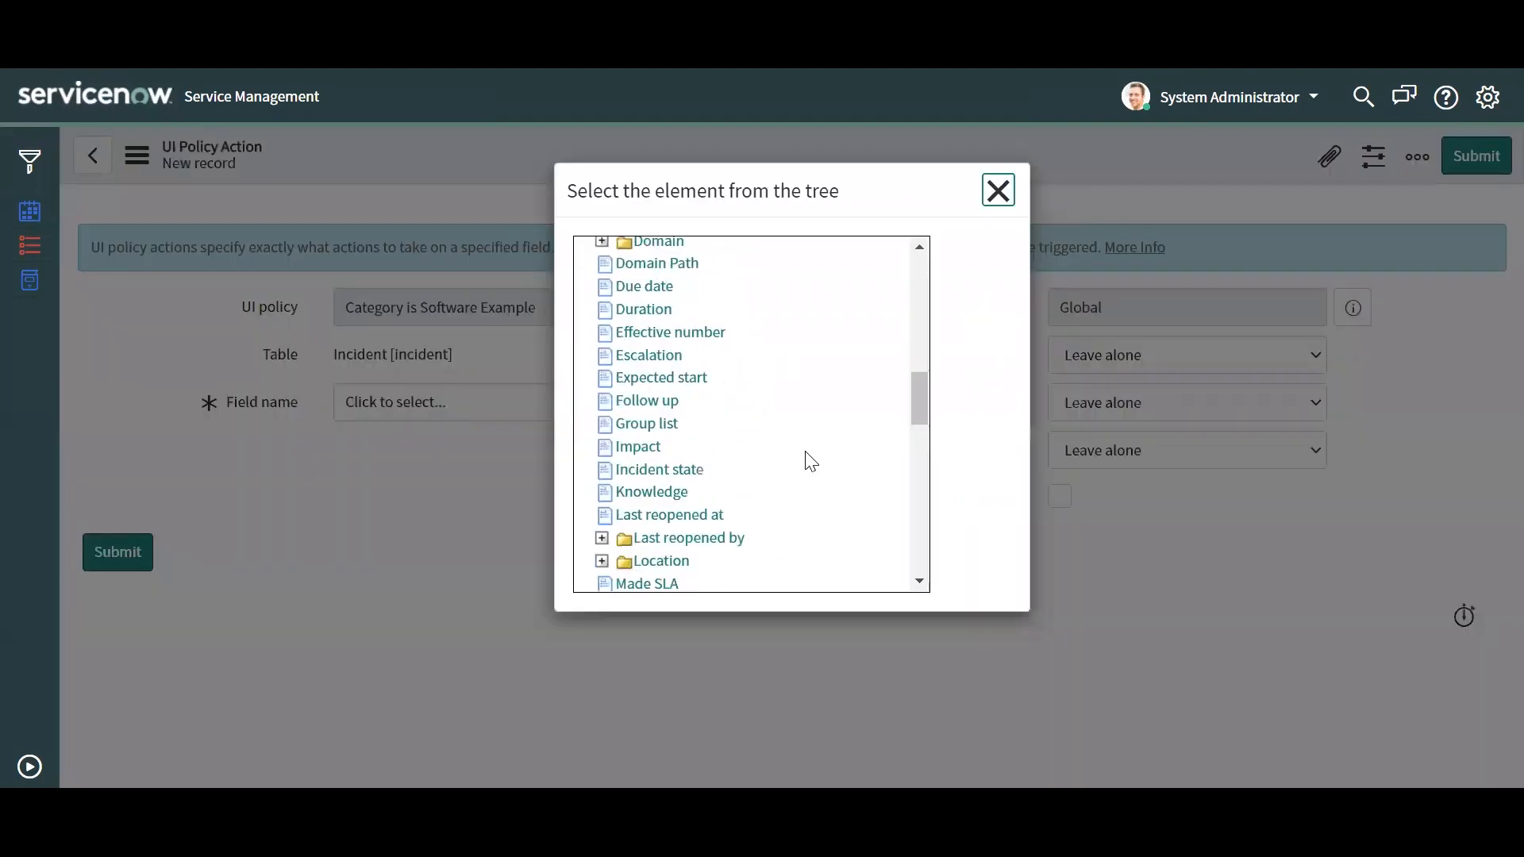
scroll(down, 3)
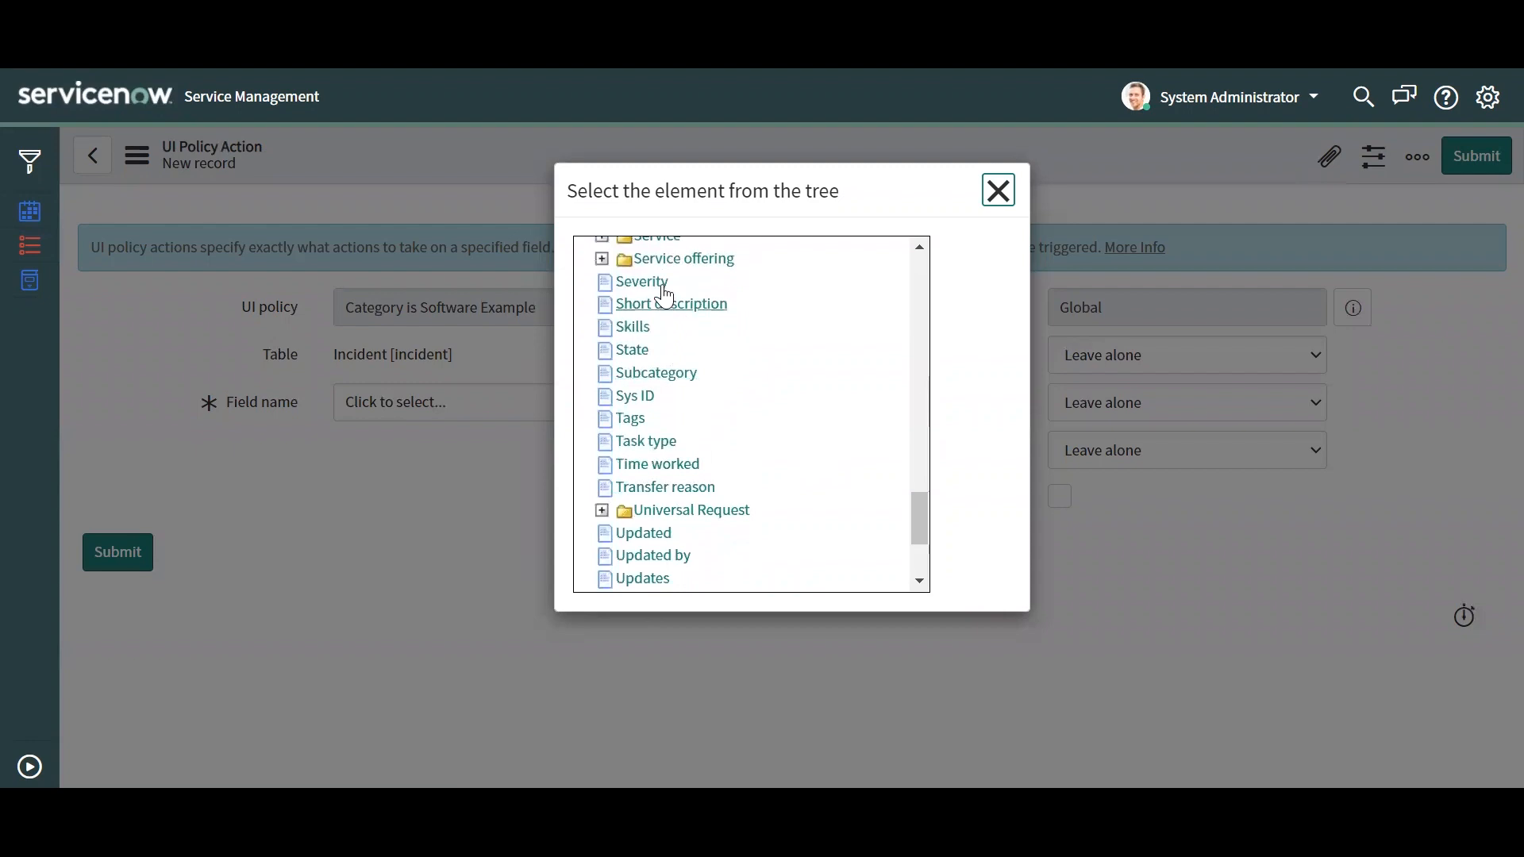
click(996, 190)
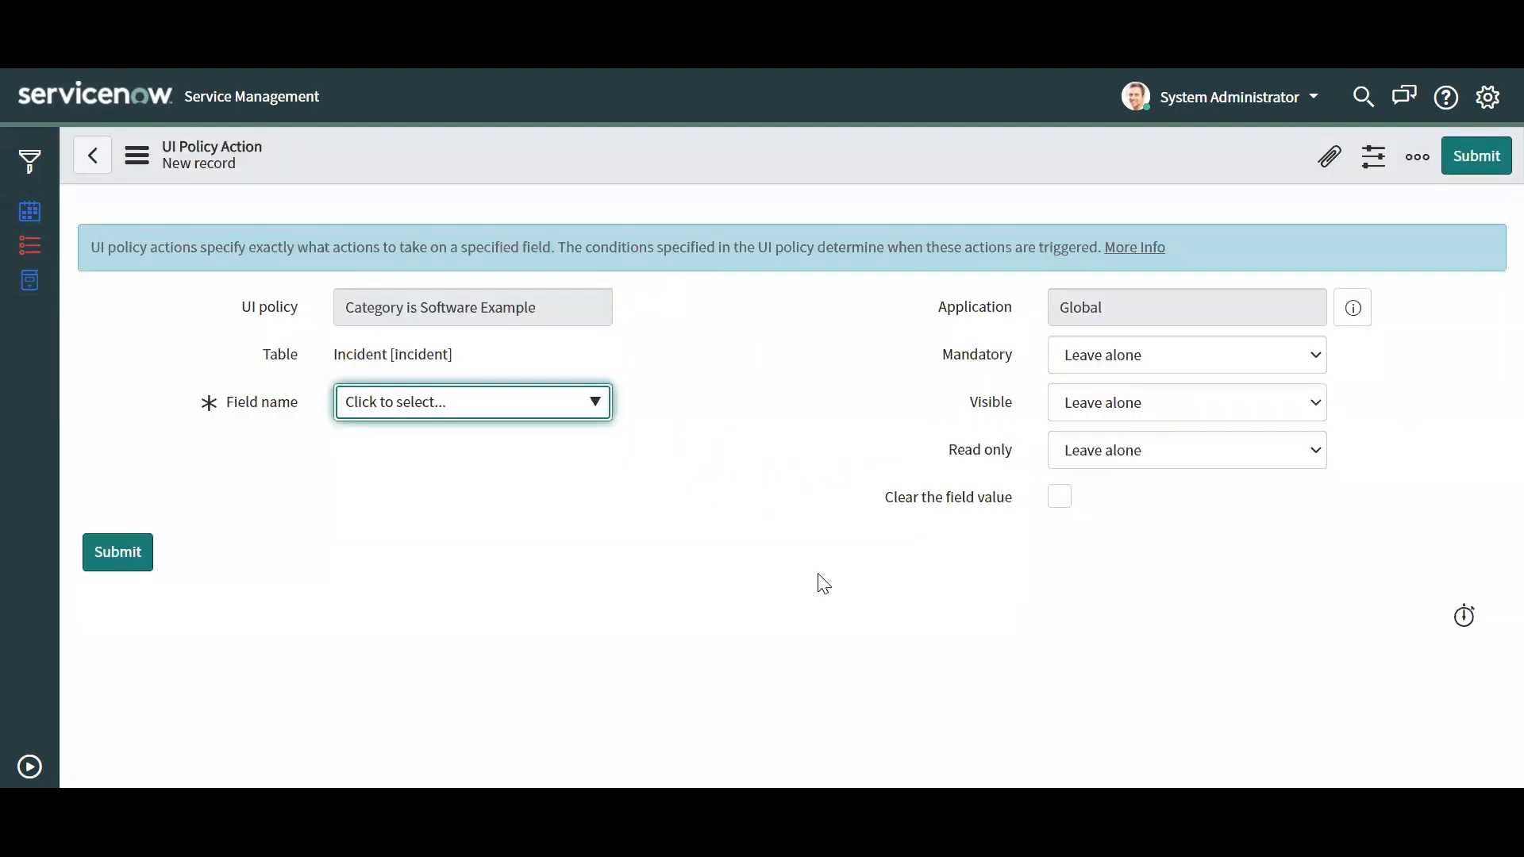
click(471, 402)
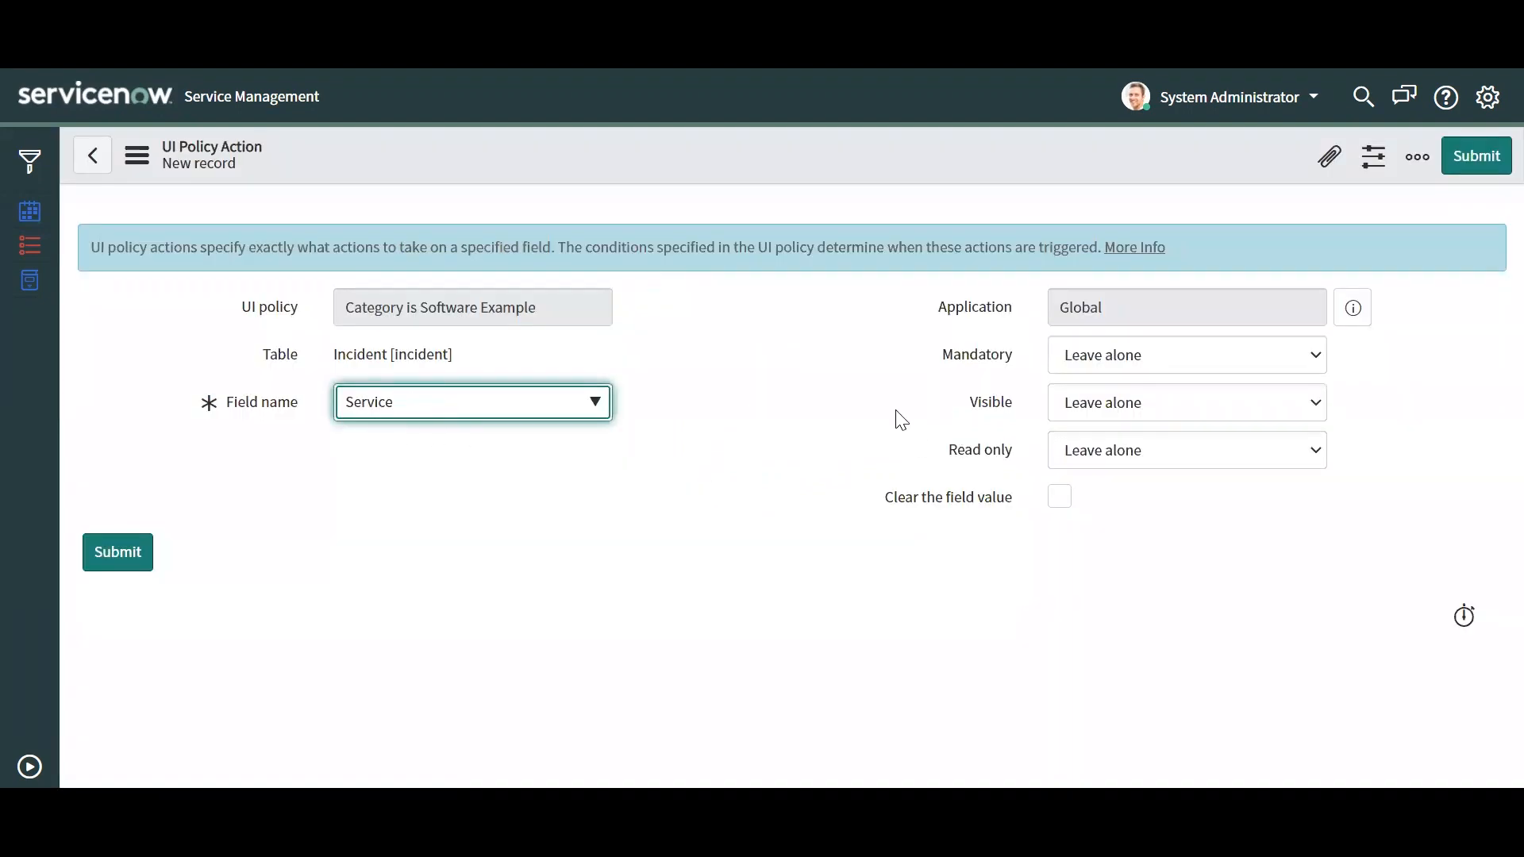
click(1185, 355)
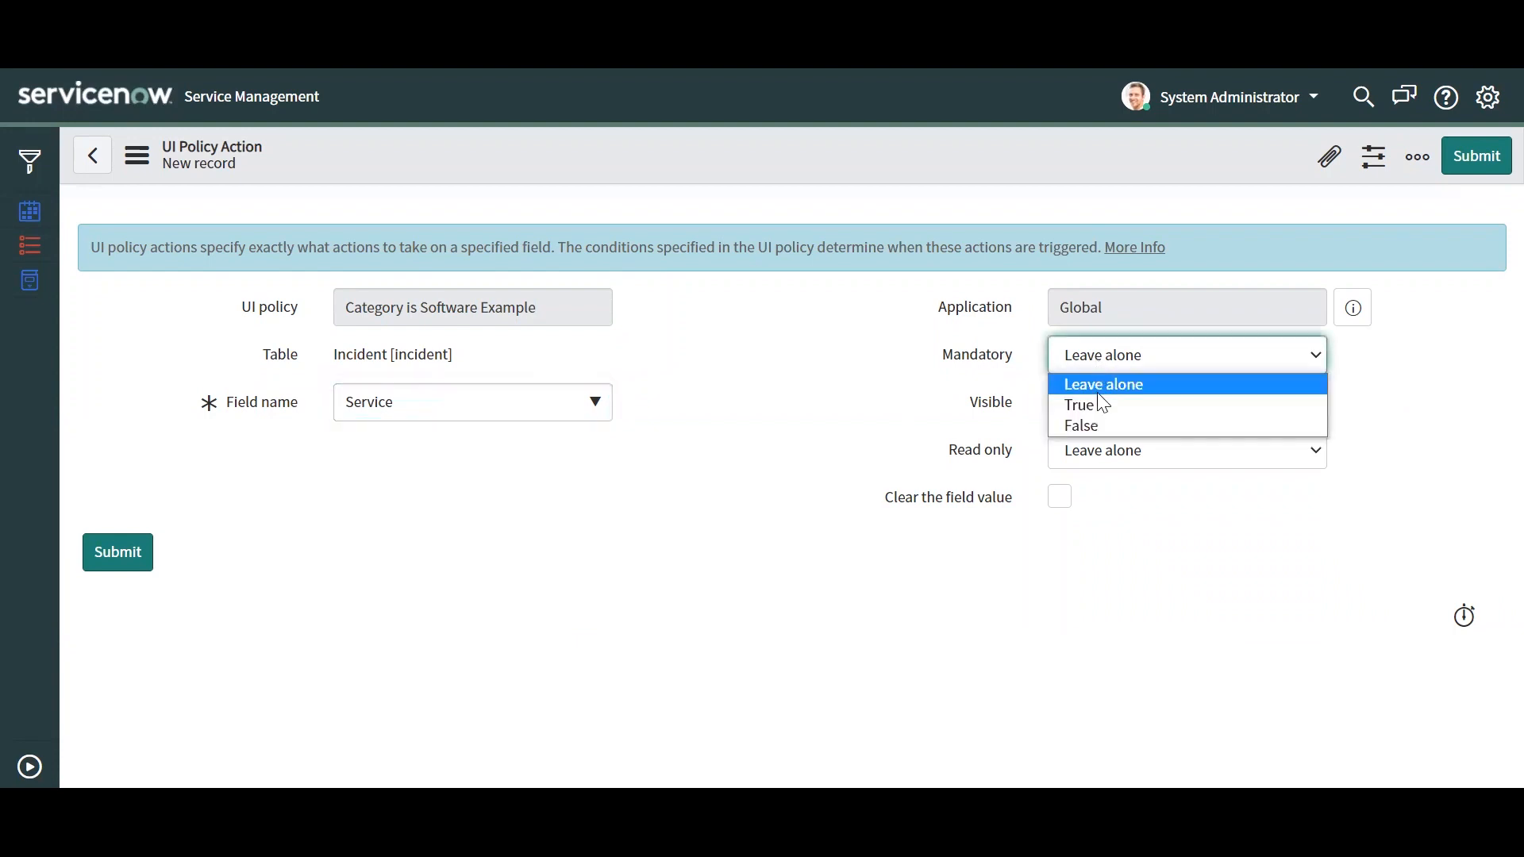
click(1078, 406)
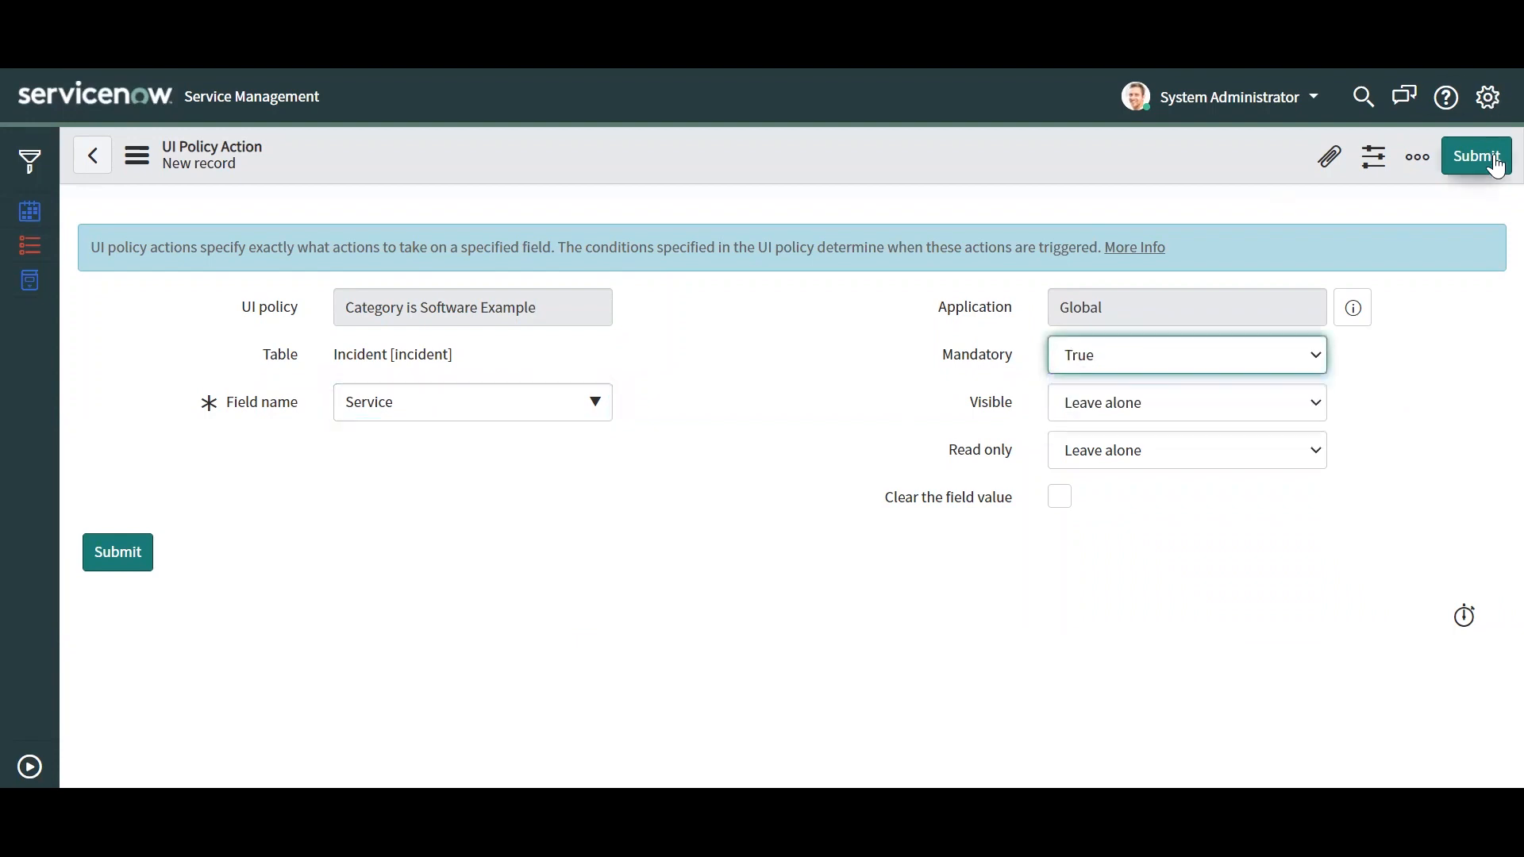
click(1475, 156)
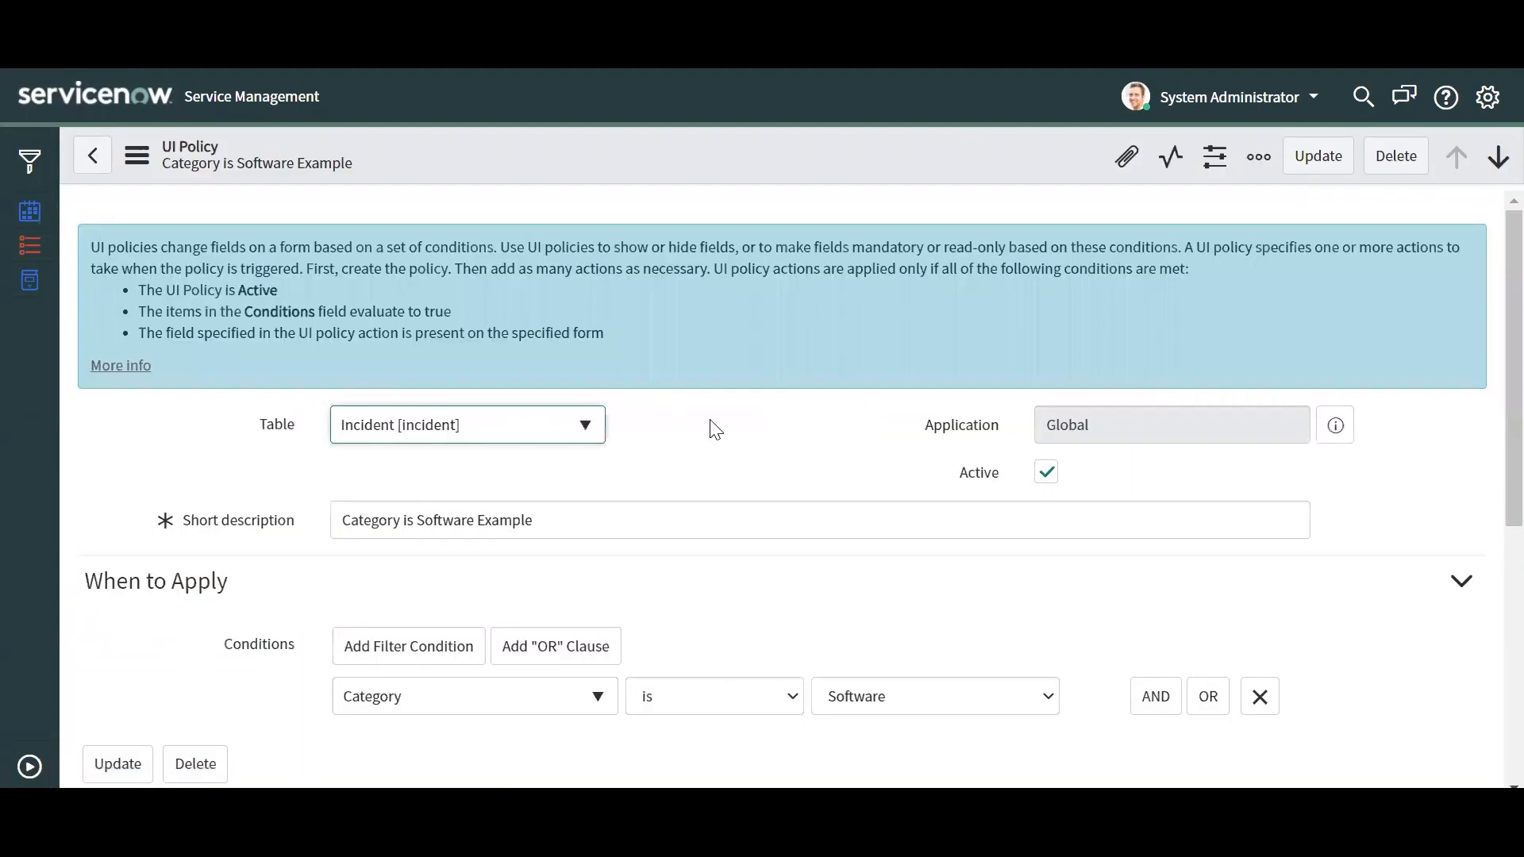
mouse_move(231, 476)
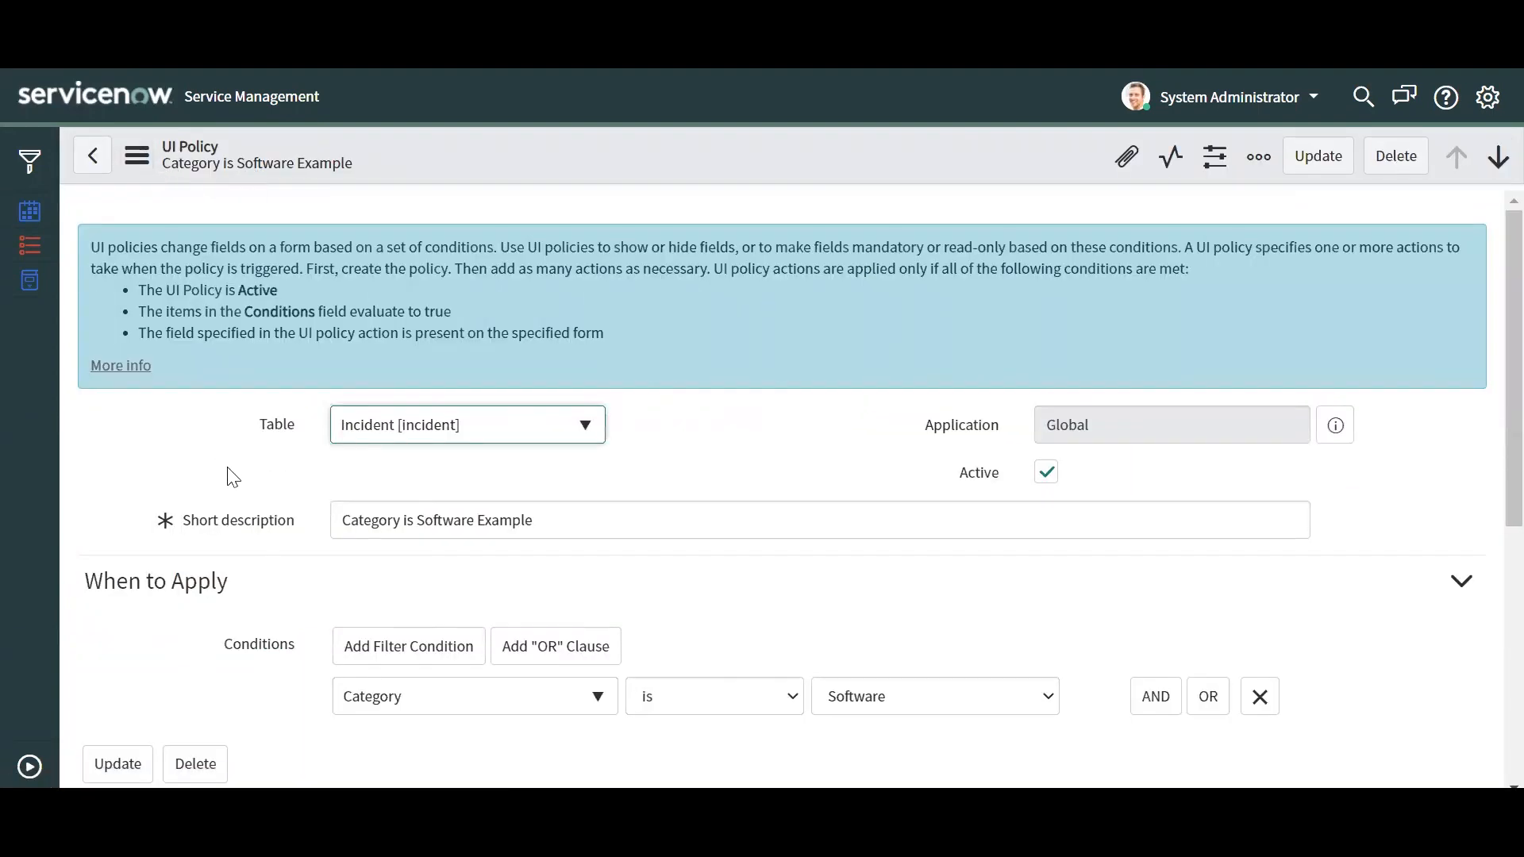
Reload incident INC0000039's form so Service shows as mandatory under Software
scroll(down, 3)
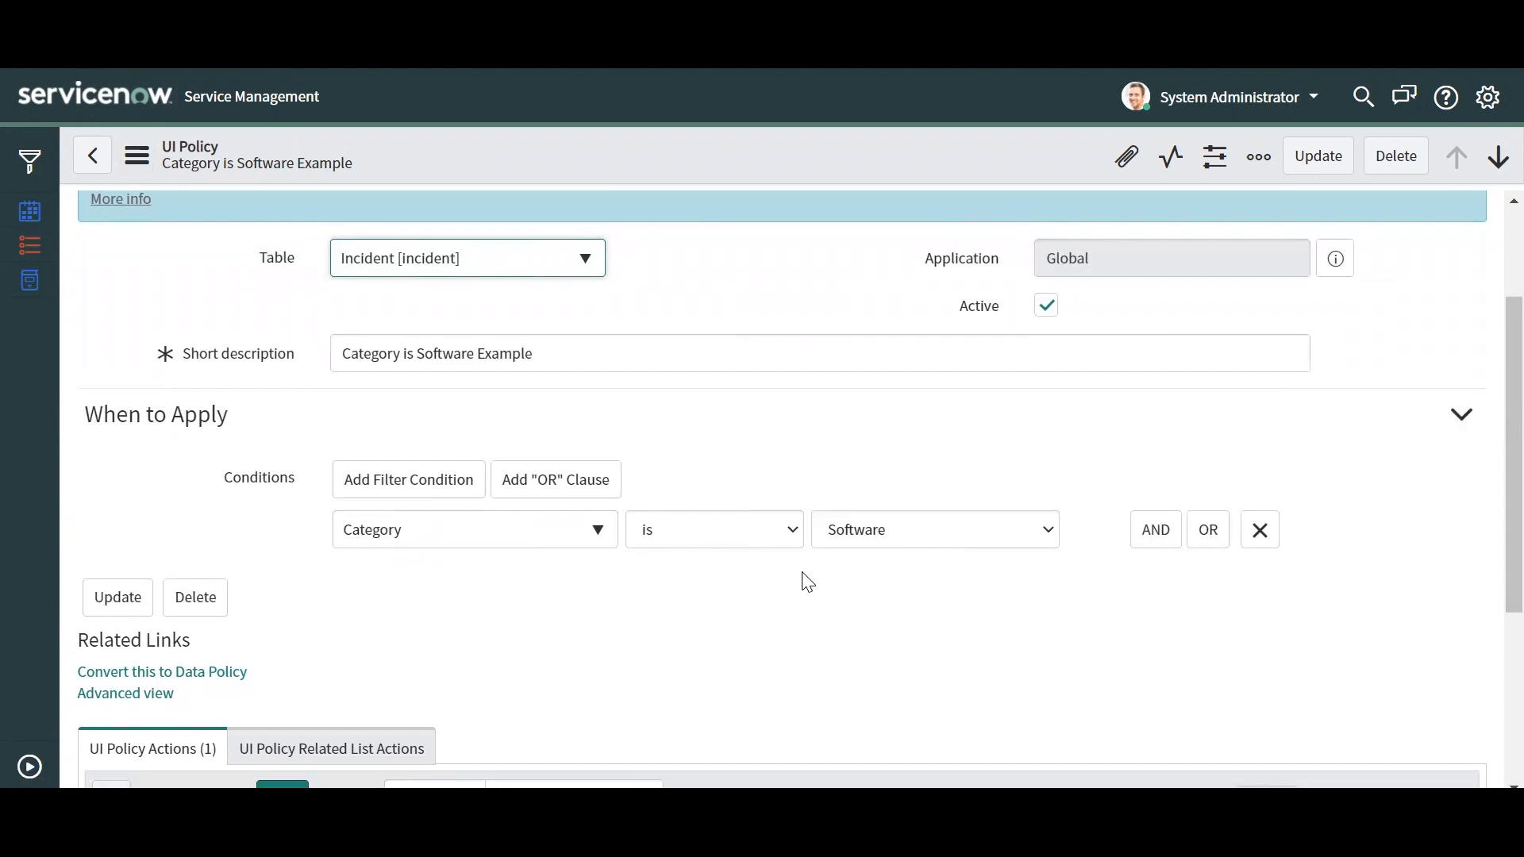
scroll(down, 3)
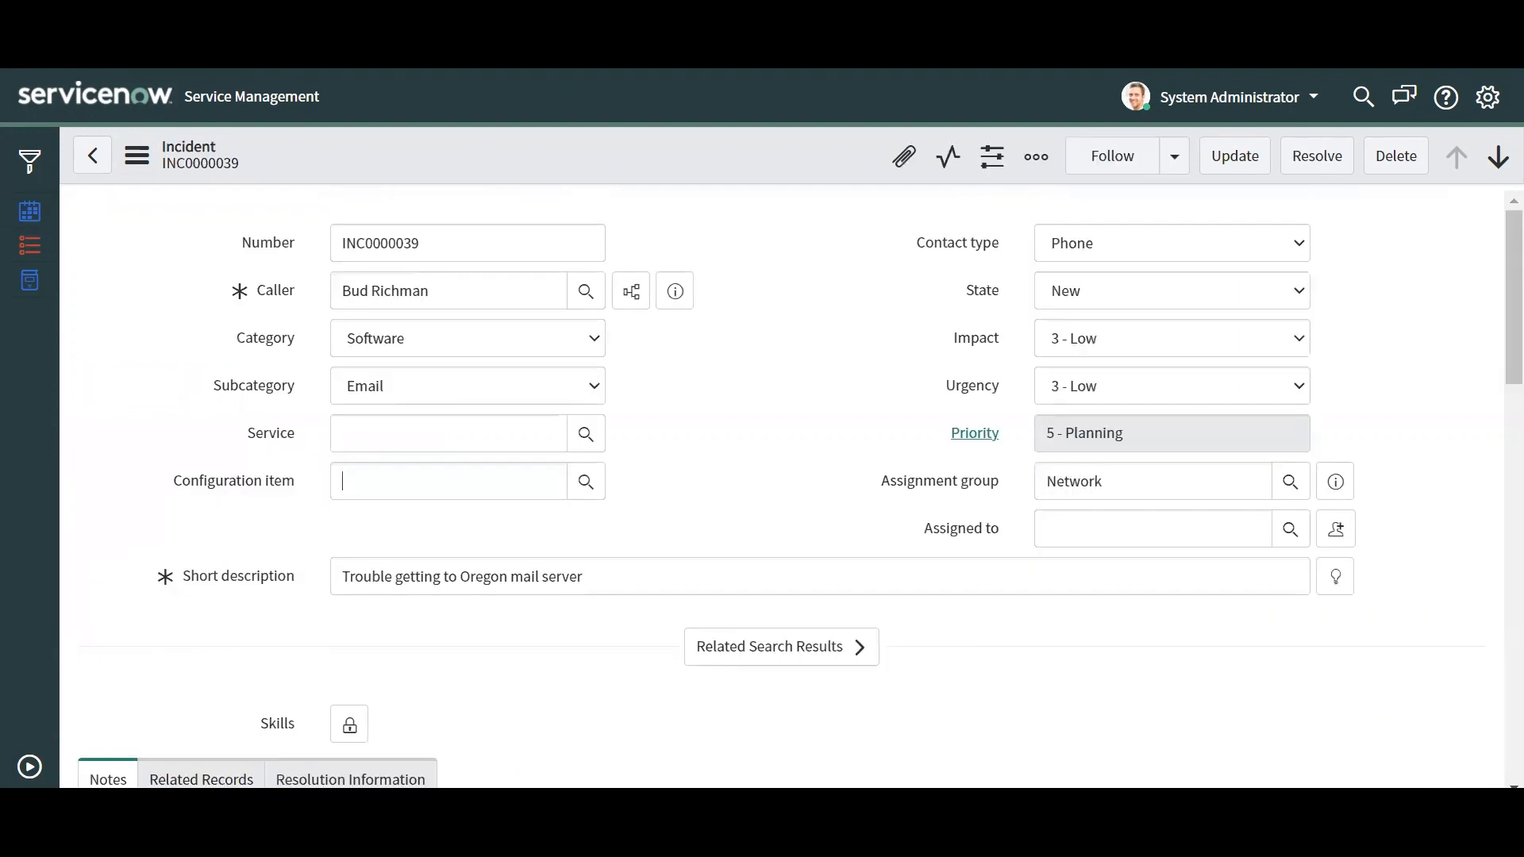
click(447, 480)
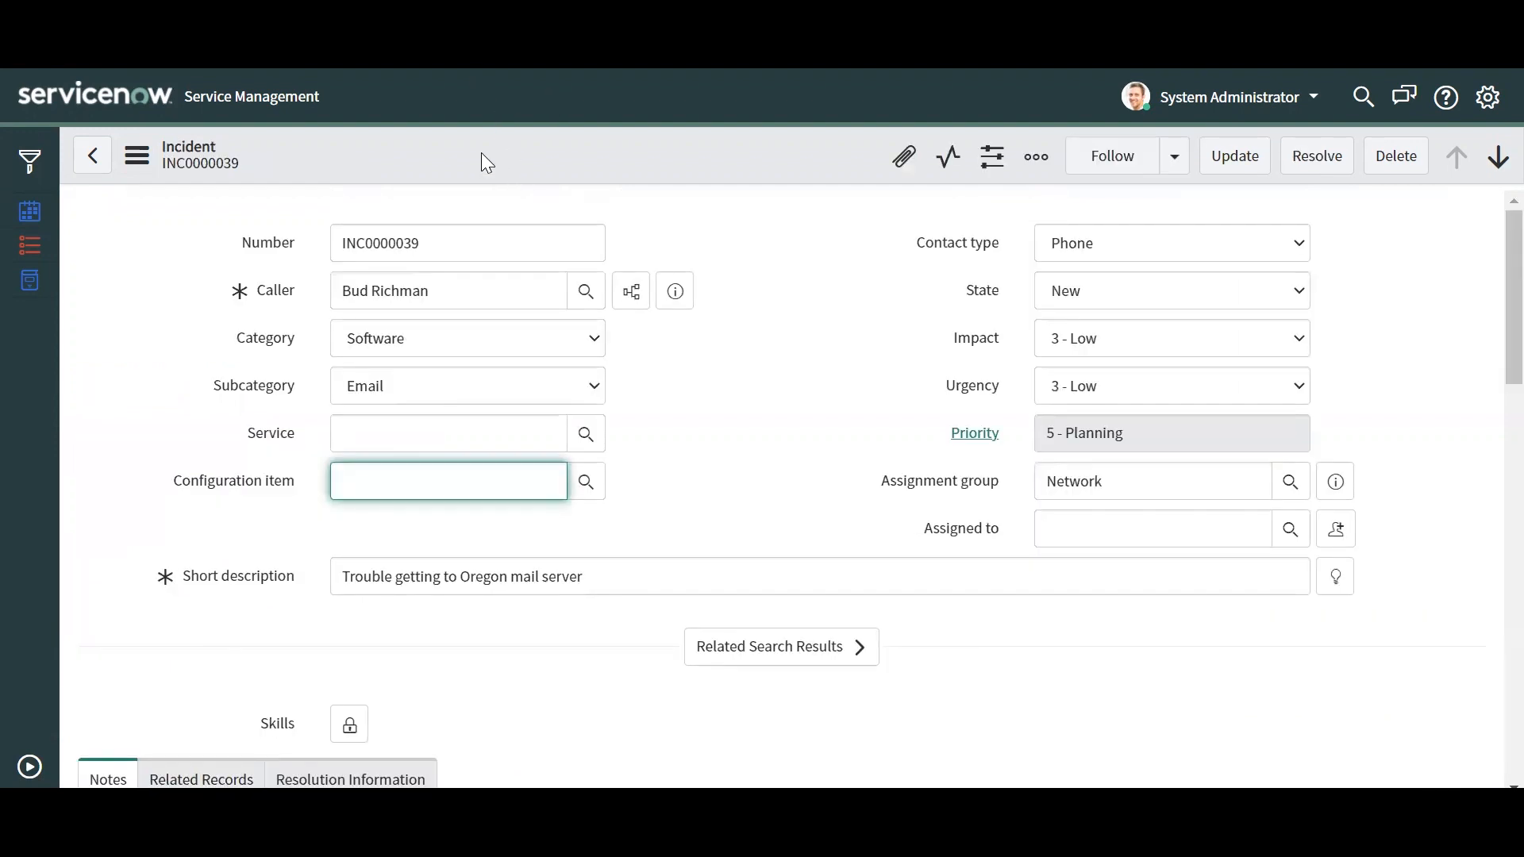
click(447, 481)
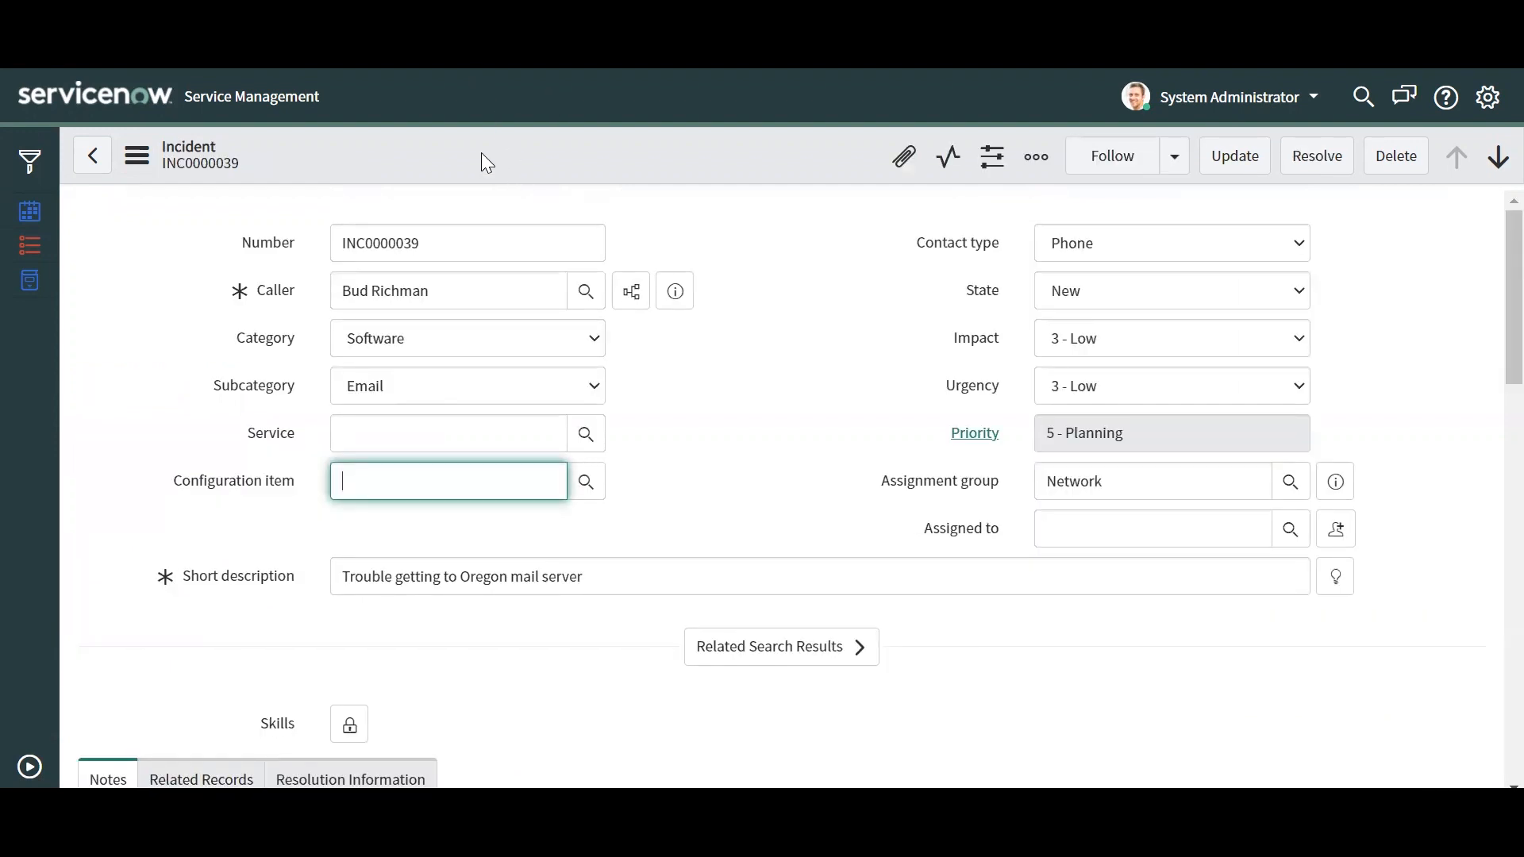
mouse_move(477, 172)
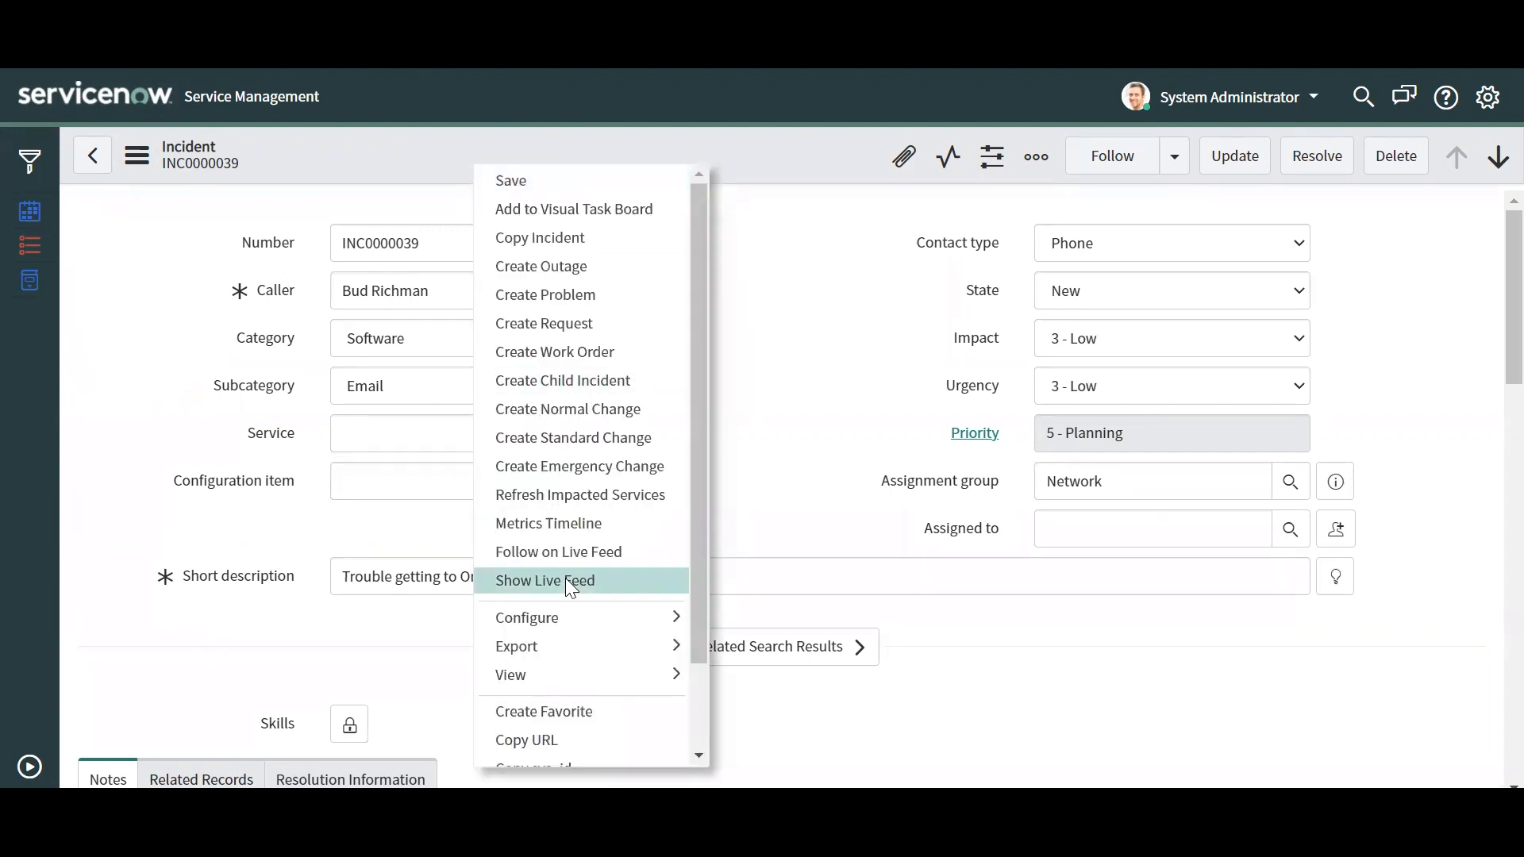
click(544, 580)
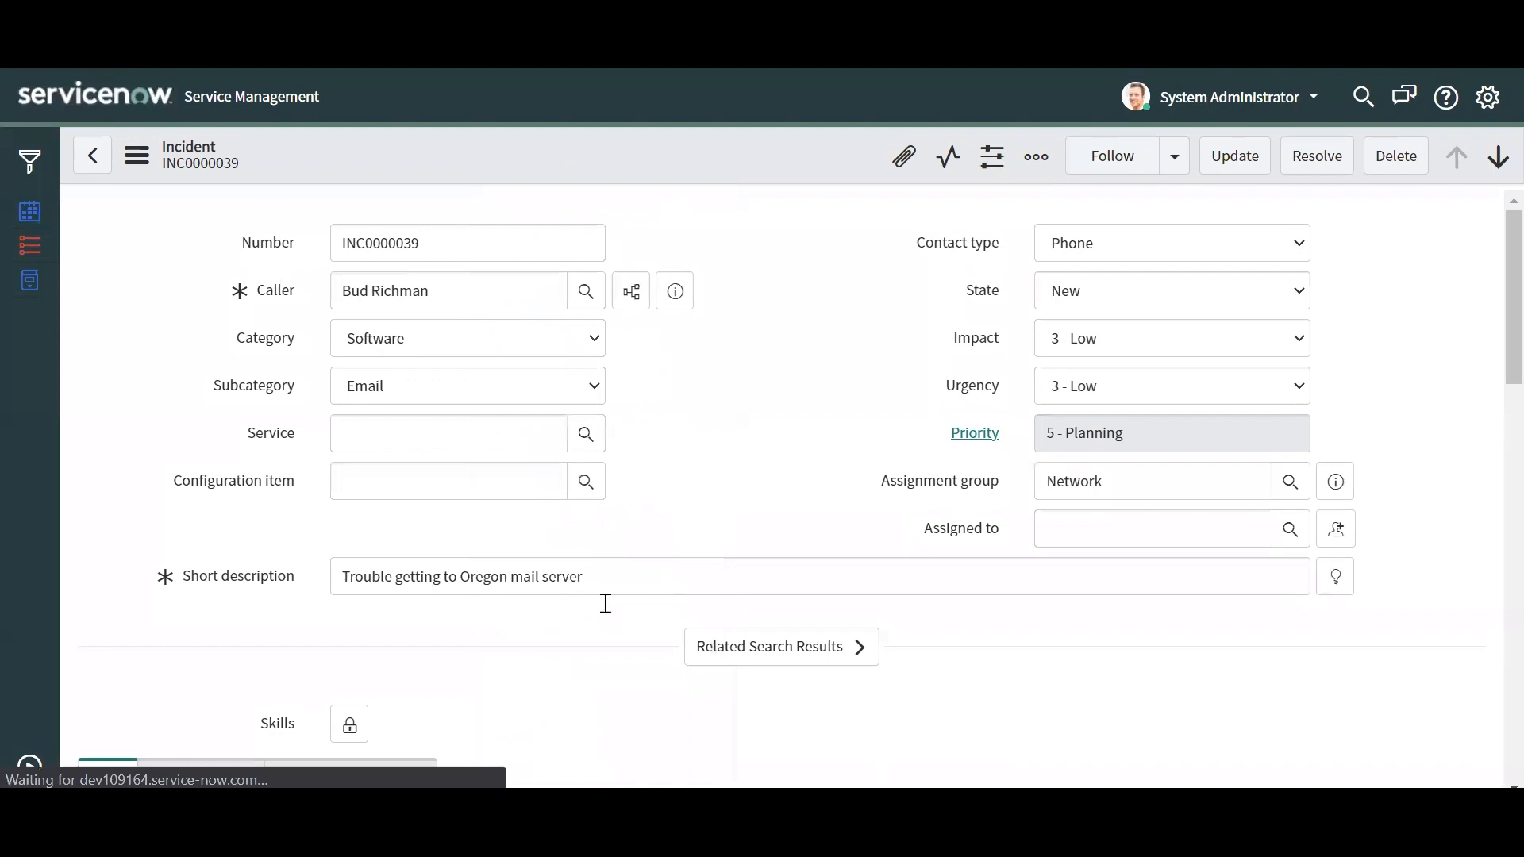
click(467, 242)
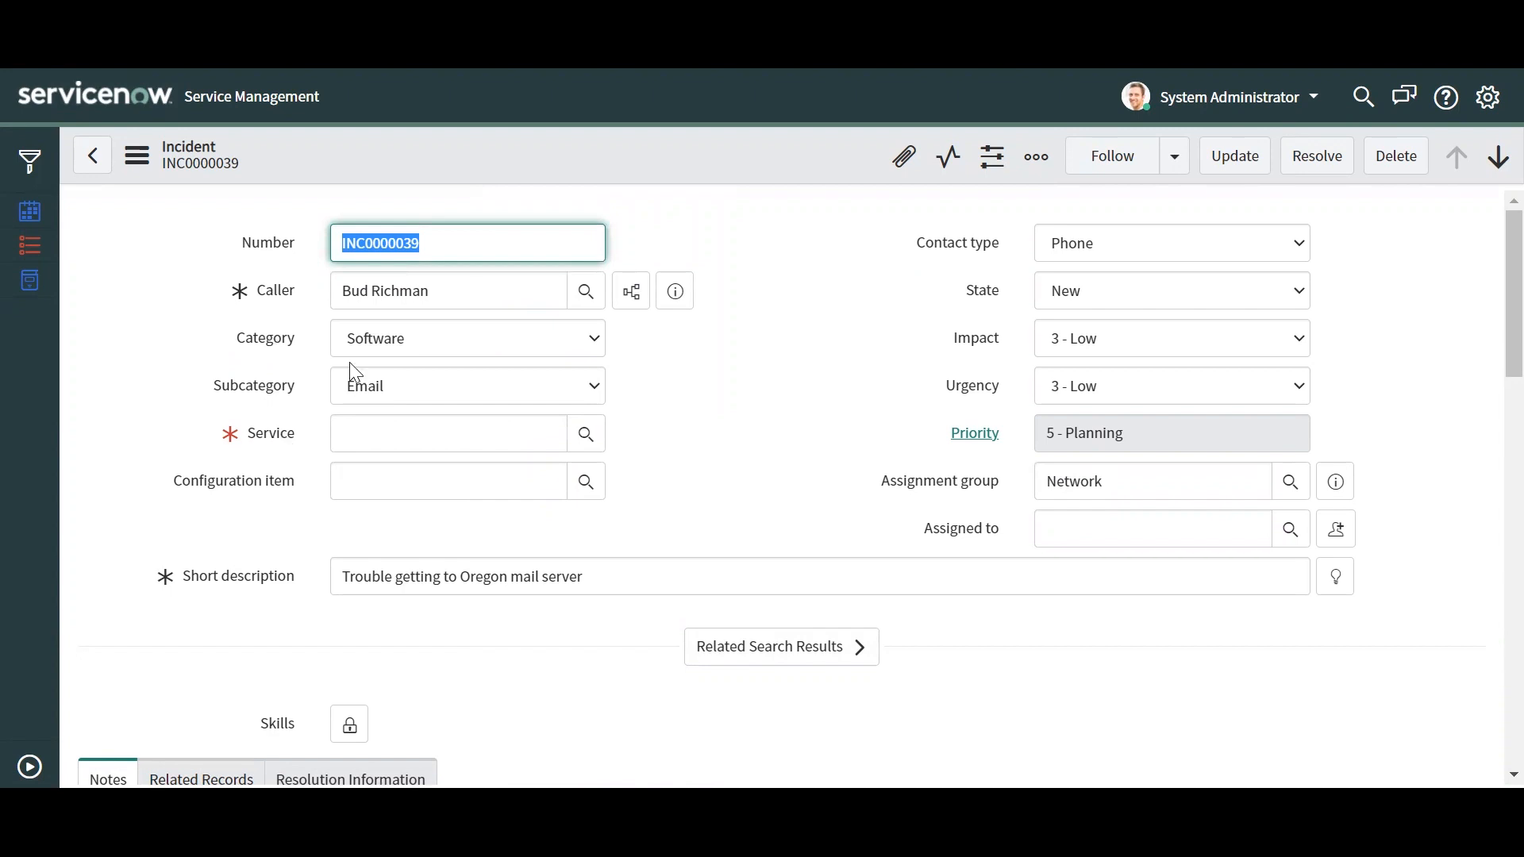
Change the incident's Category to Hardware, making Service optional
click(467, 337)
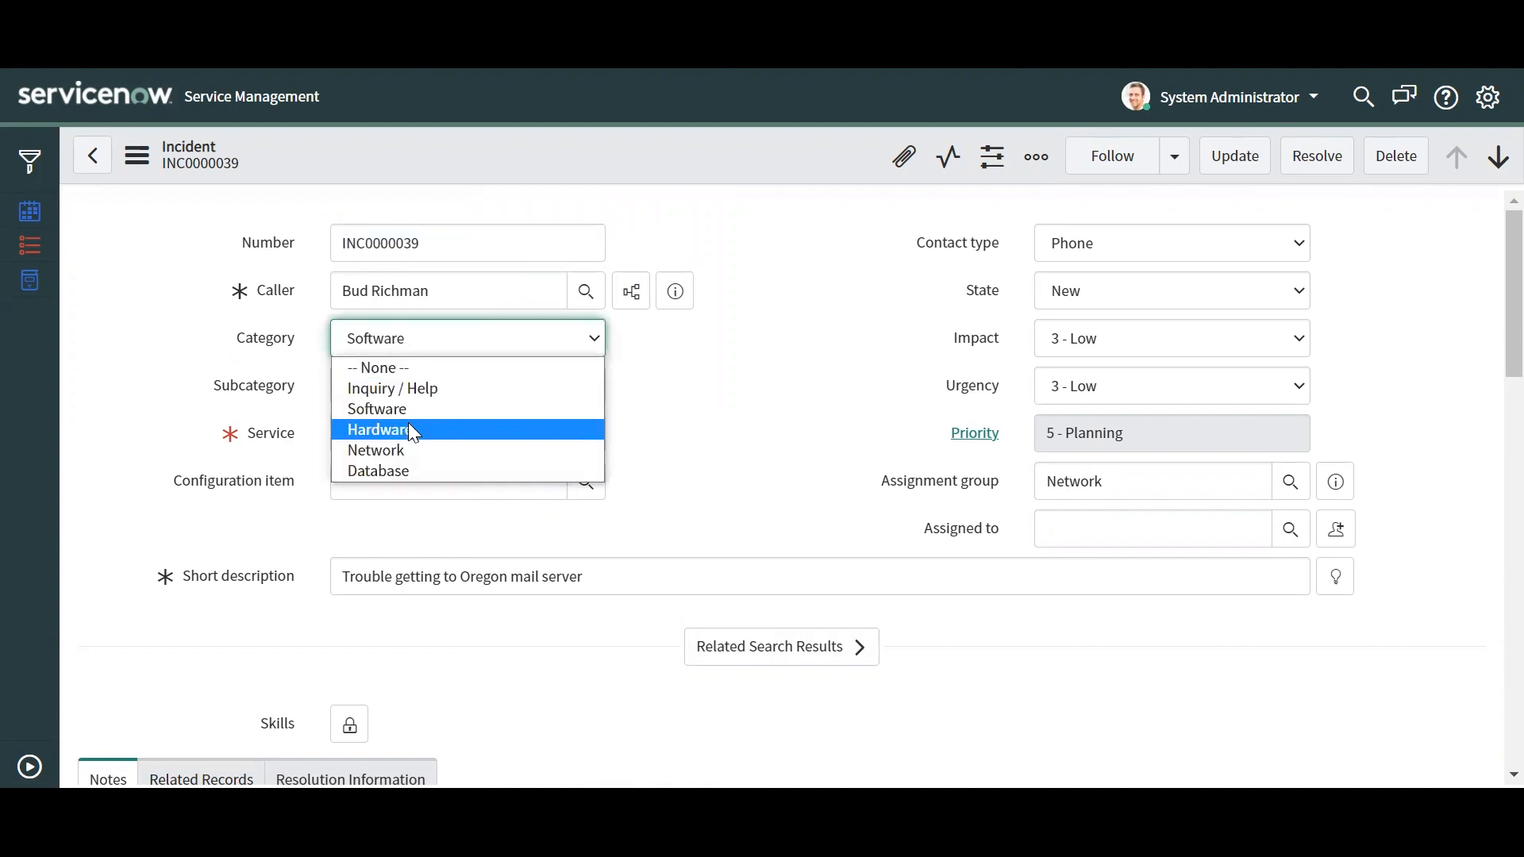
click(377, 429)
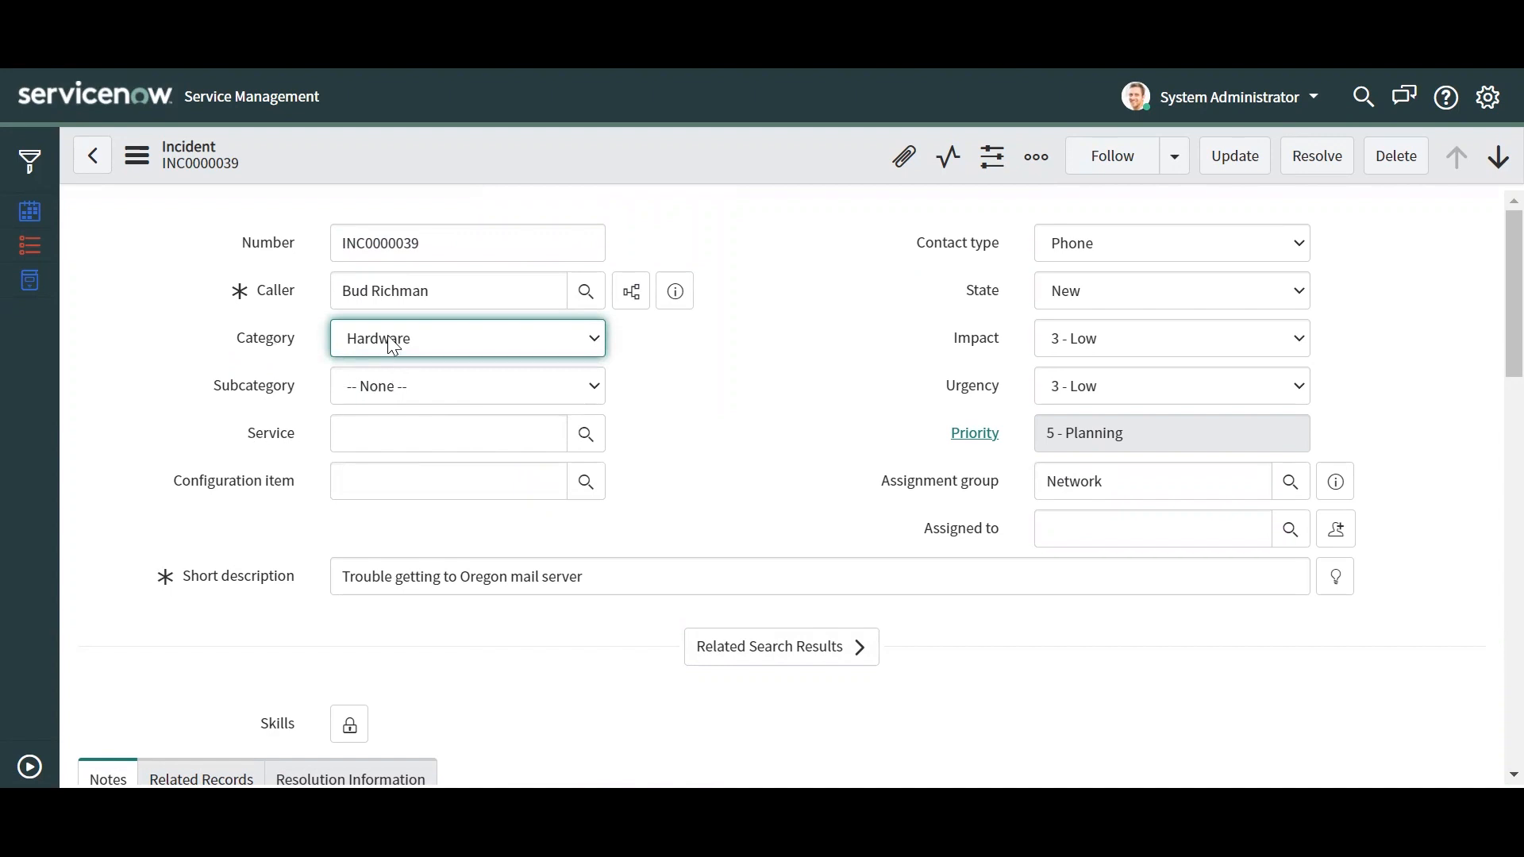
click(466, 337)
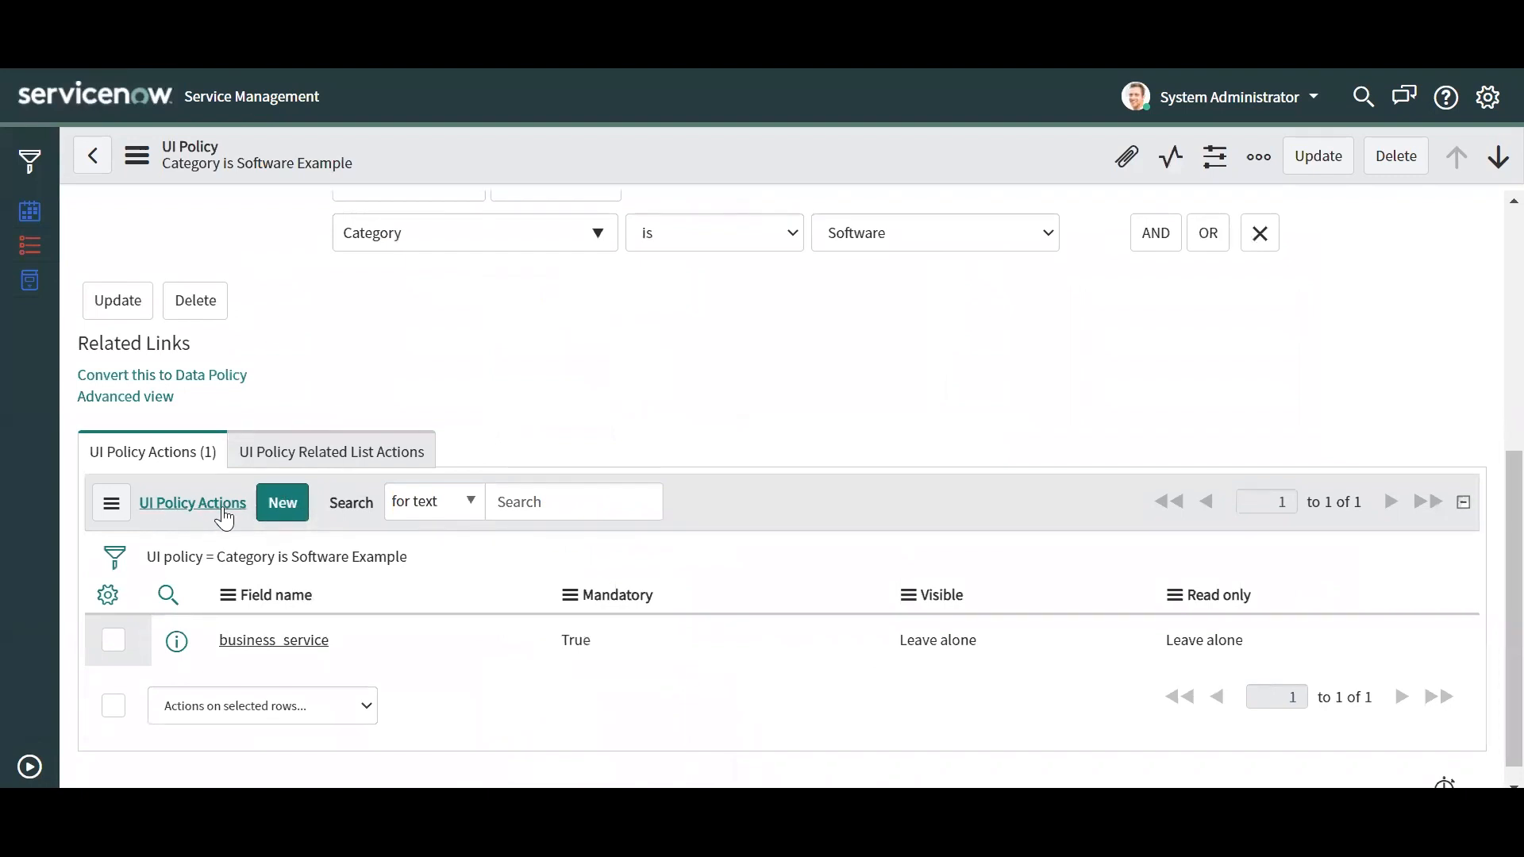
Add a second policy action making Configuration item read-only
click(281, 502)
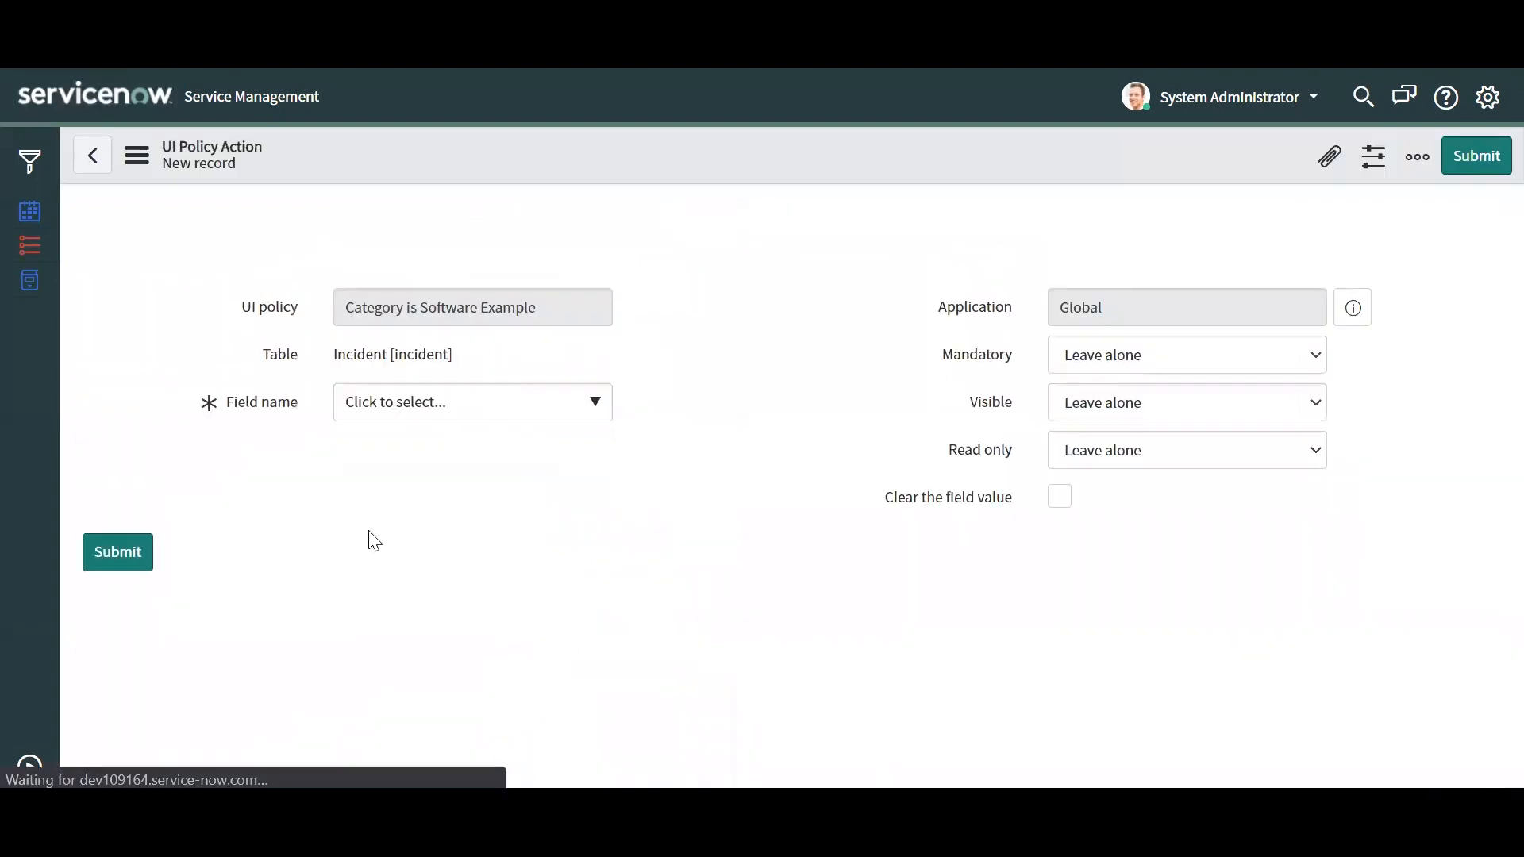
click(471, 401)
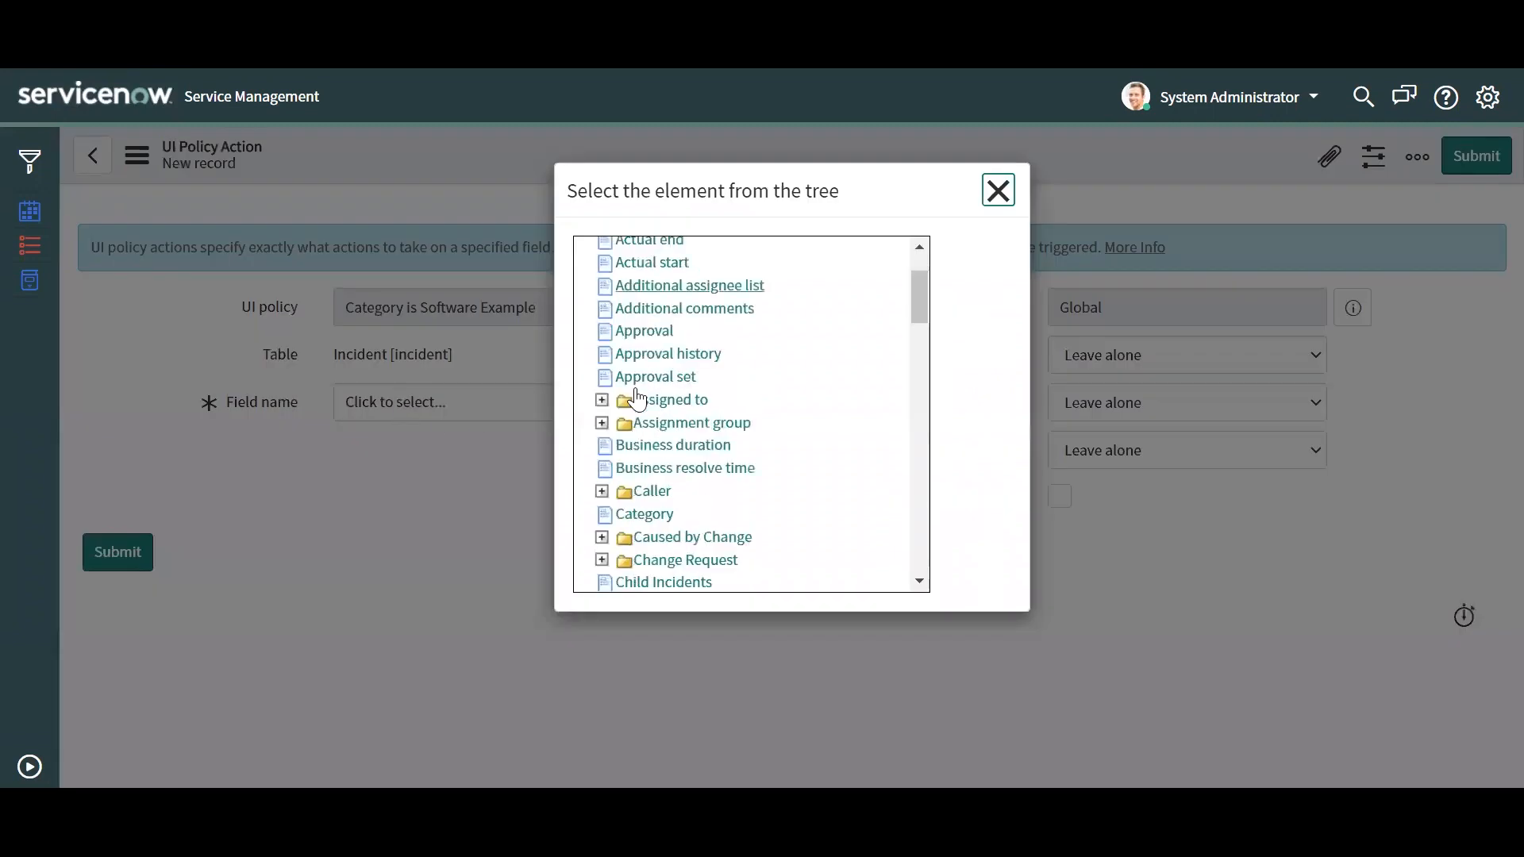
scroll(down, 3)
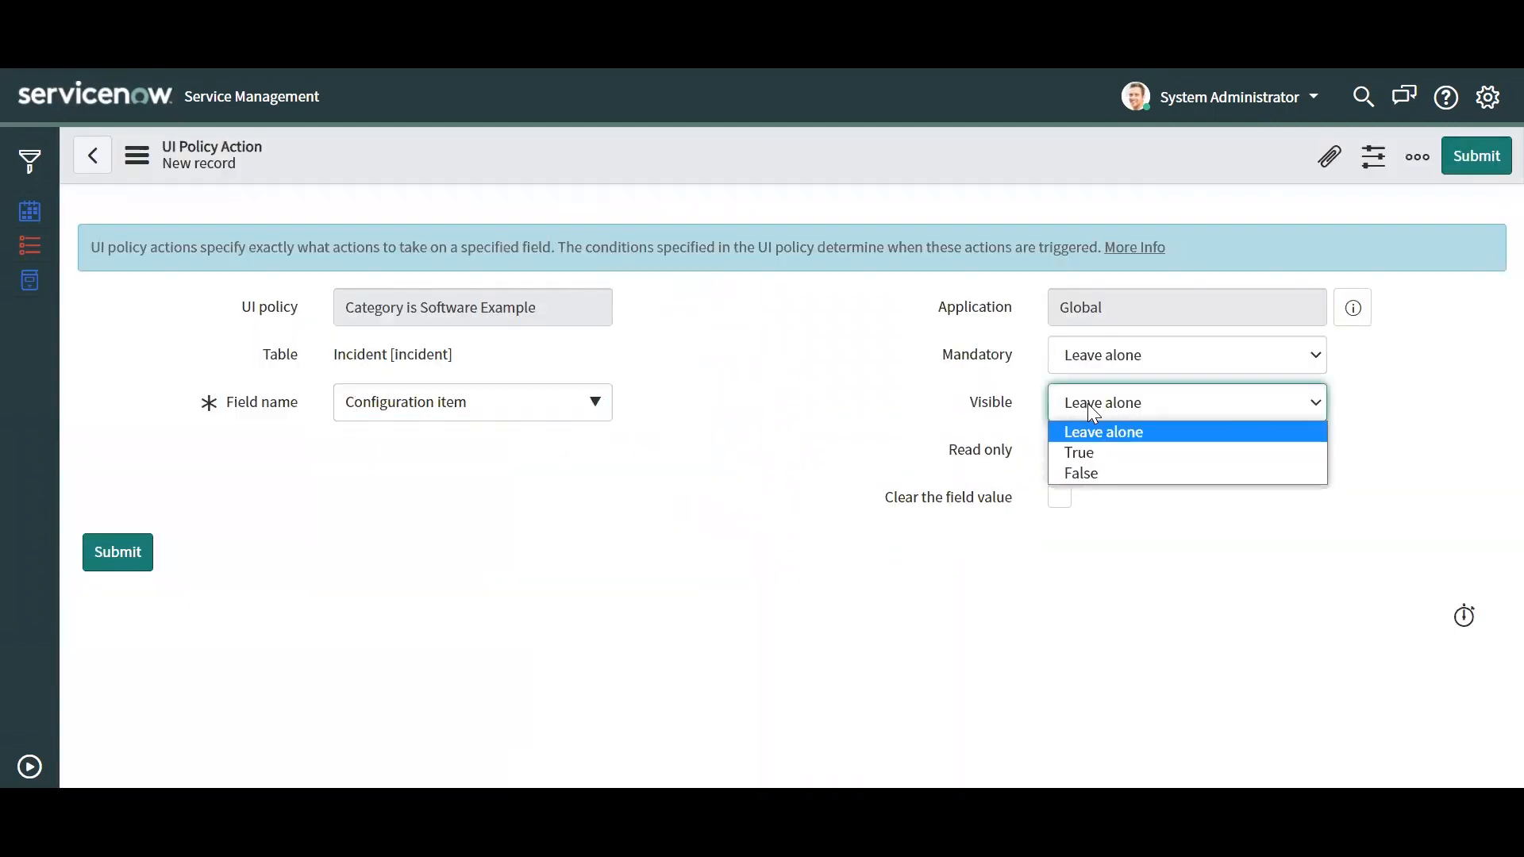
click(1079, 452)
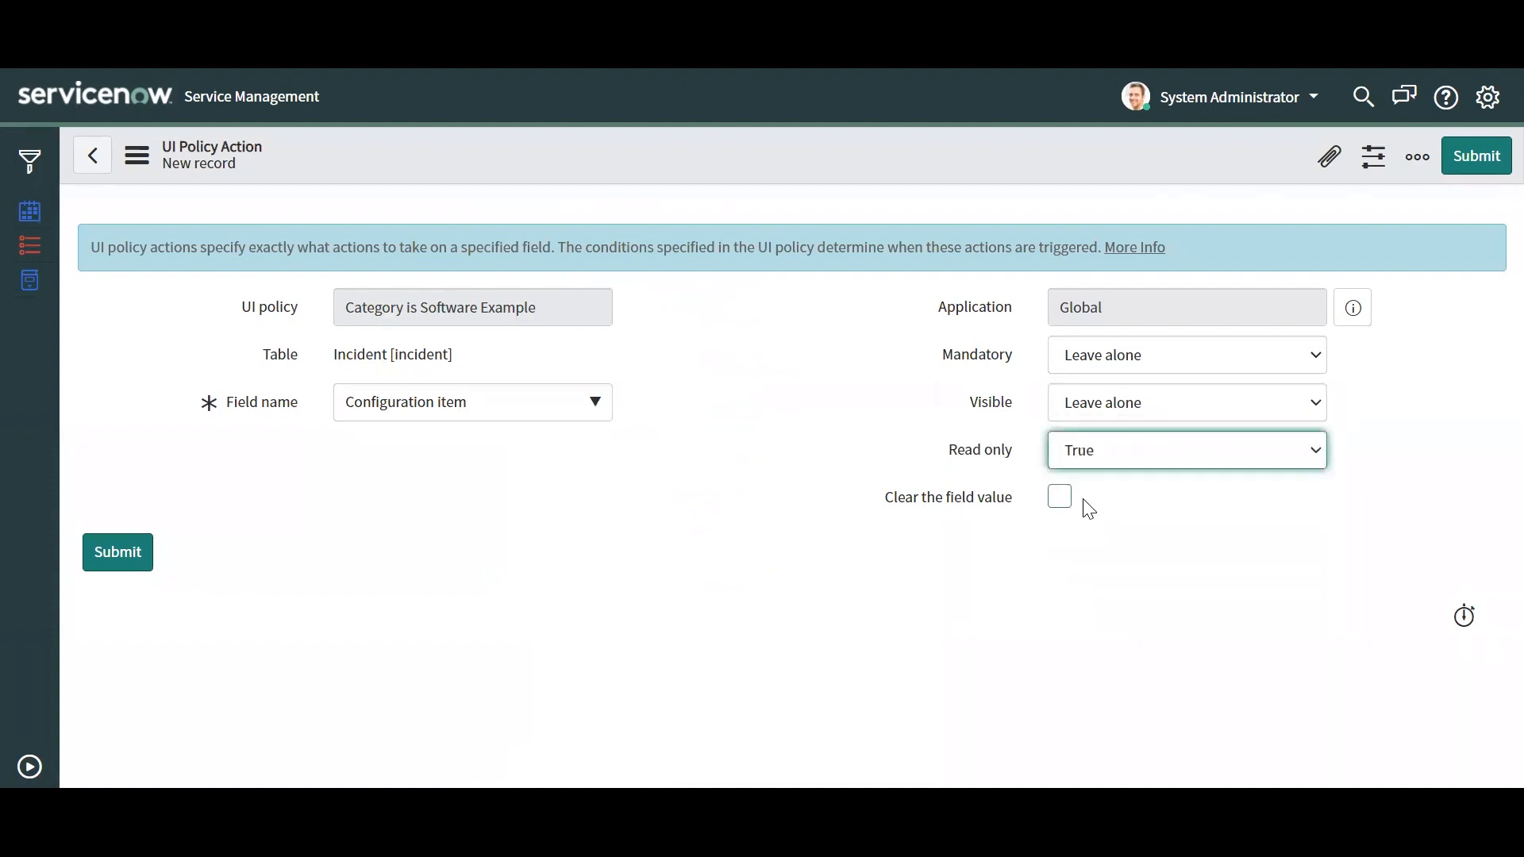
click(1475, 156)
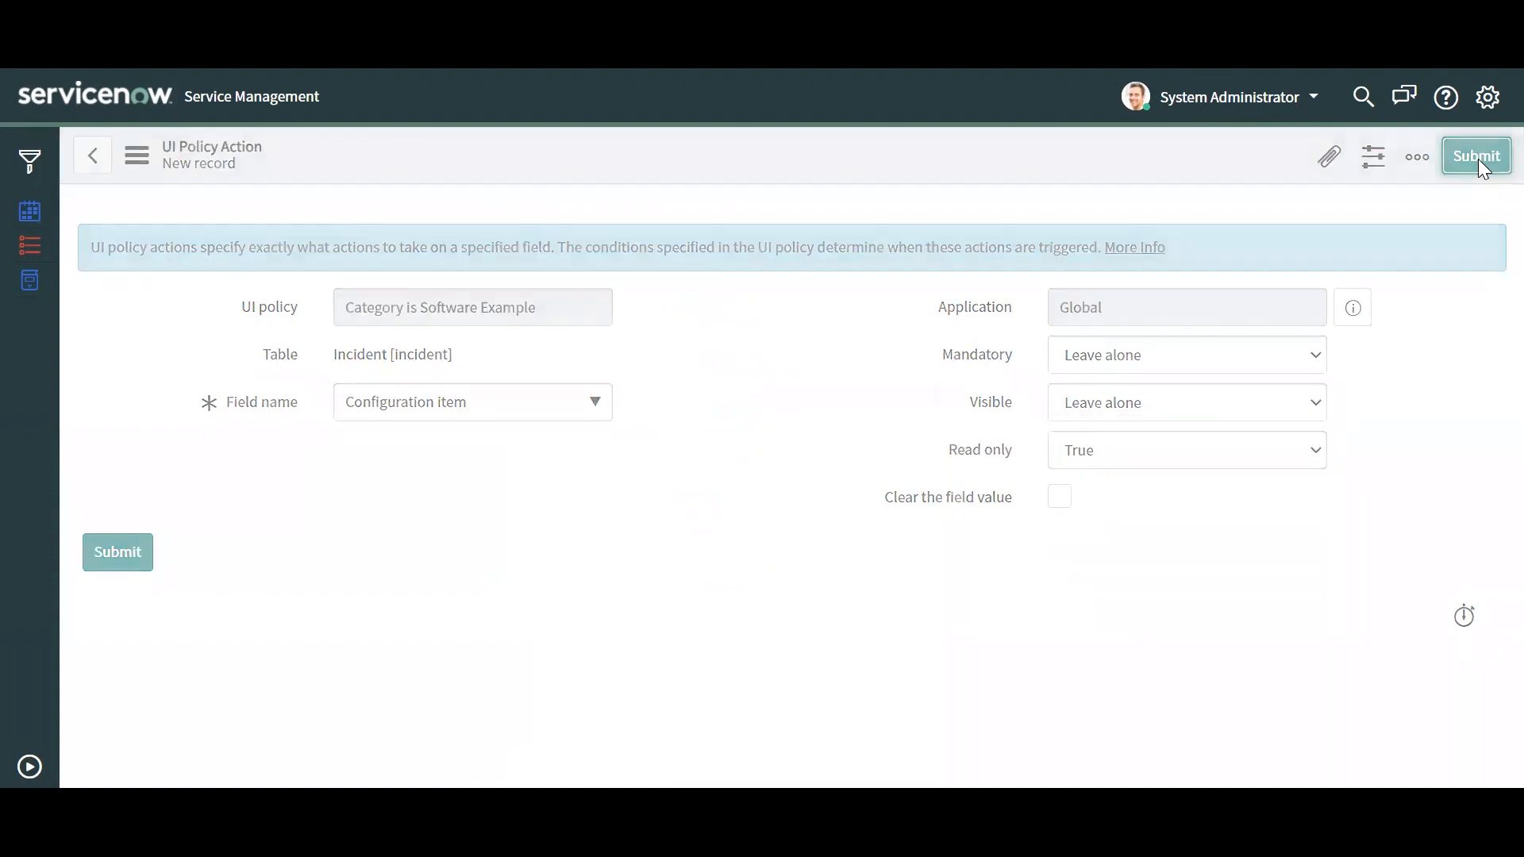
click(1475, 155)
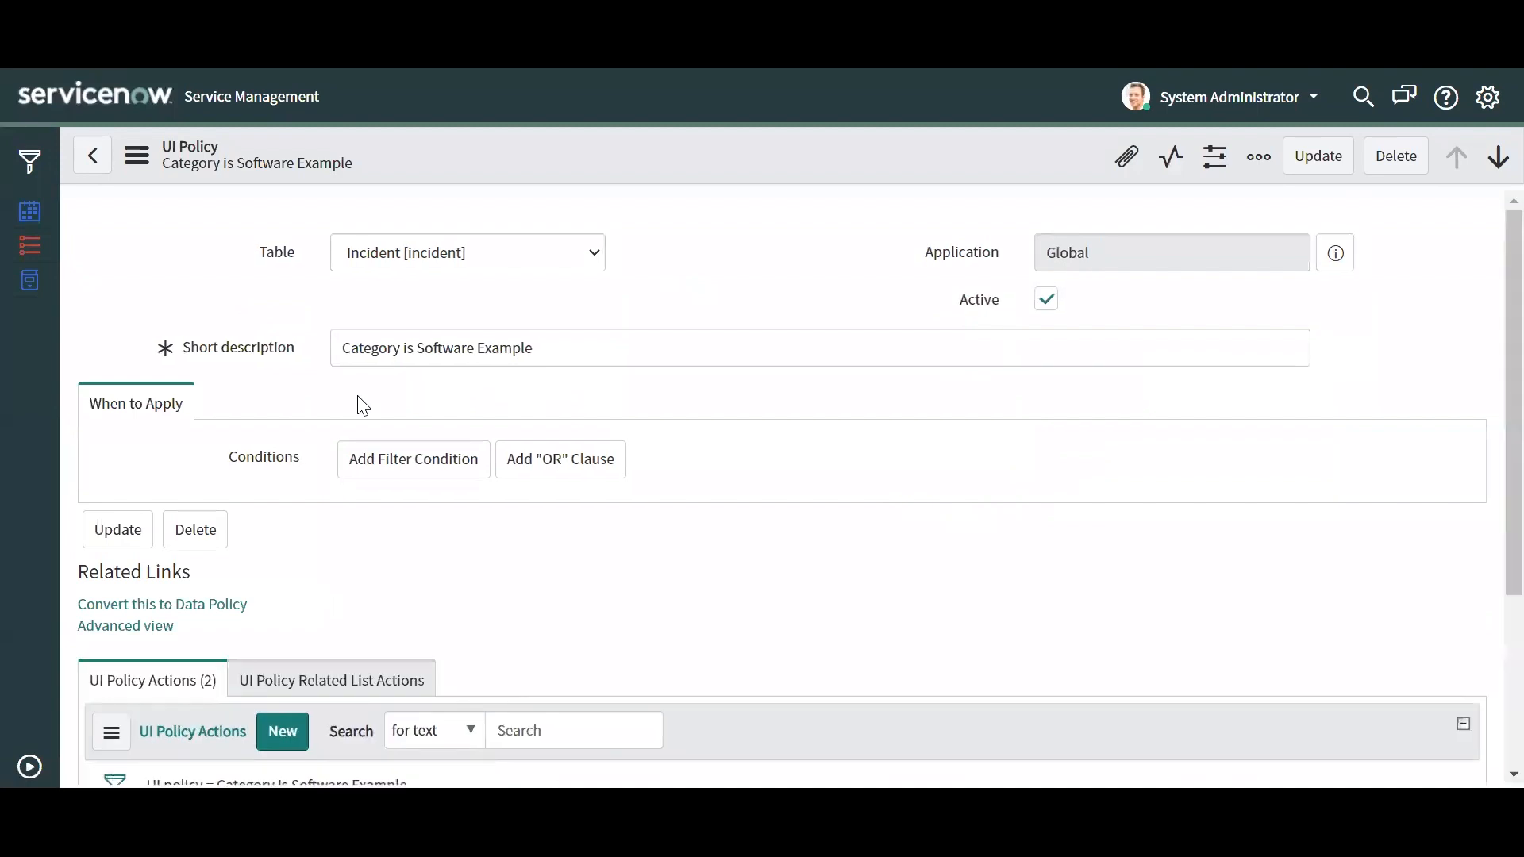
Add a policy action setting Contact type Visible to False and save it
scroll(down, 3)
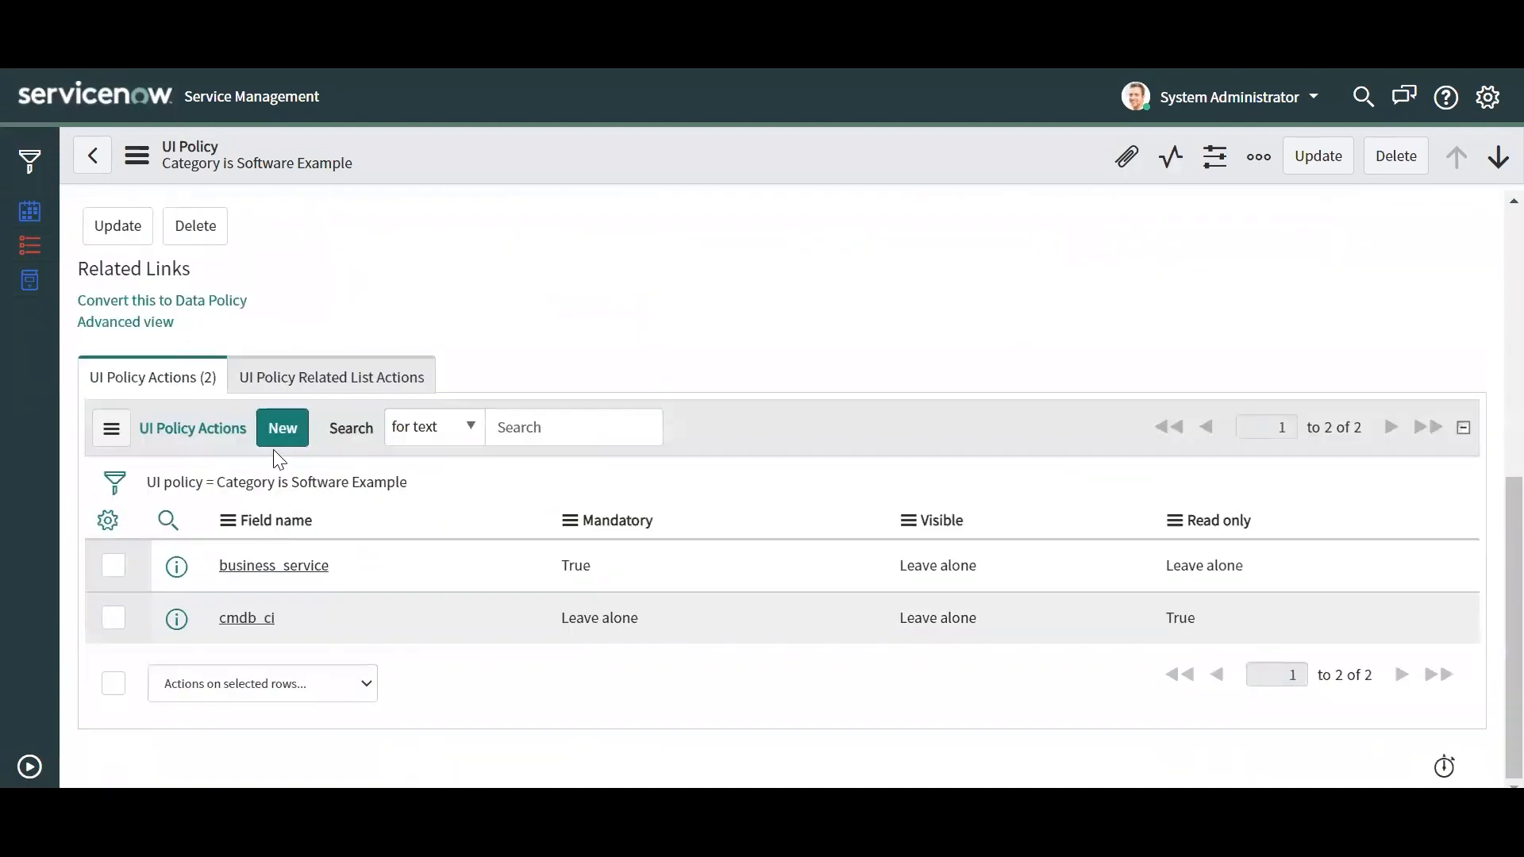
click(282, 427)
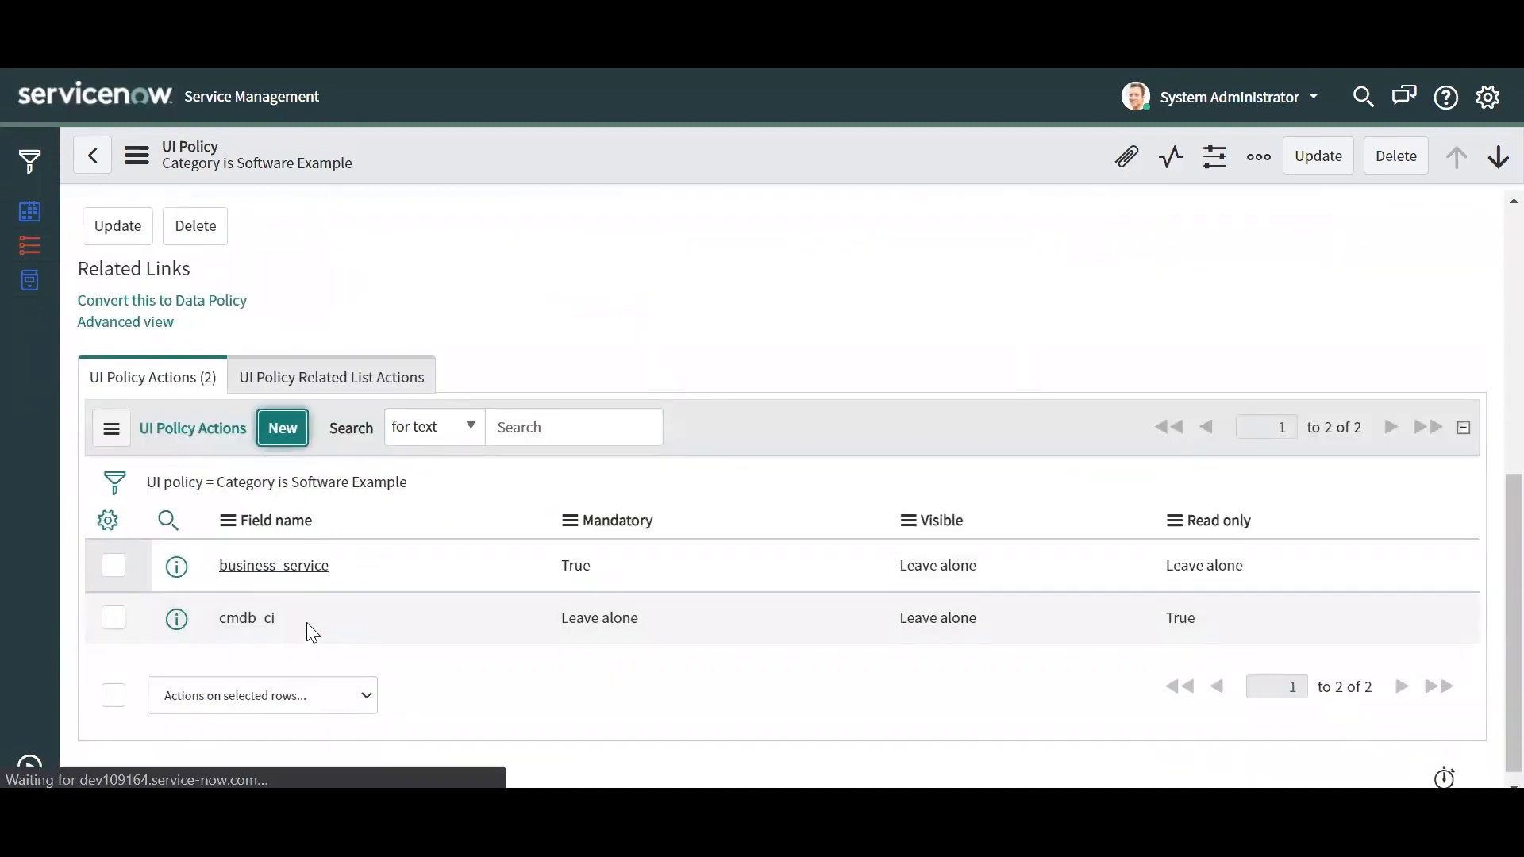
click(281, 428)
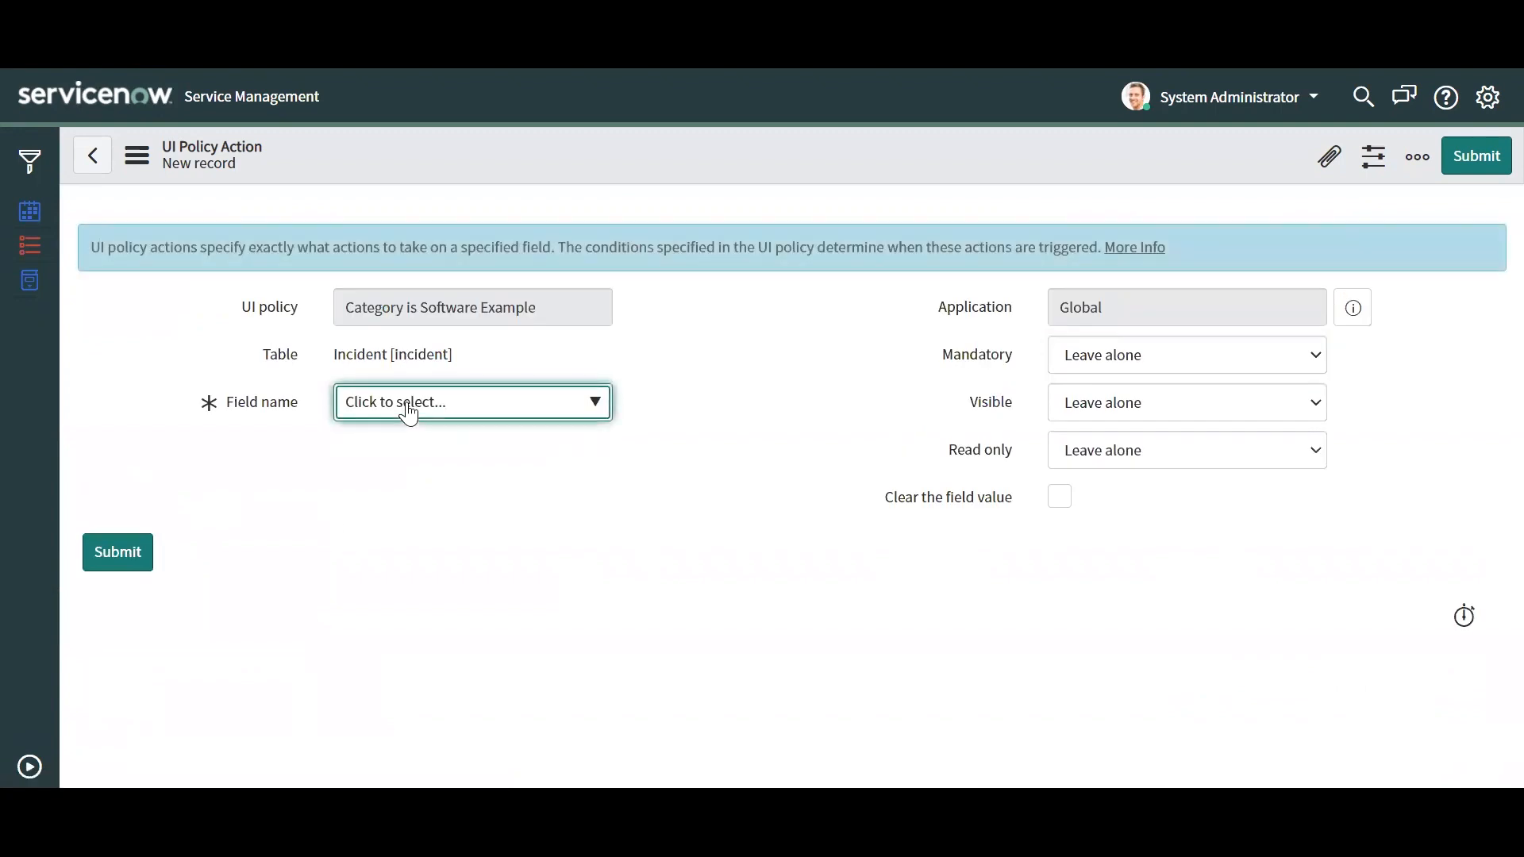
click(471, 401)
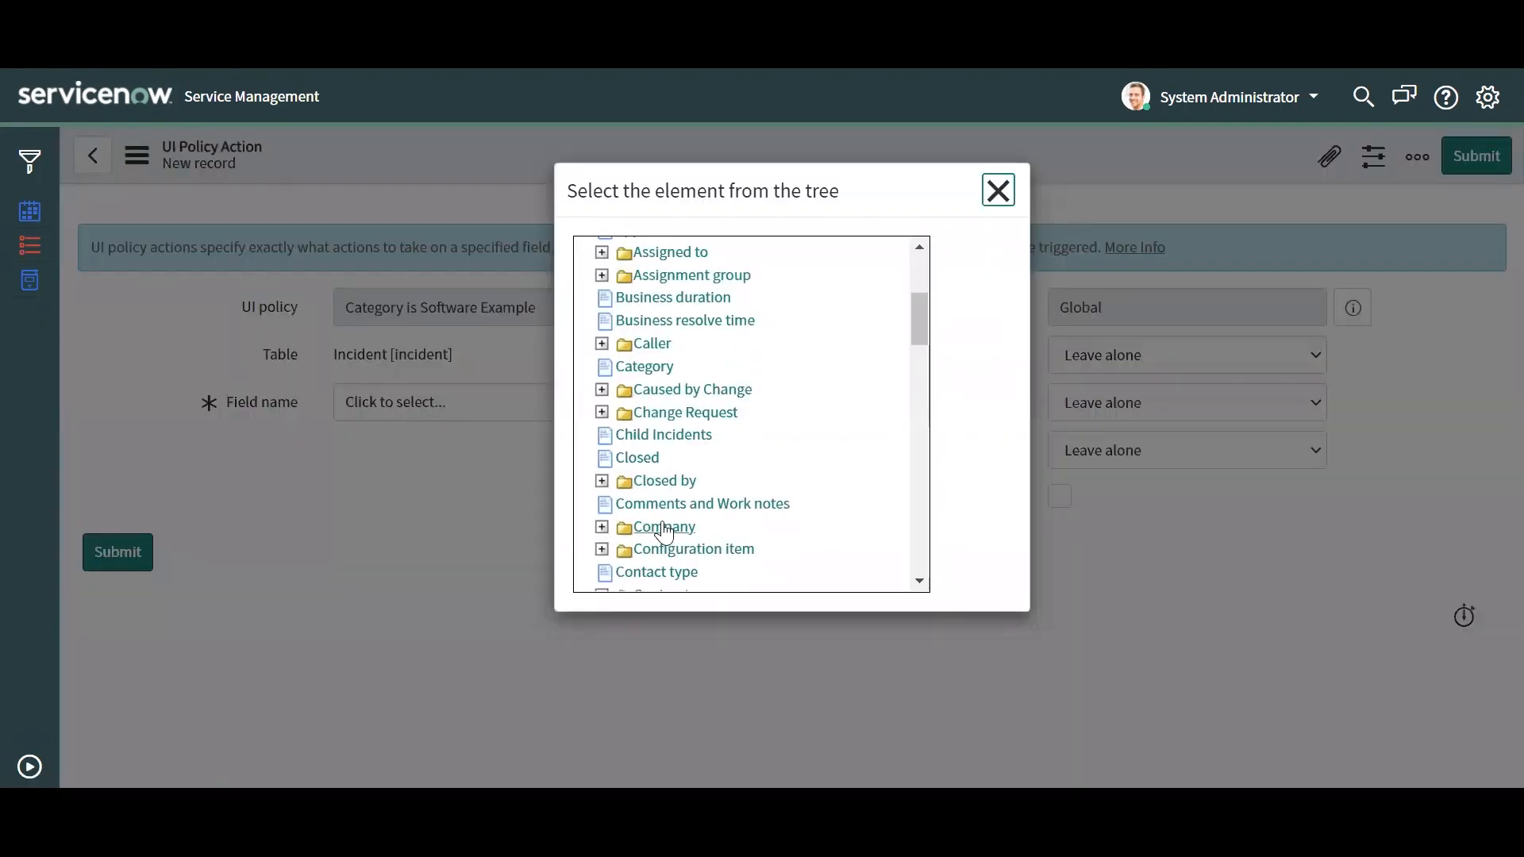
click(655, 572)
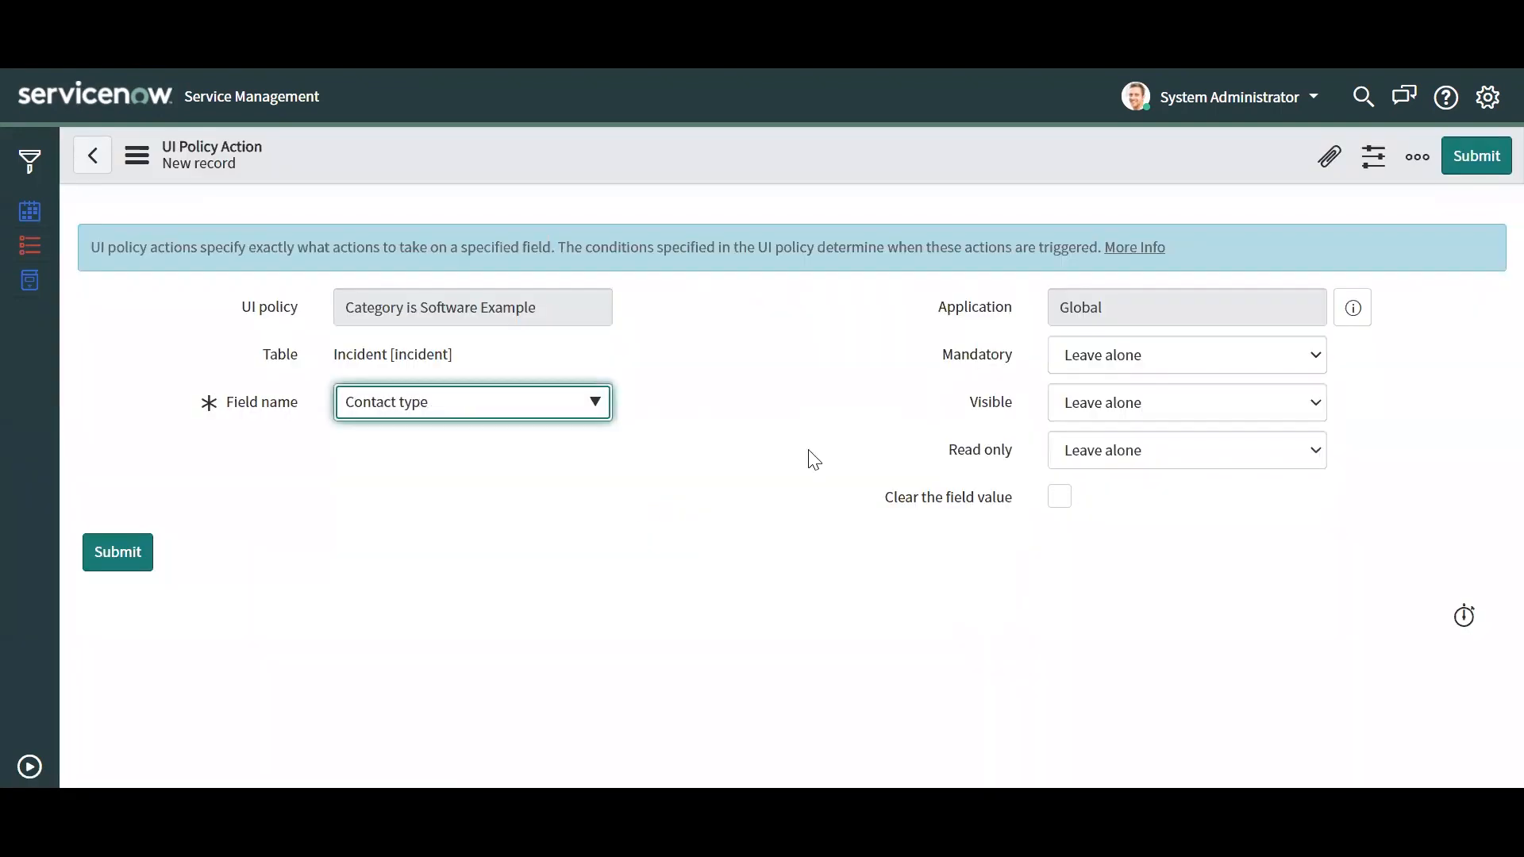
click(1186, 450)
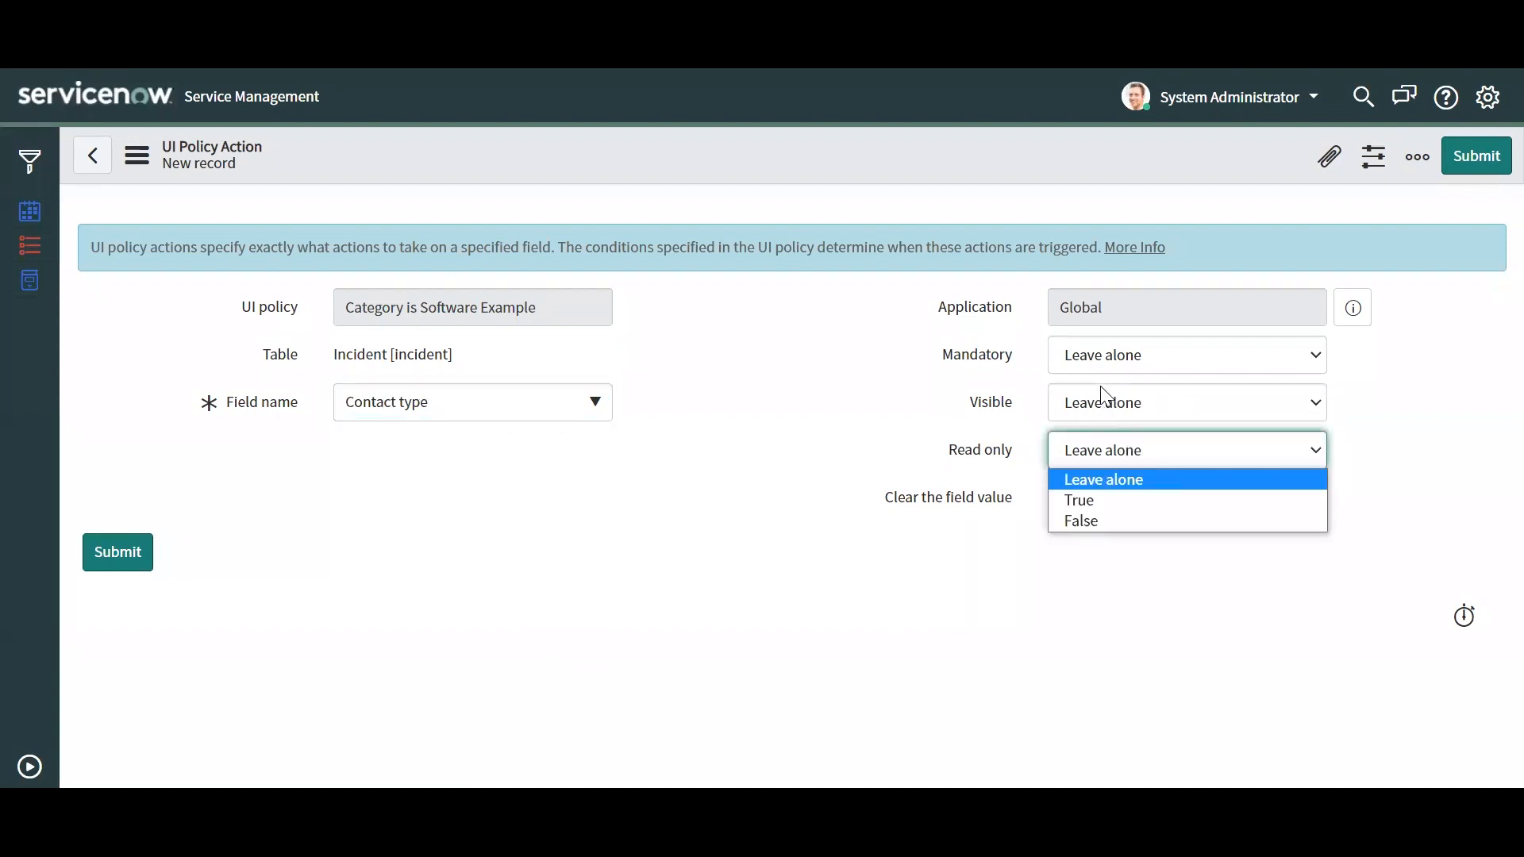
click(1080, 521)
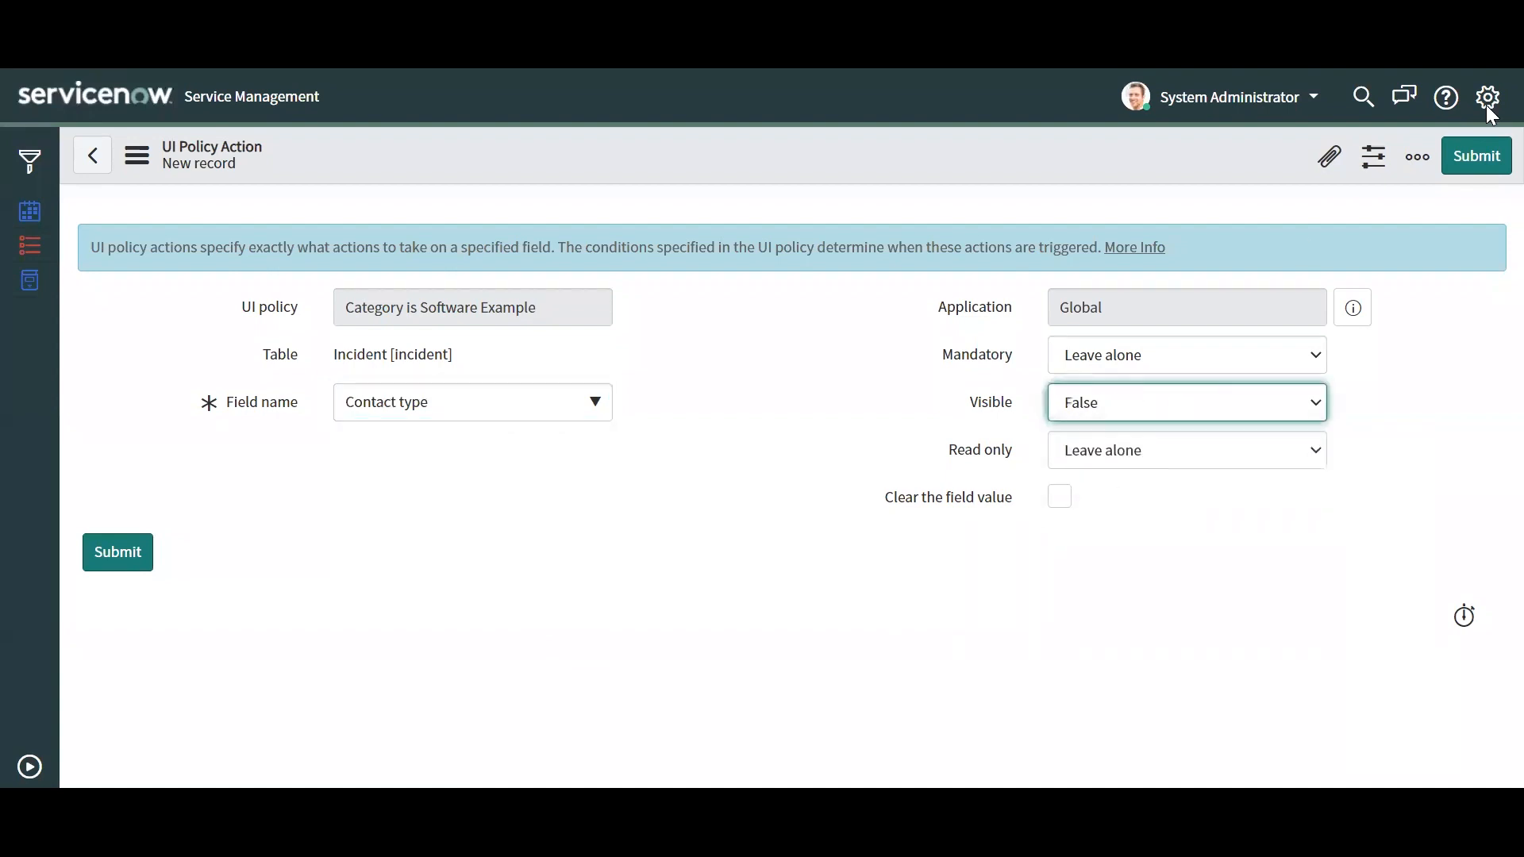
click(1415, 156)
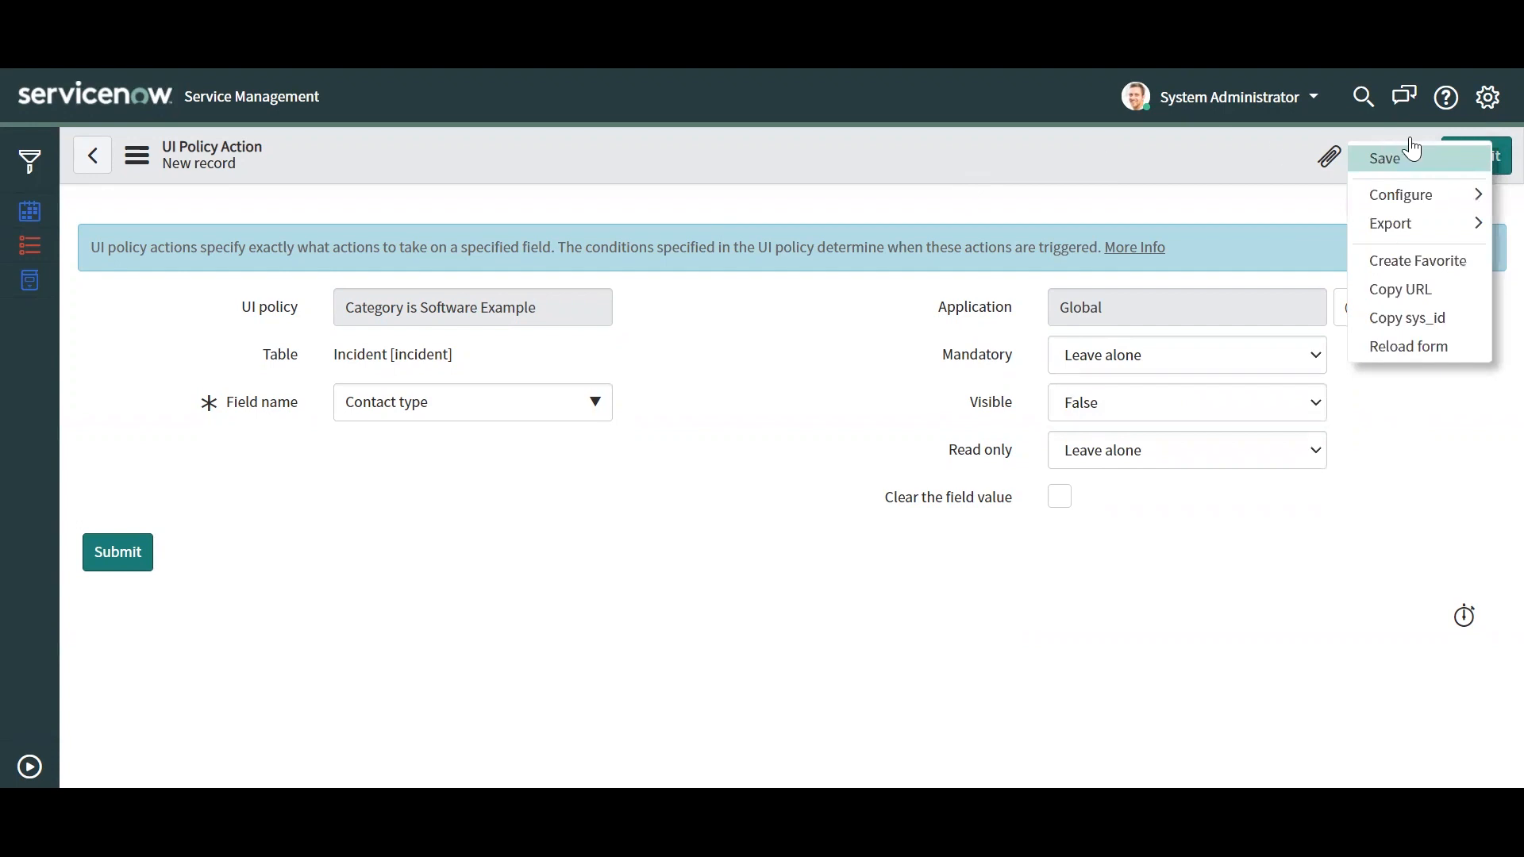
click(690, 148)
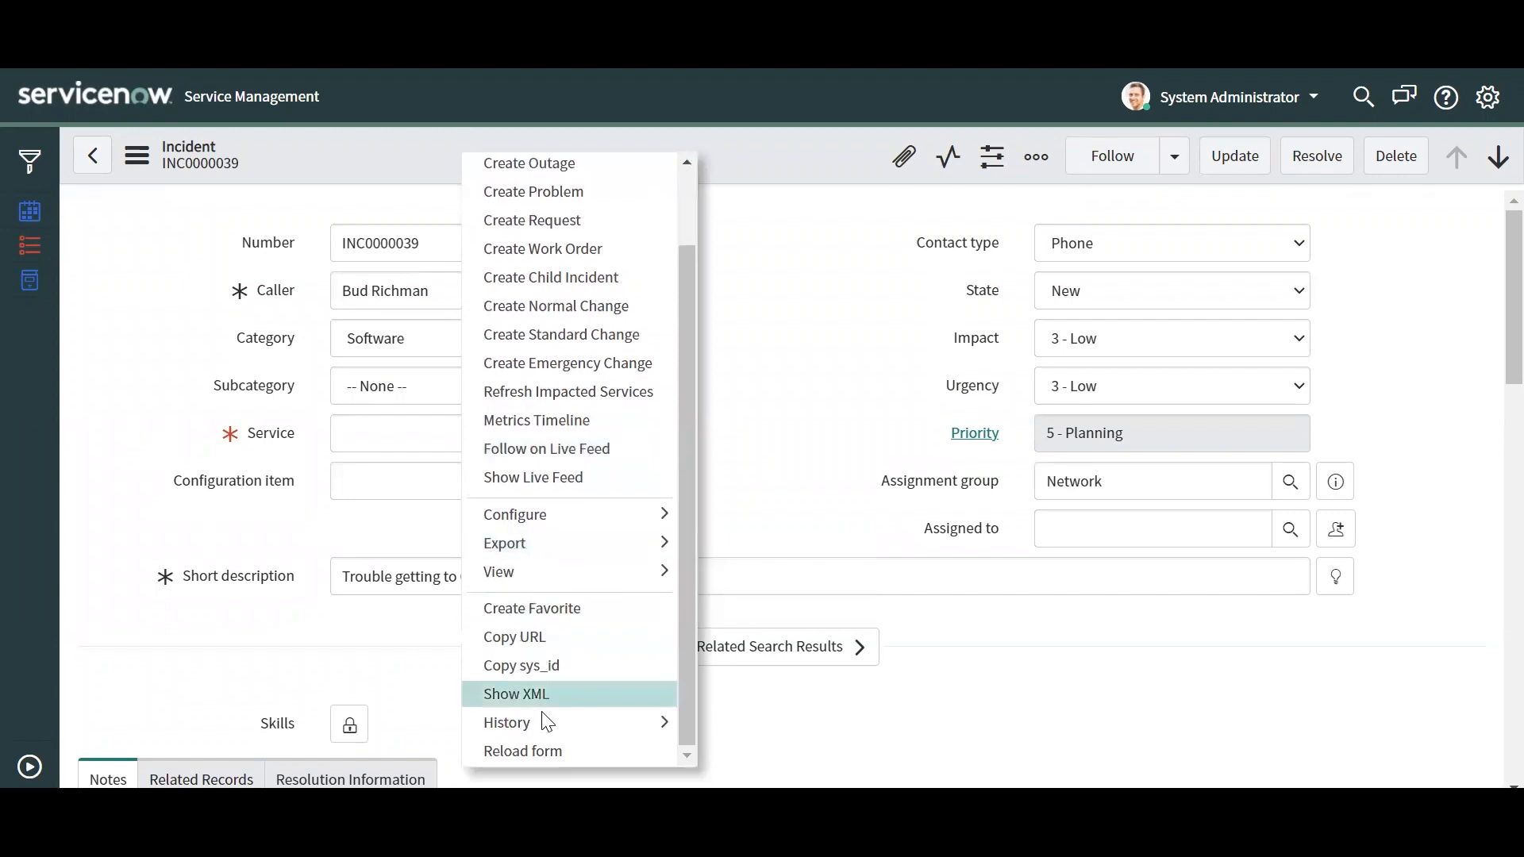
click(523, 750)
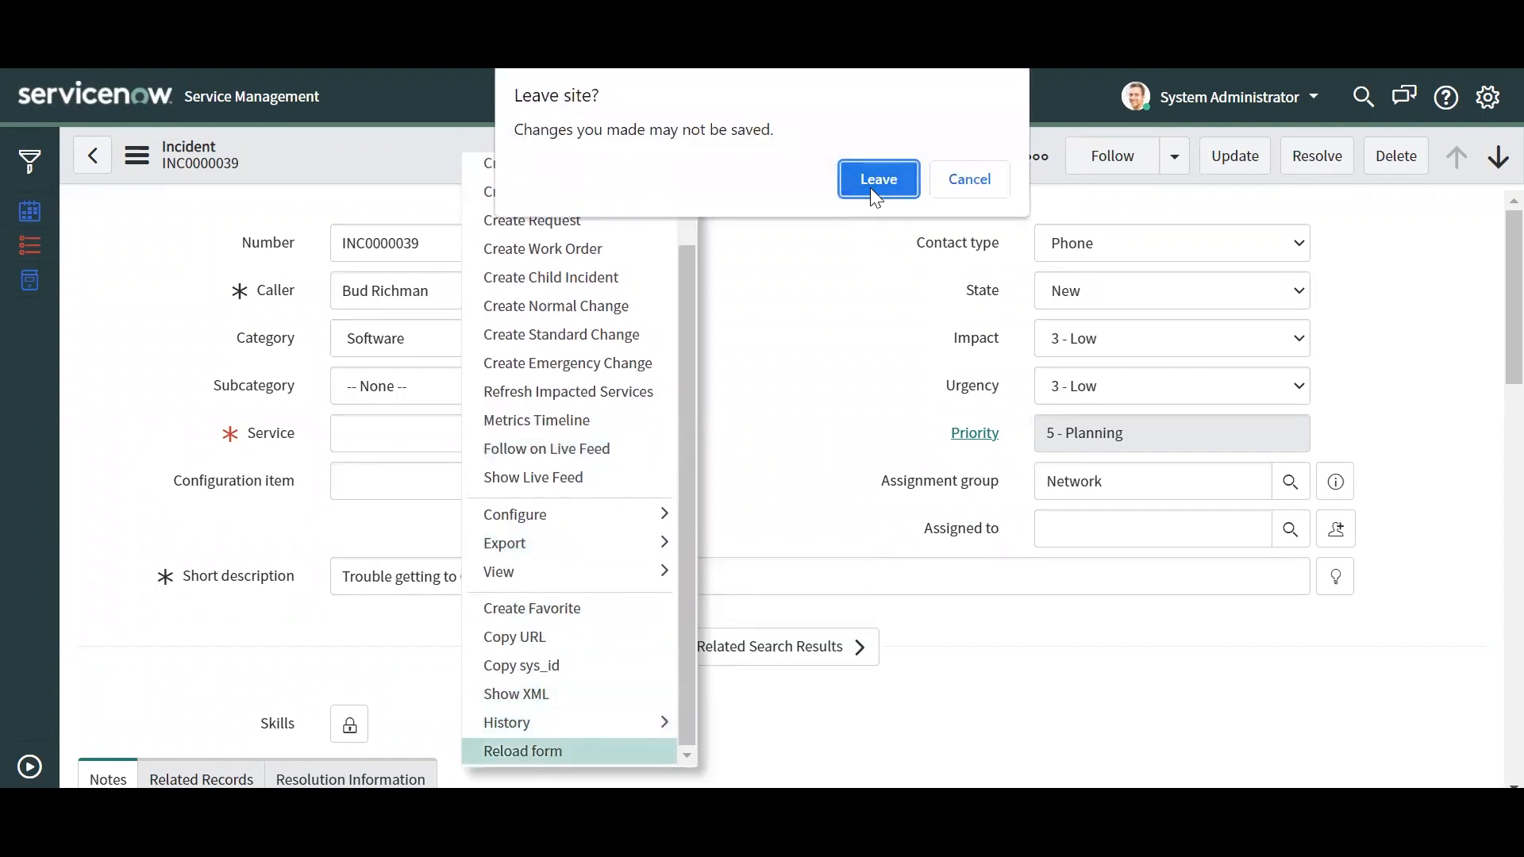
click(876, 178)
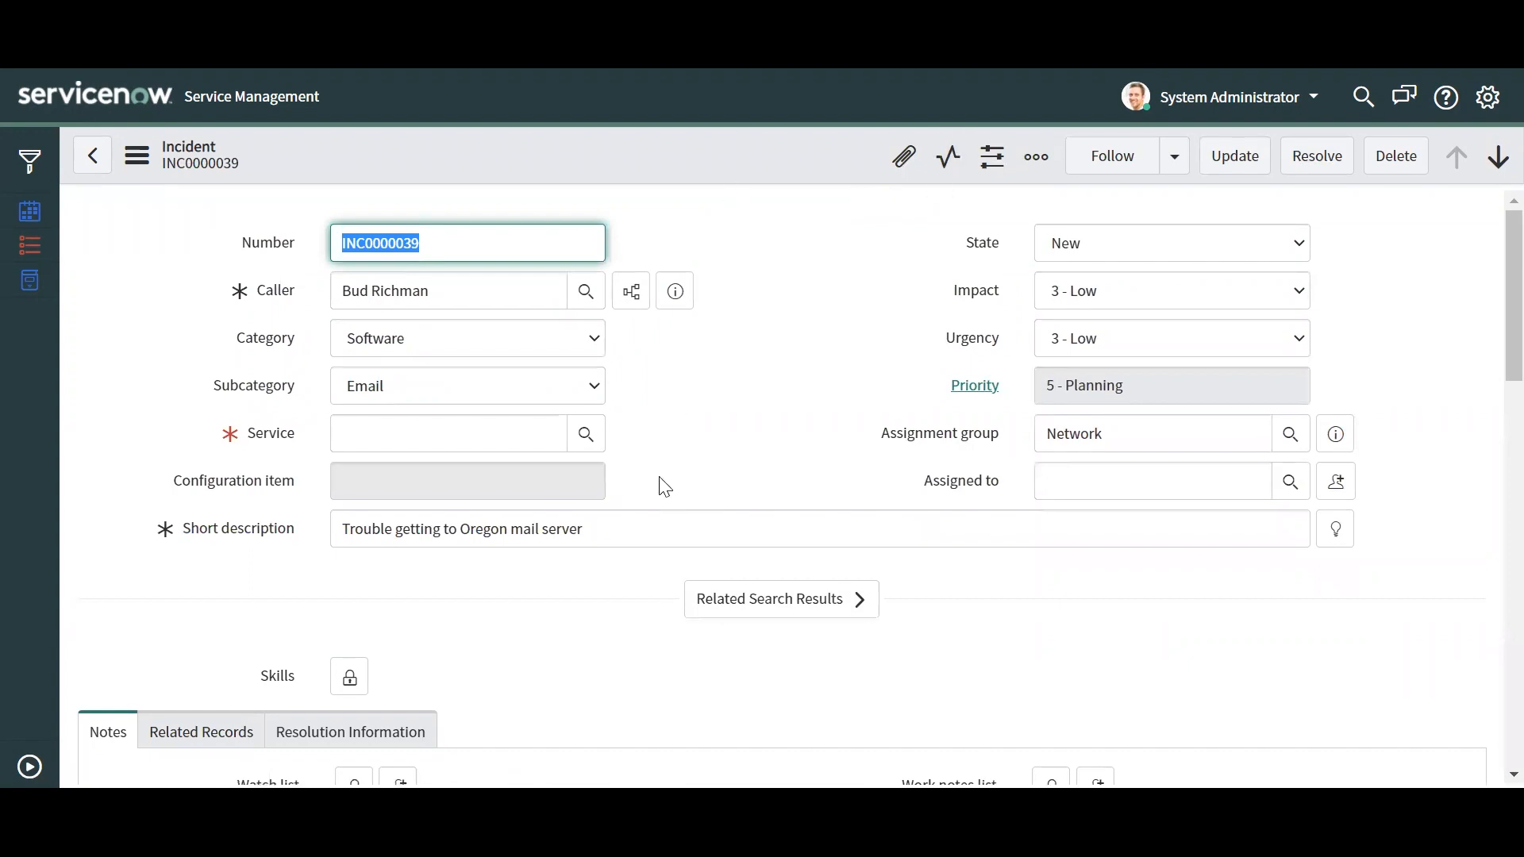
mouse_move(272, 352)
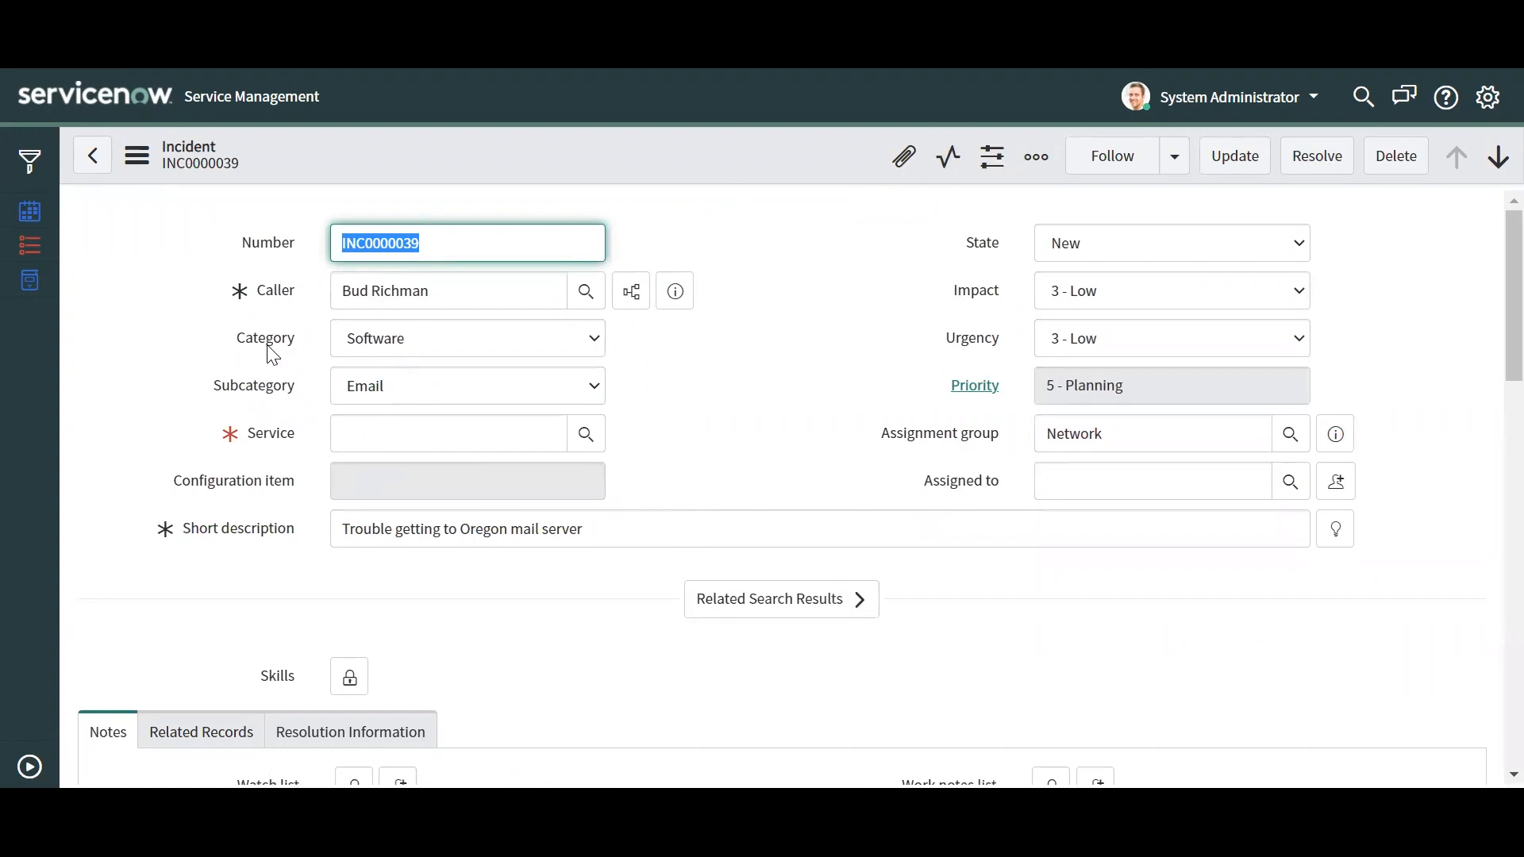
mouse_move(317, 397)
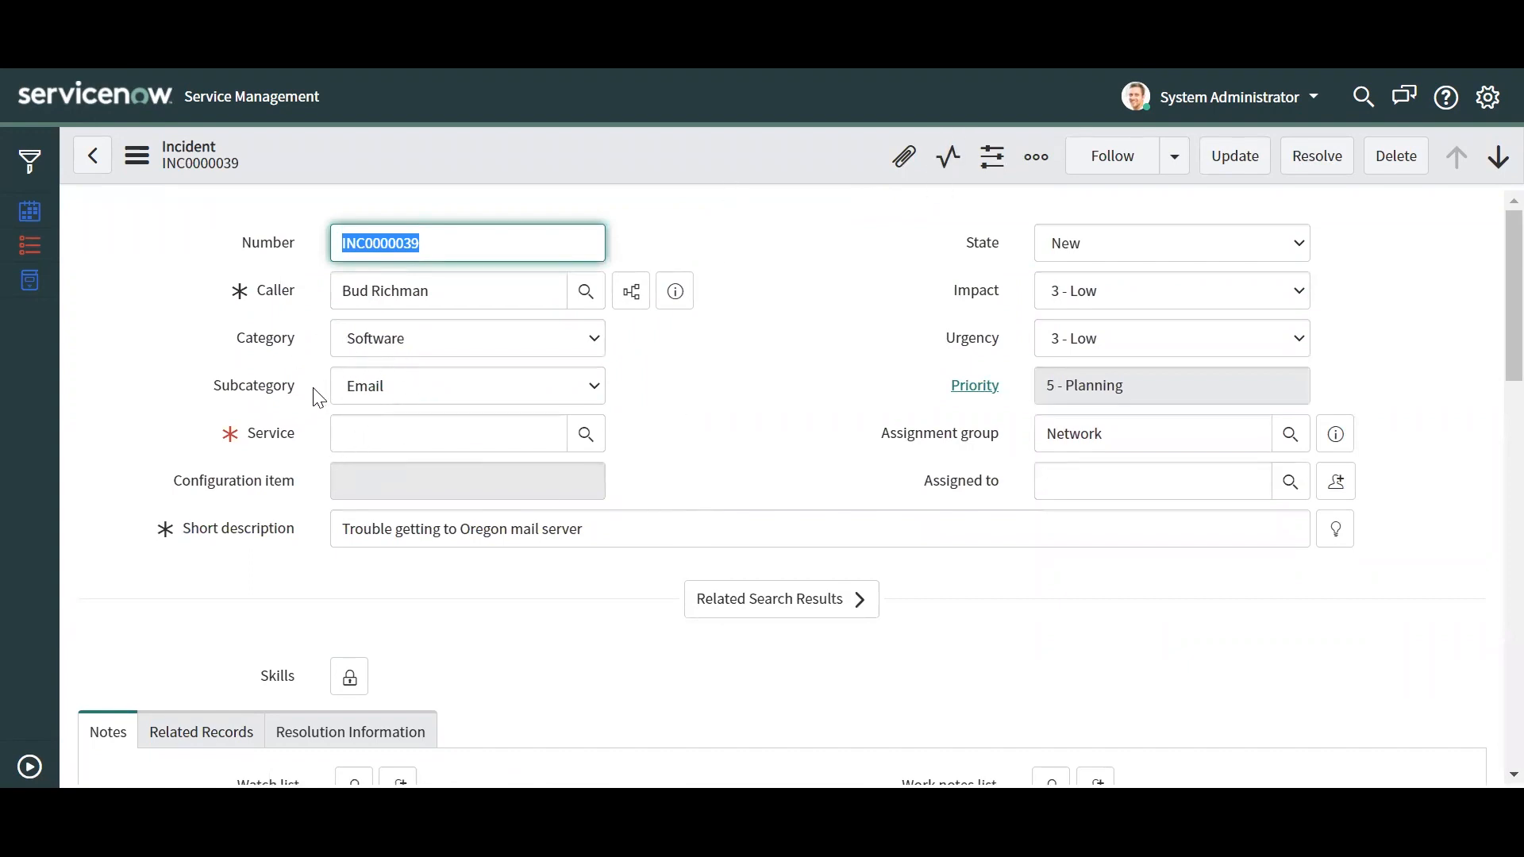
mouse_move(297, 445)
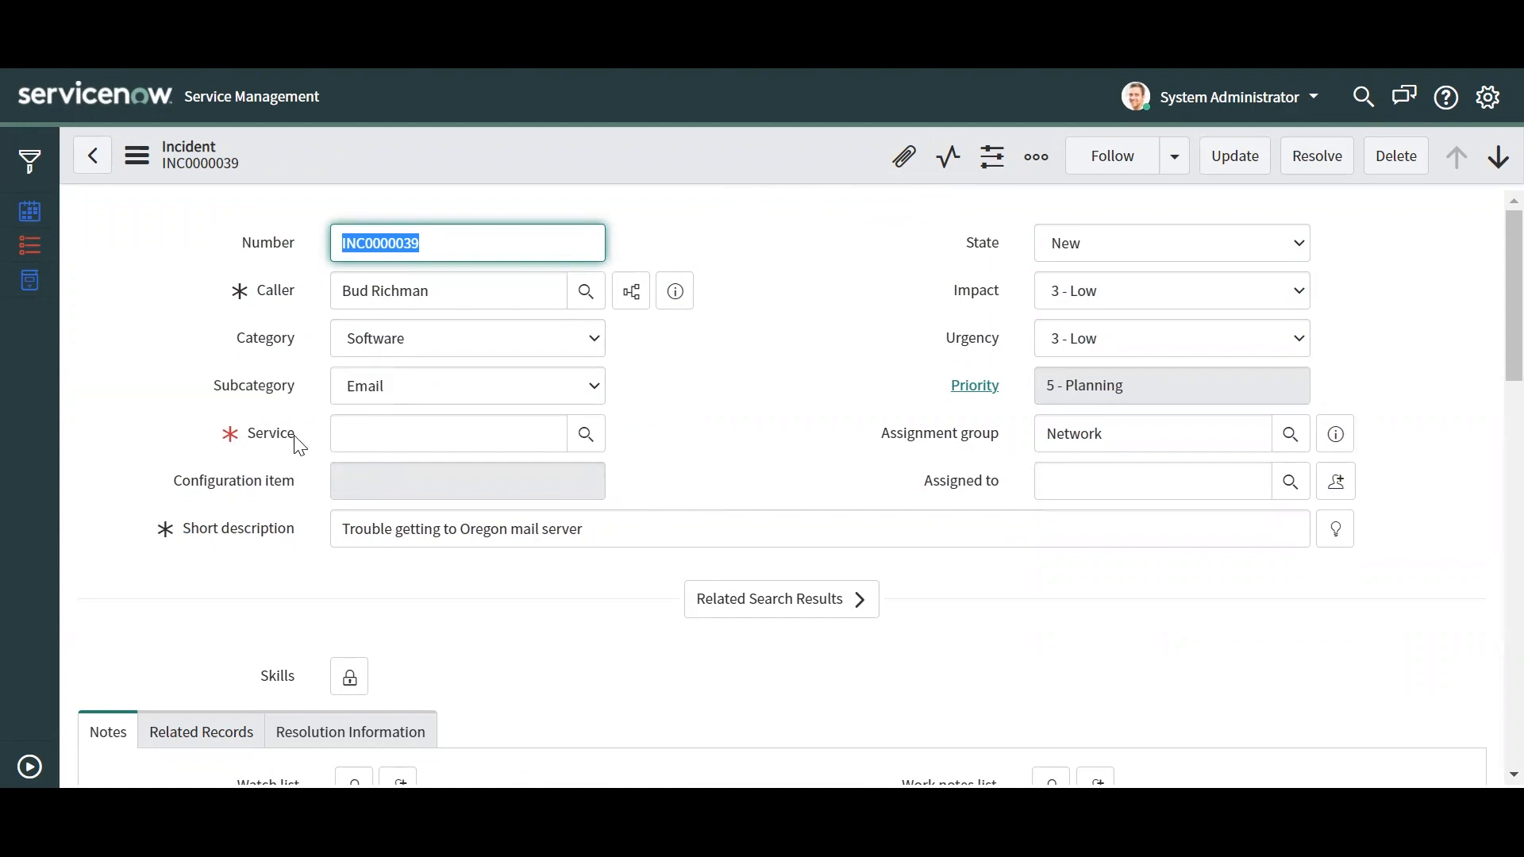
mouse_move(269, 434)
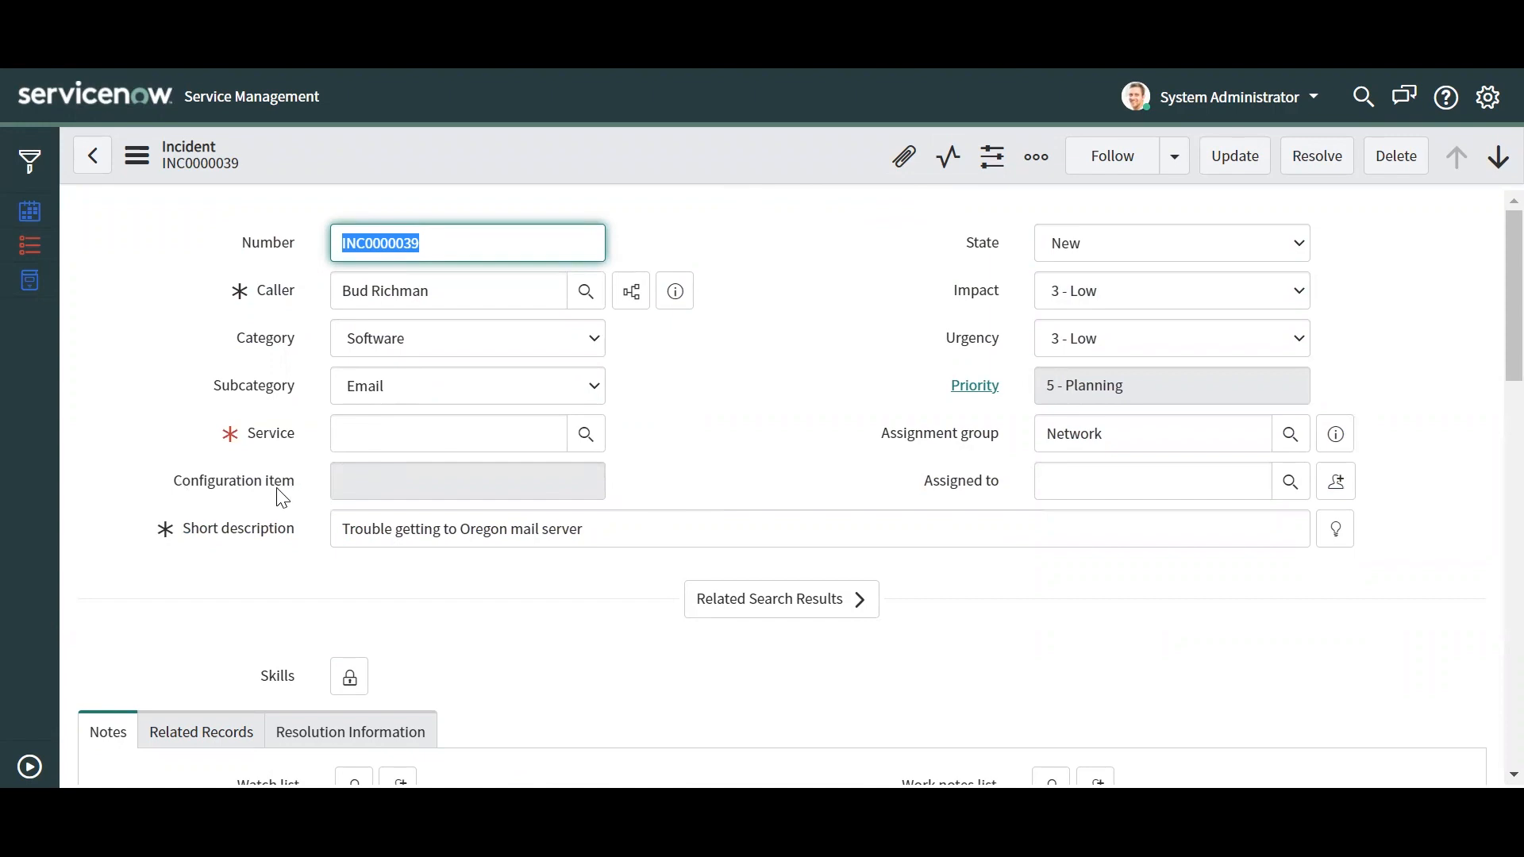
mouse_move(918, 208)
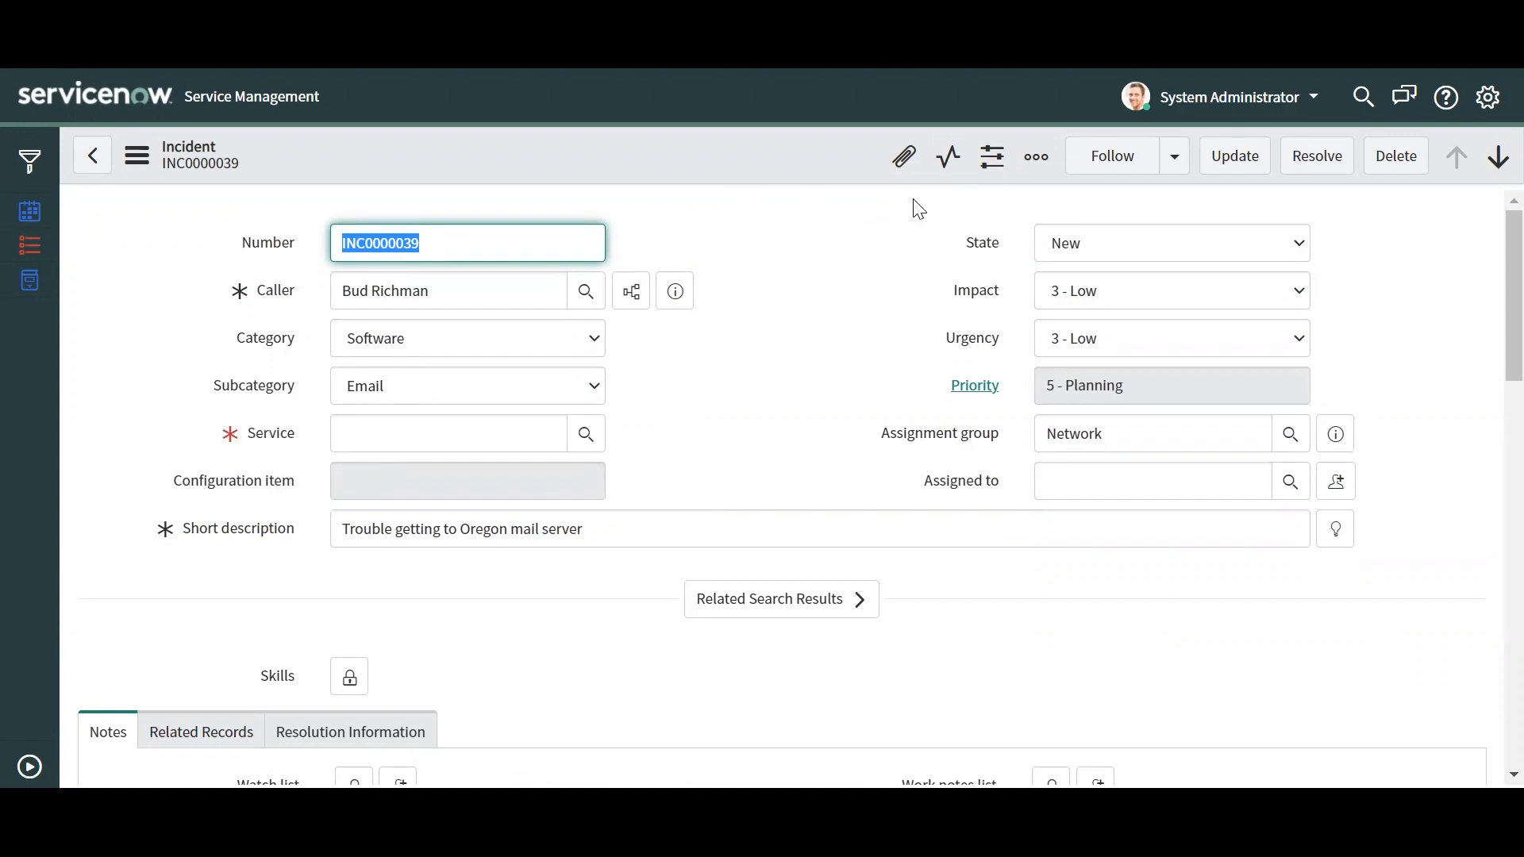
mouse_move(991, 199)
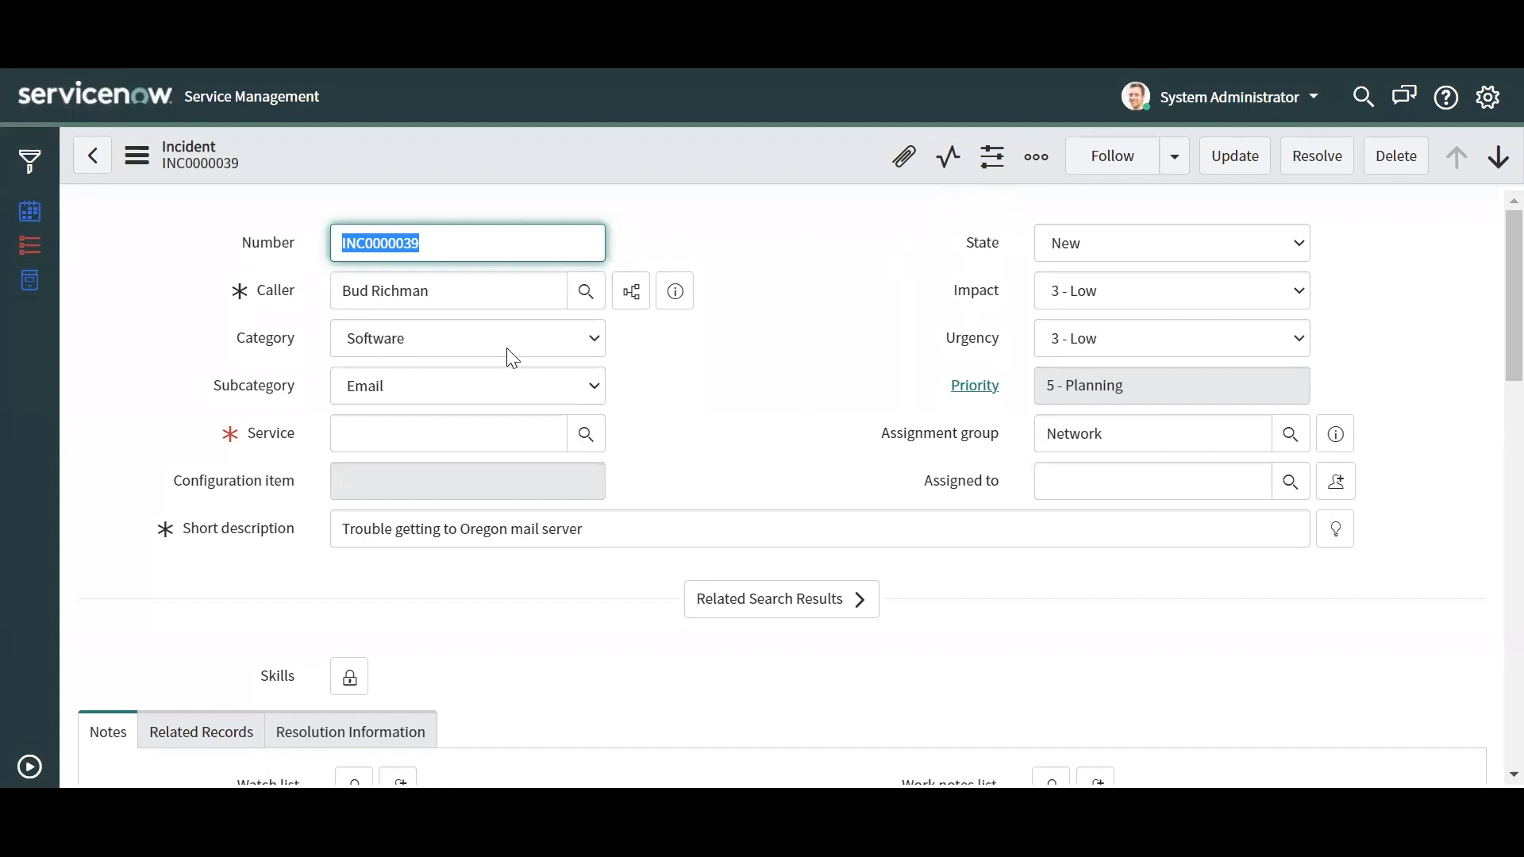
Switch incident INC0000039's Category to Hardware to confirm the policy actions reverse
click(467, 338)
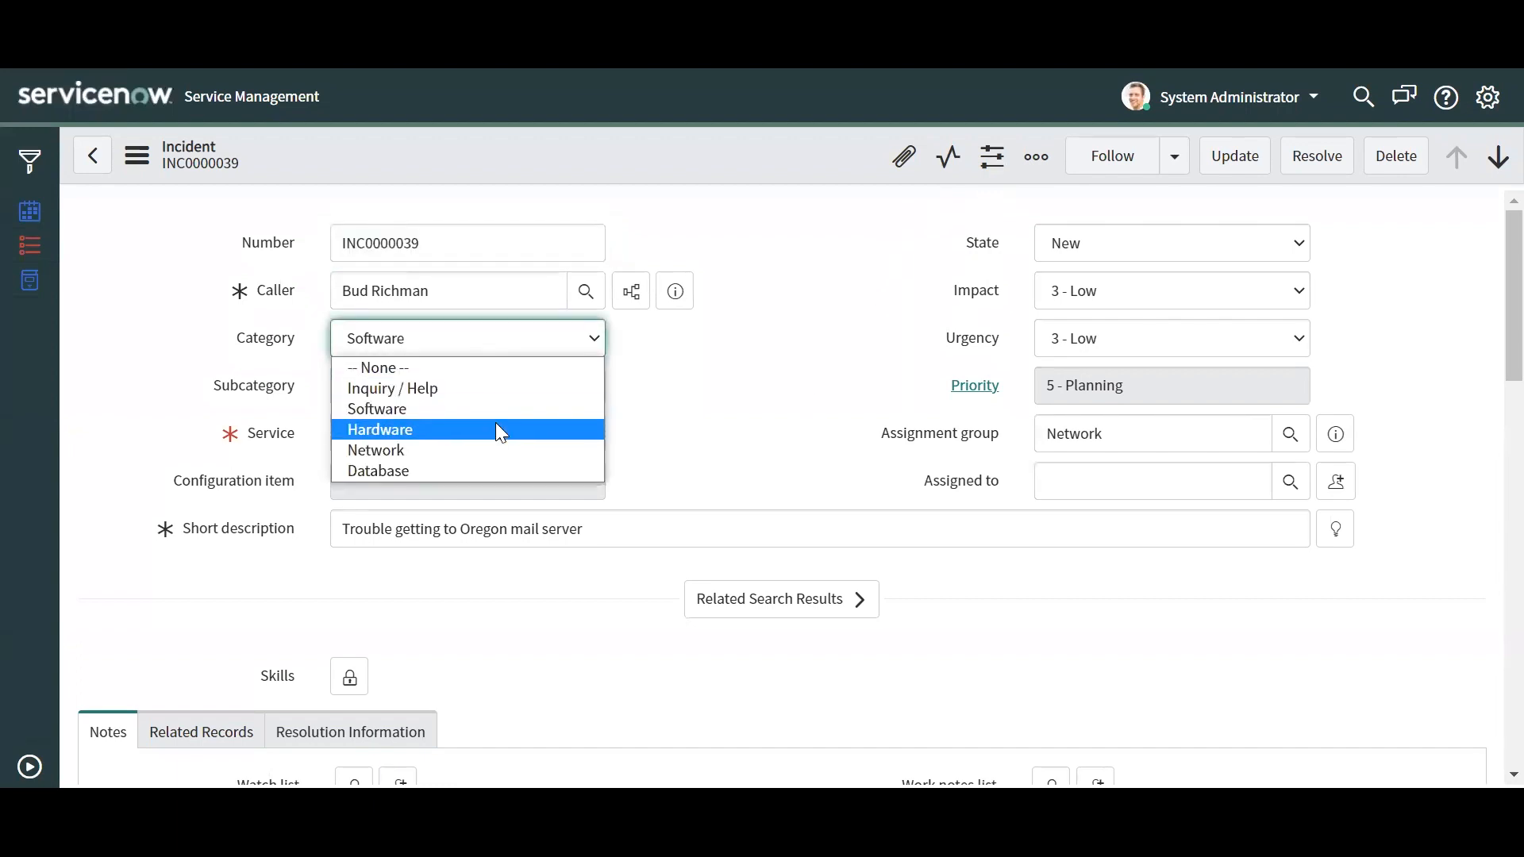
click(379, 429)
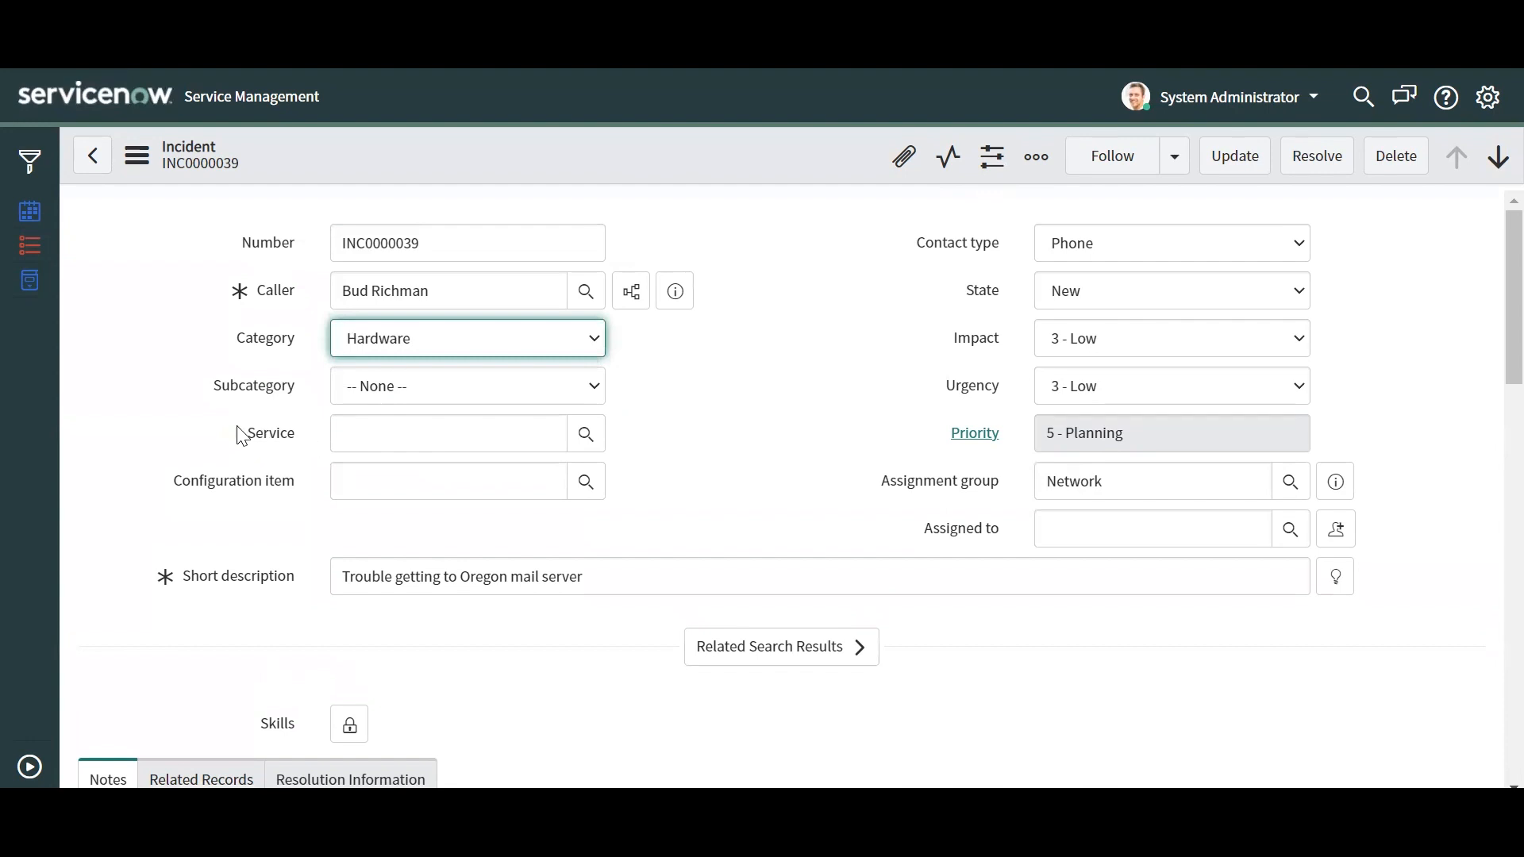
mouse_move(248, 438)
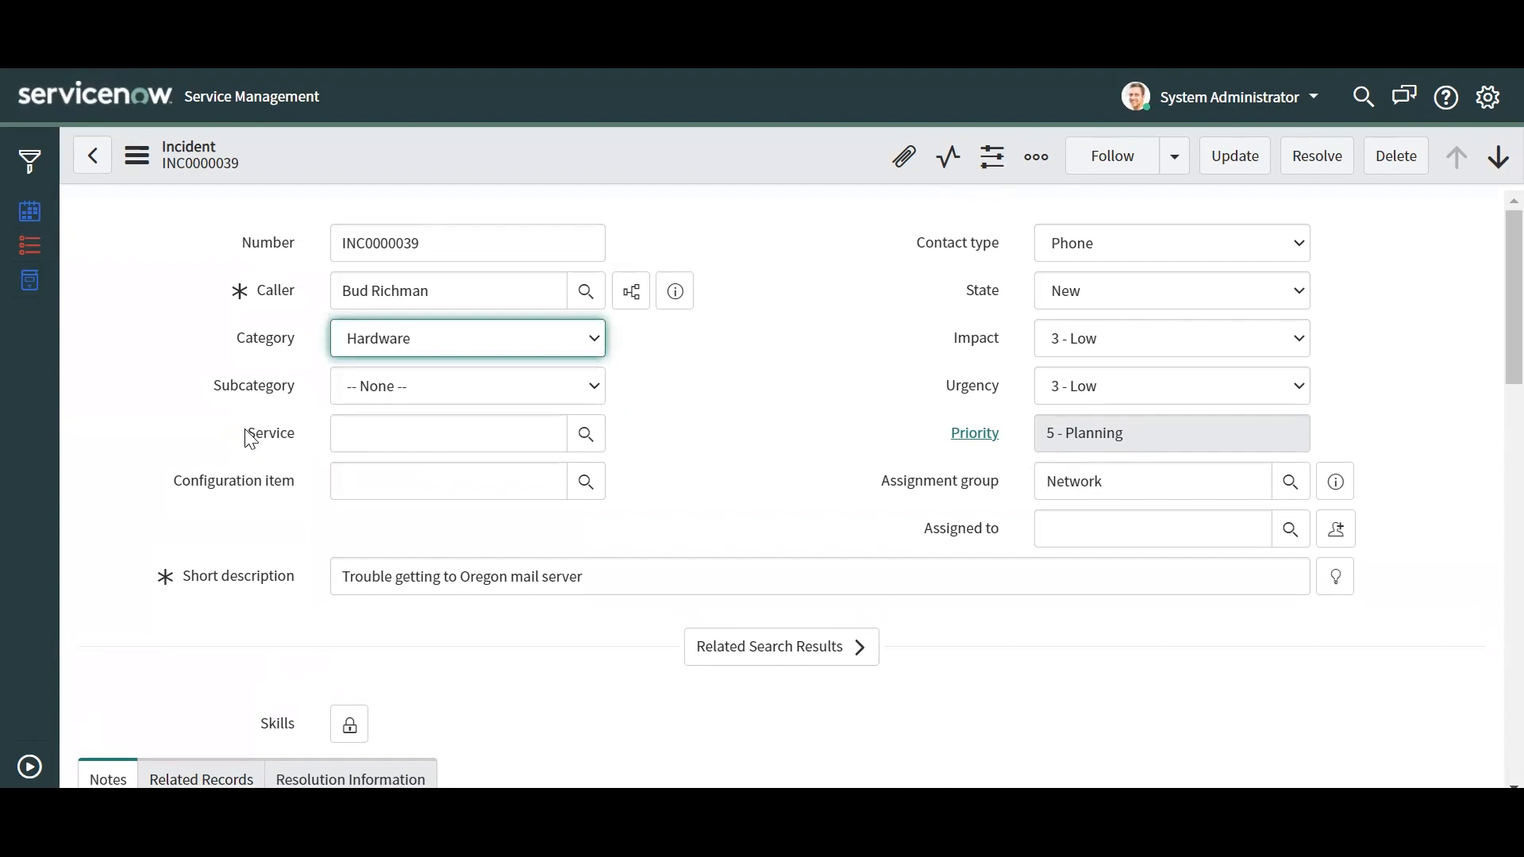
mouse_move(268, 437)
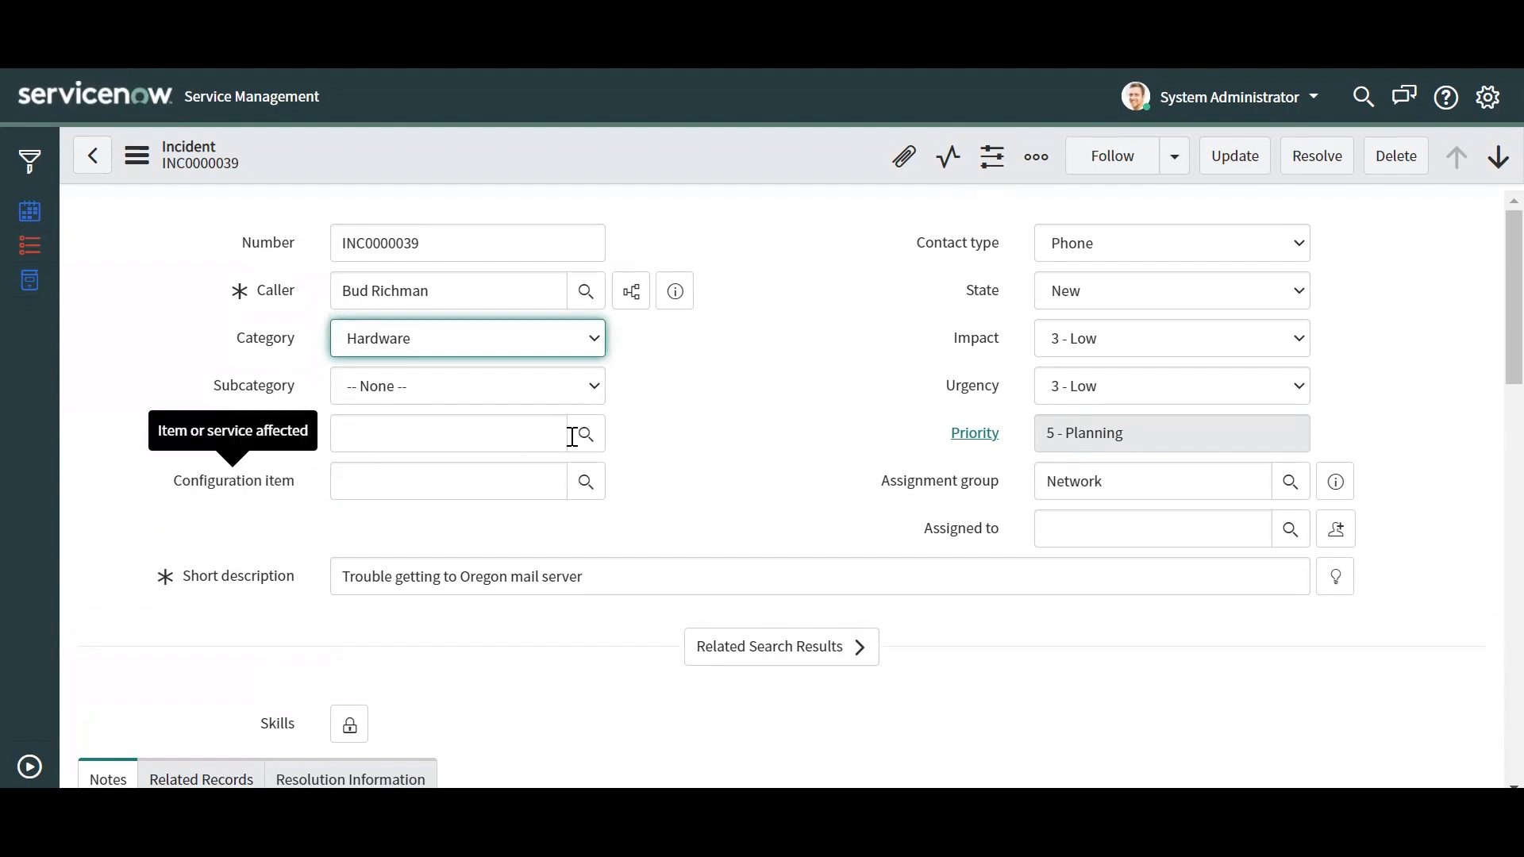
mouse_move(724, 178)
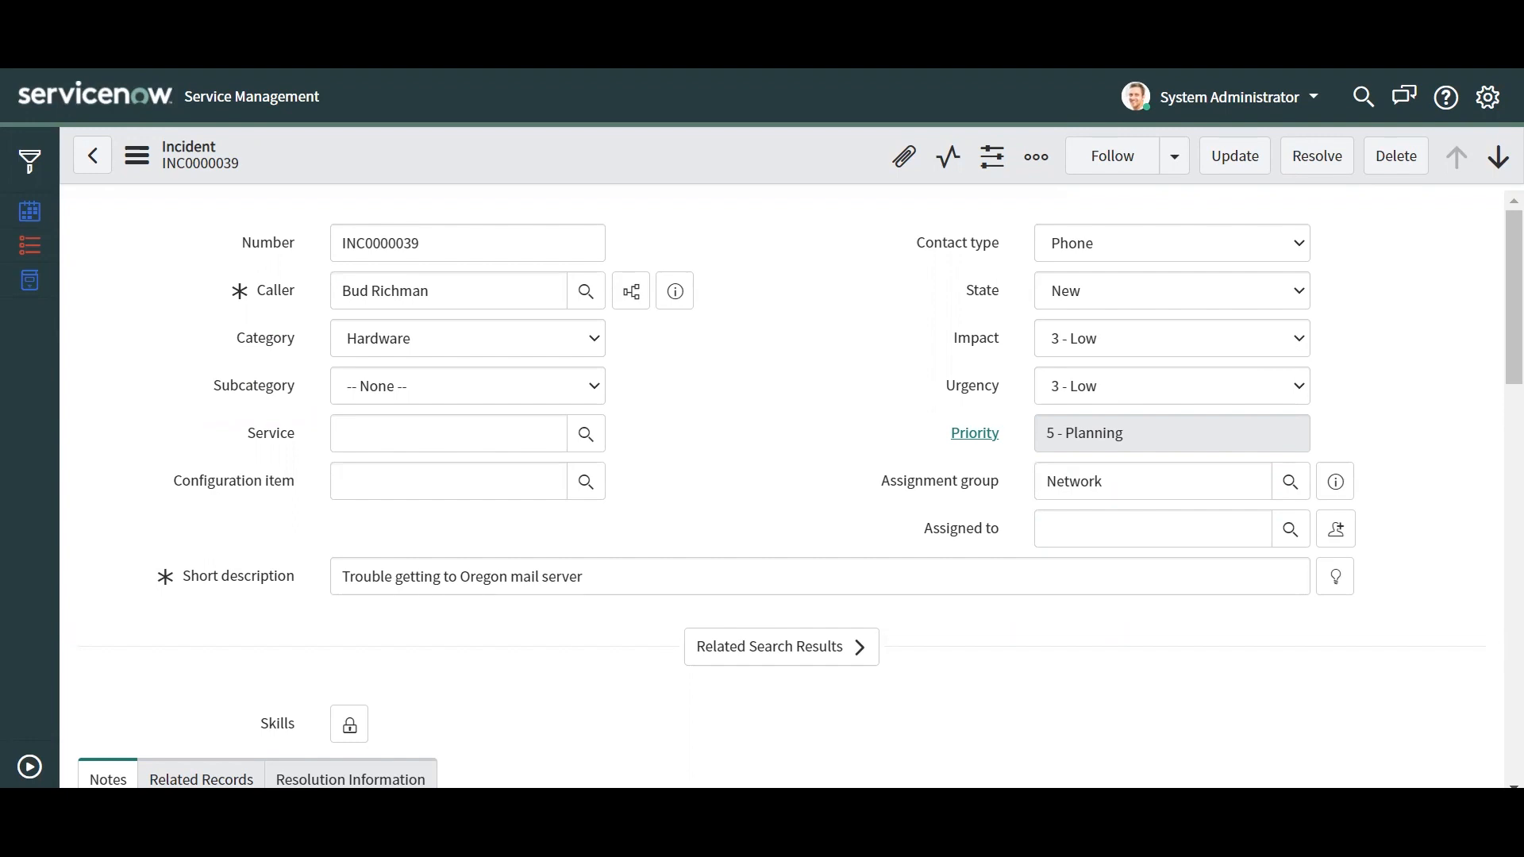
click(466, 339)
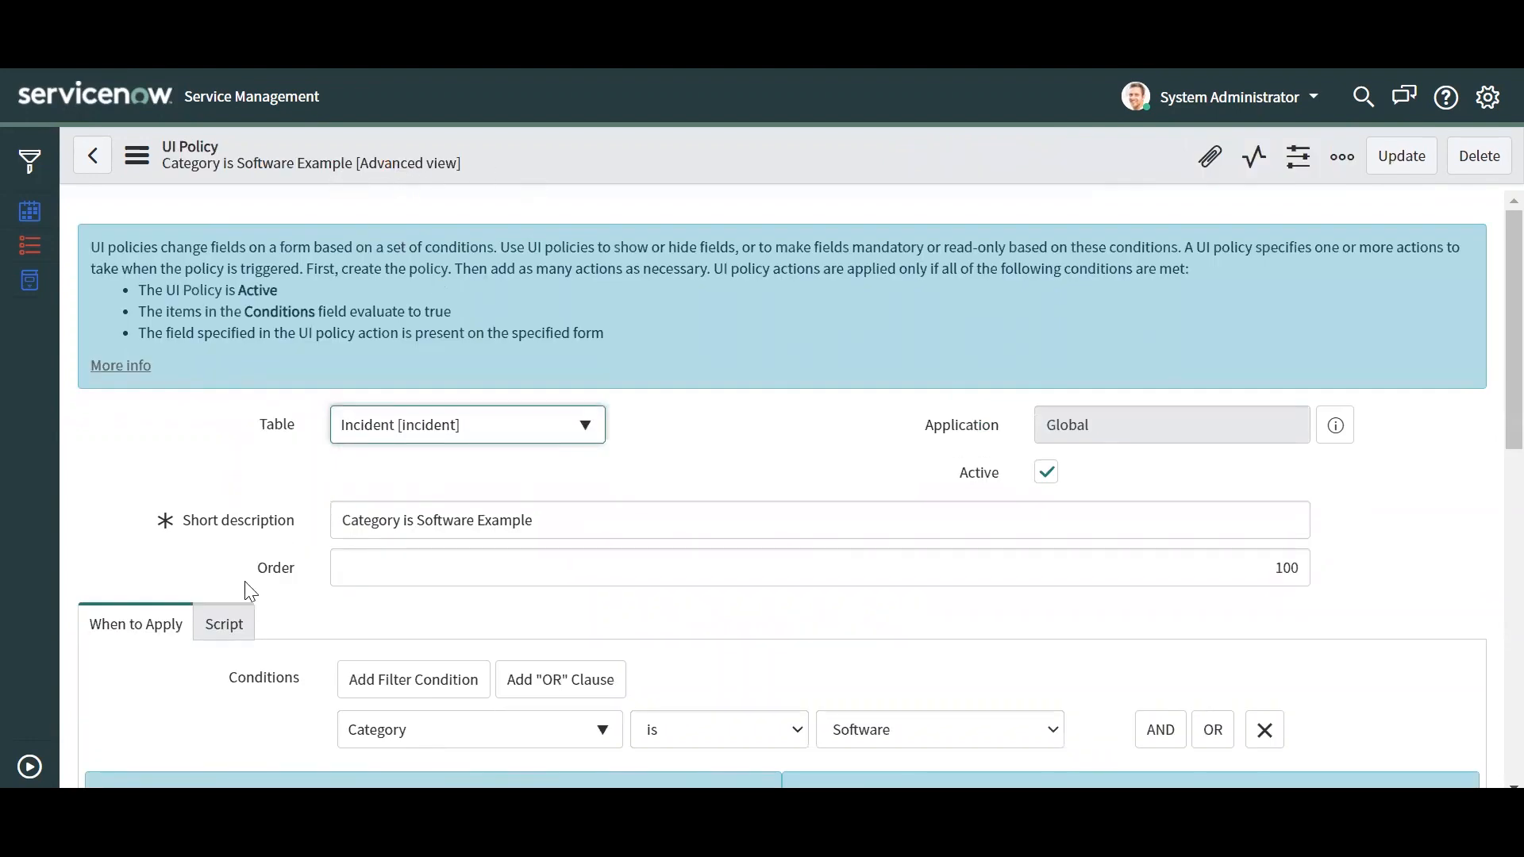
mouse_move(685, 743)
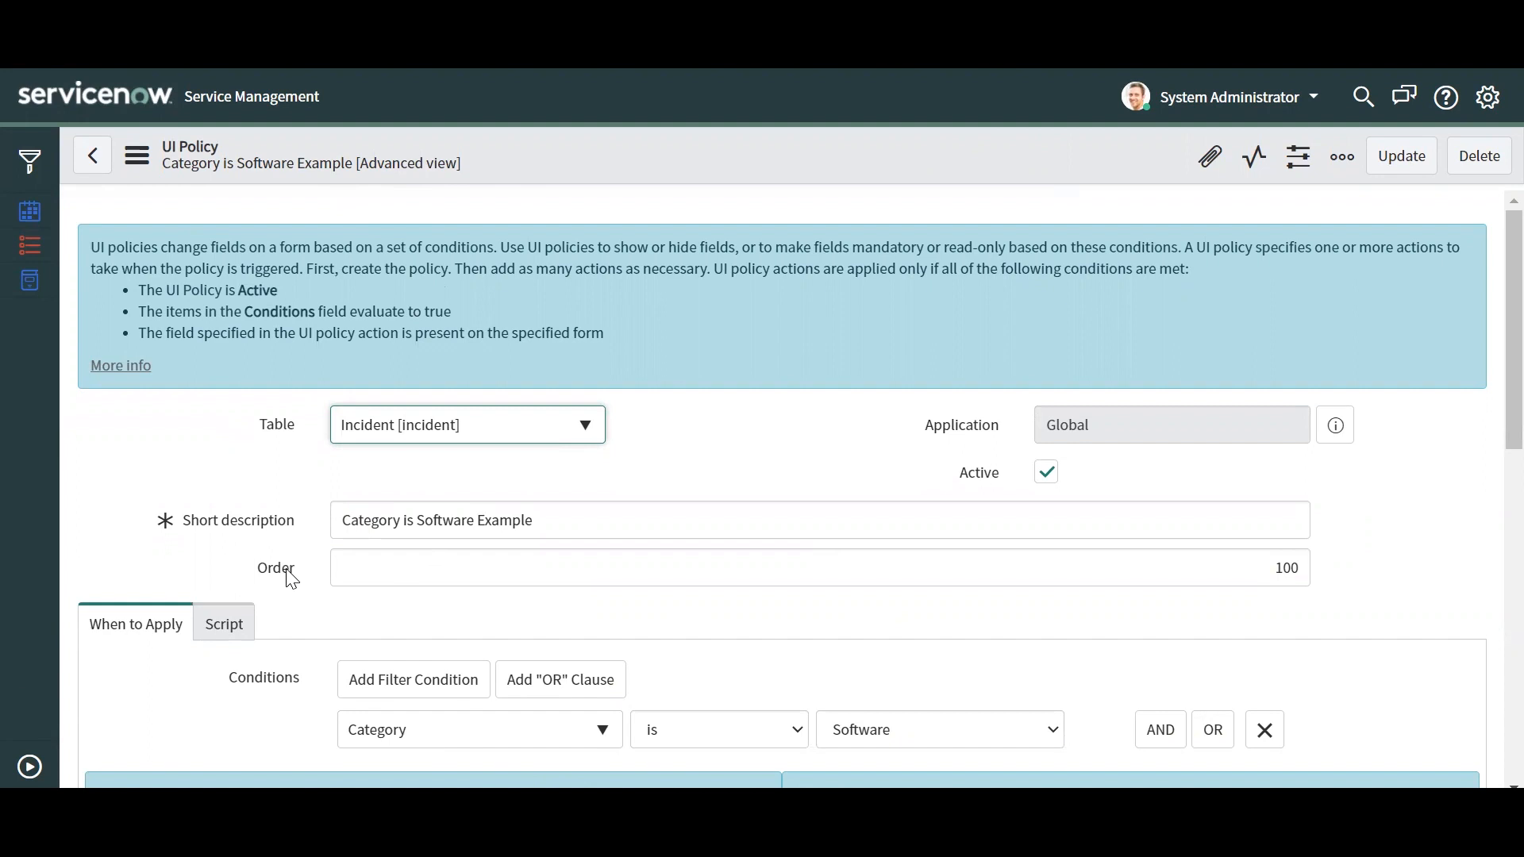
mouse_move(290, 586)
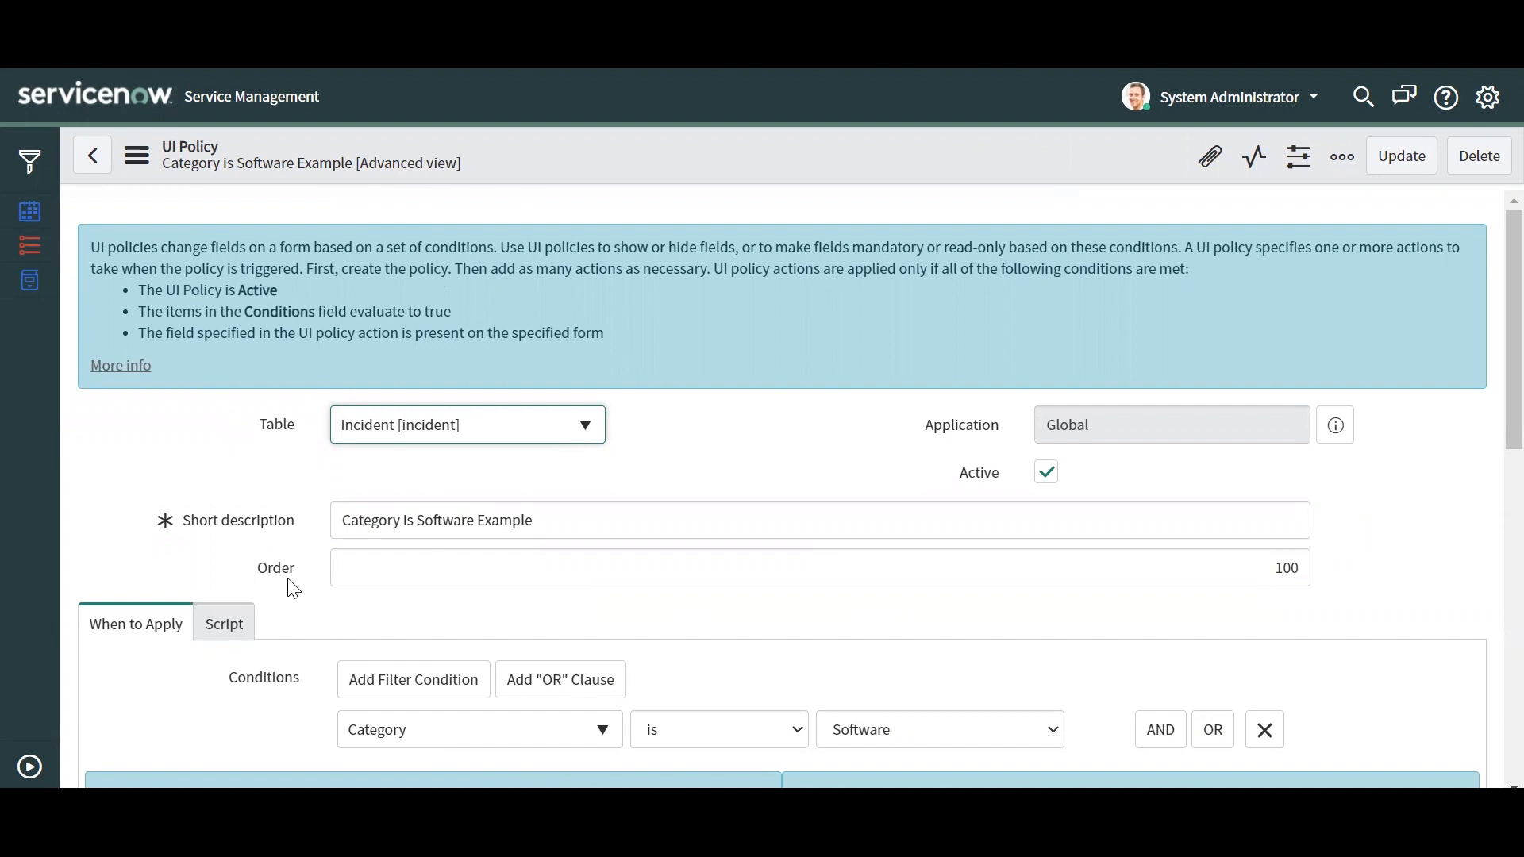
Scroll through the policy's When to Apply settings, showing Global and On load enabled
scroll(down, 3)
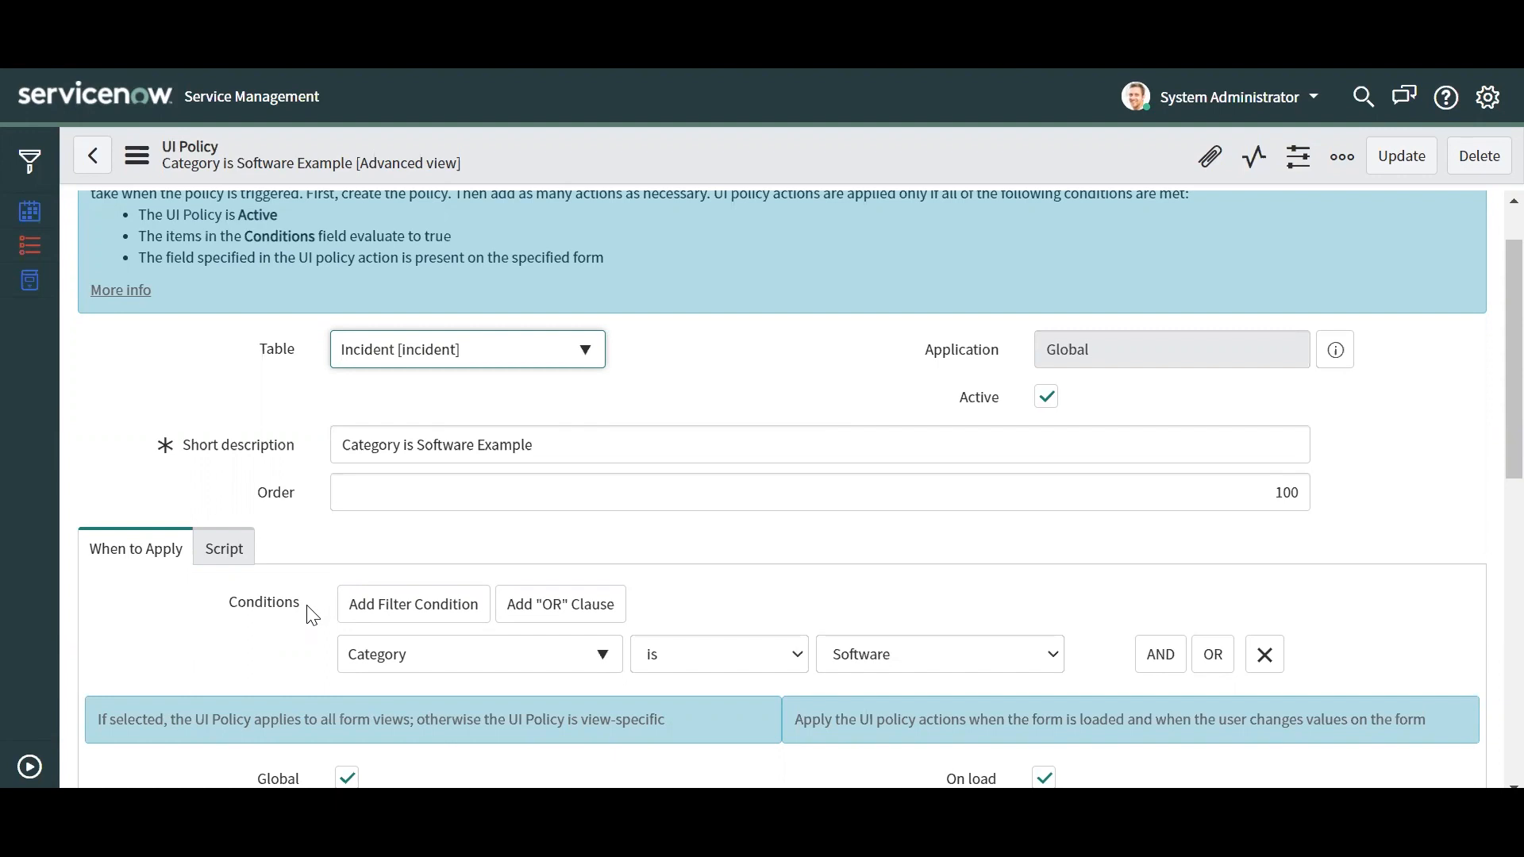
scroll(down, 3)
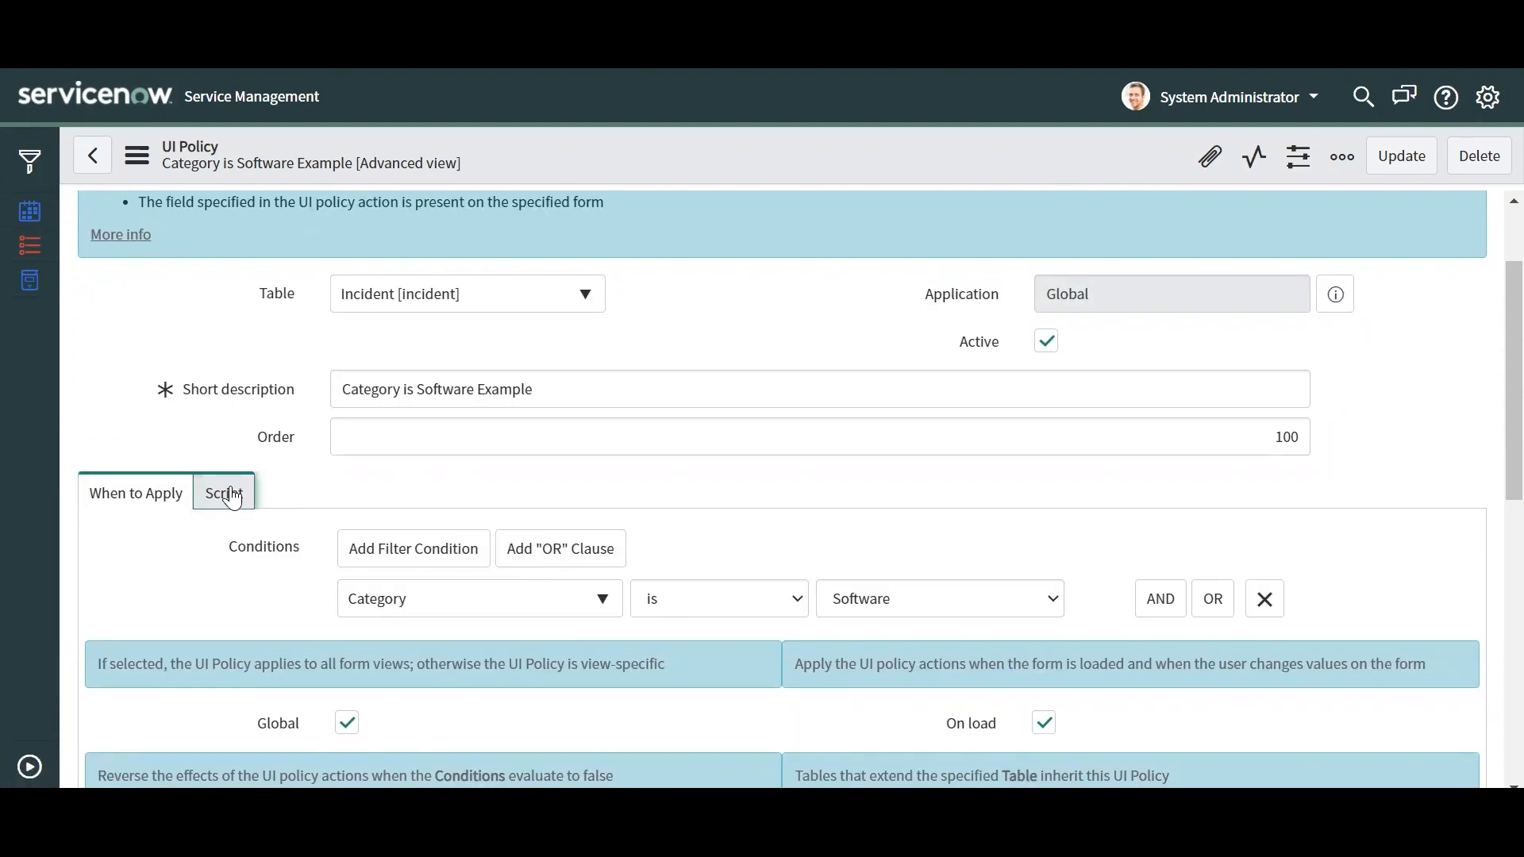
Open the policy's Script tab and view the empty Execute if true/false scripts
click(222, 493)
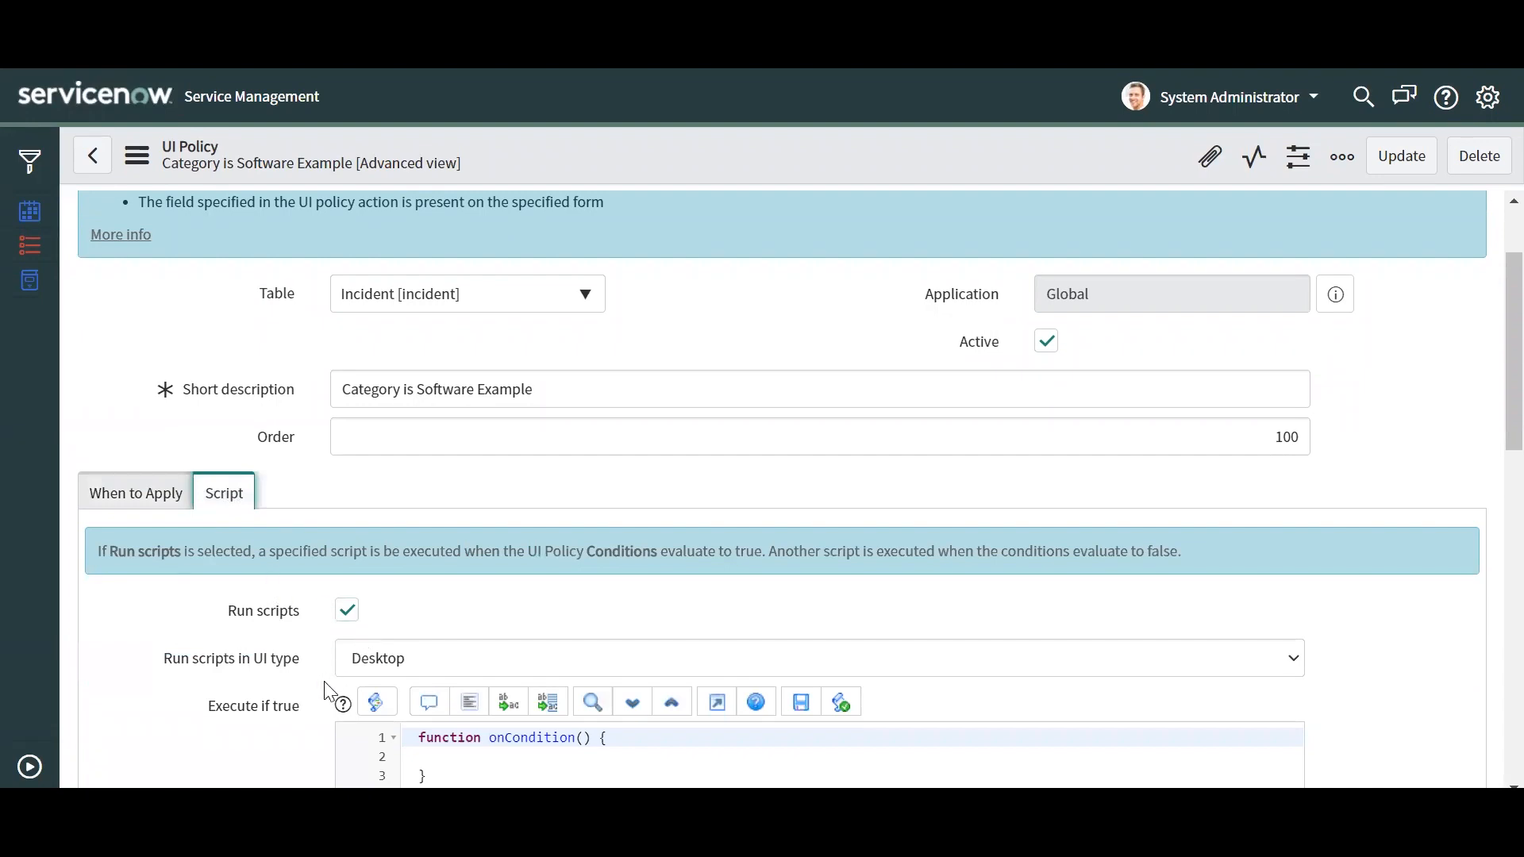
scroll(down, 3)
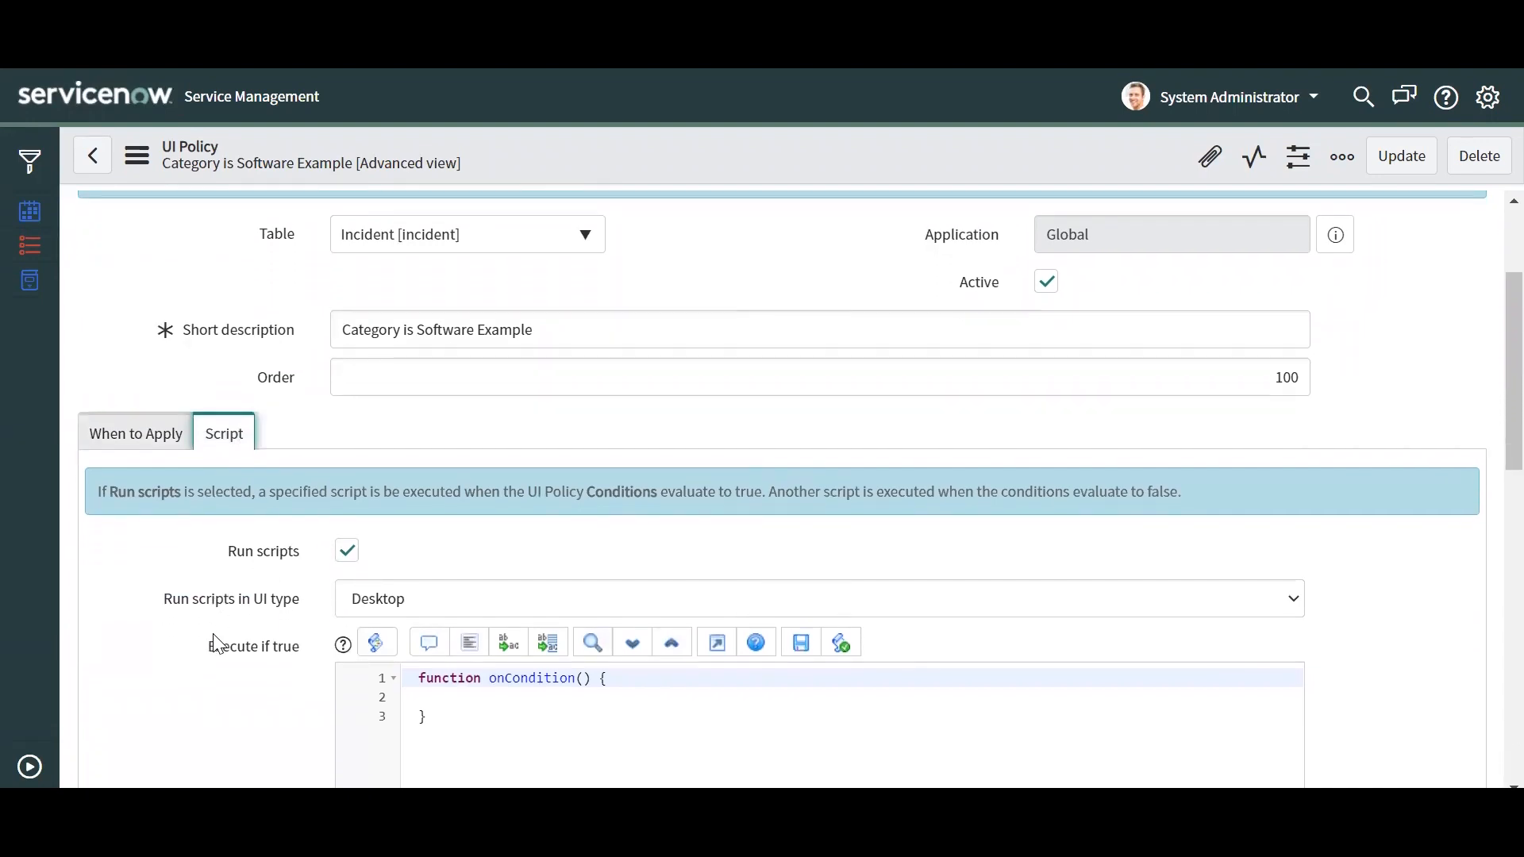
scroll(down, 3)
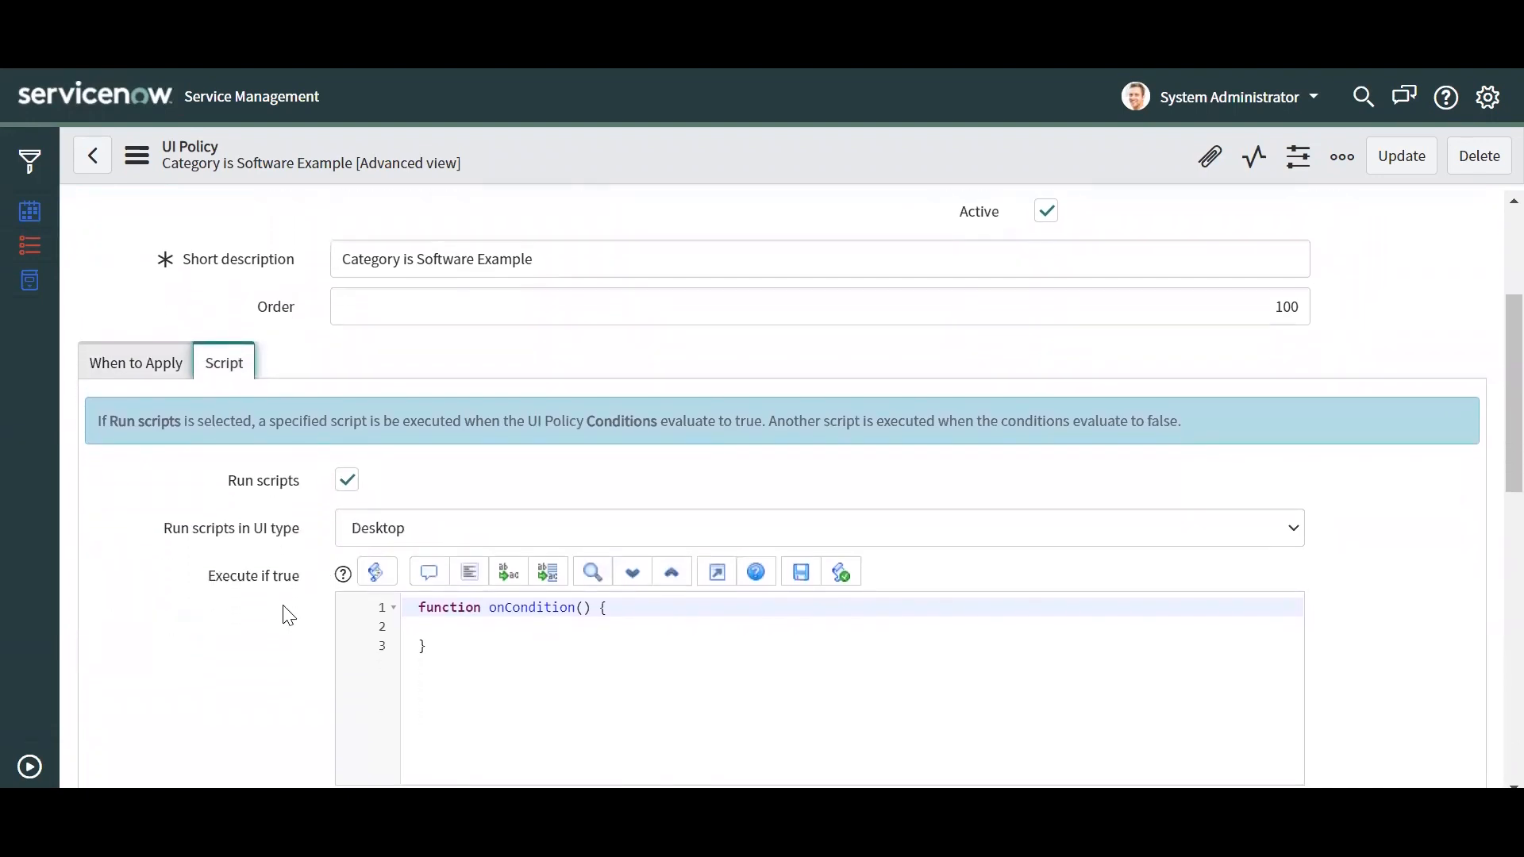
scroll(down, 3)
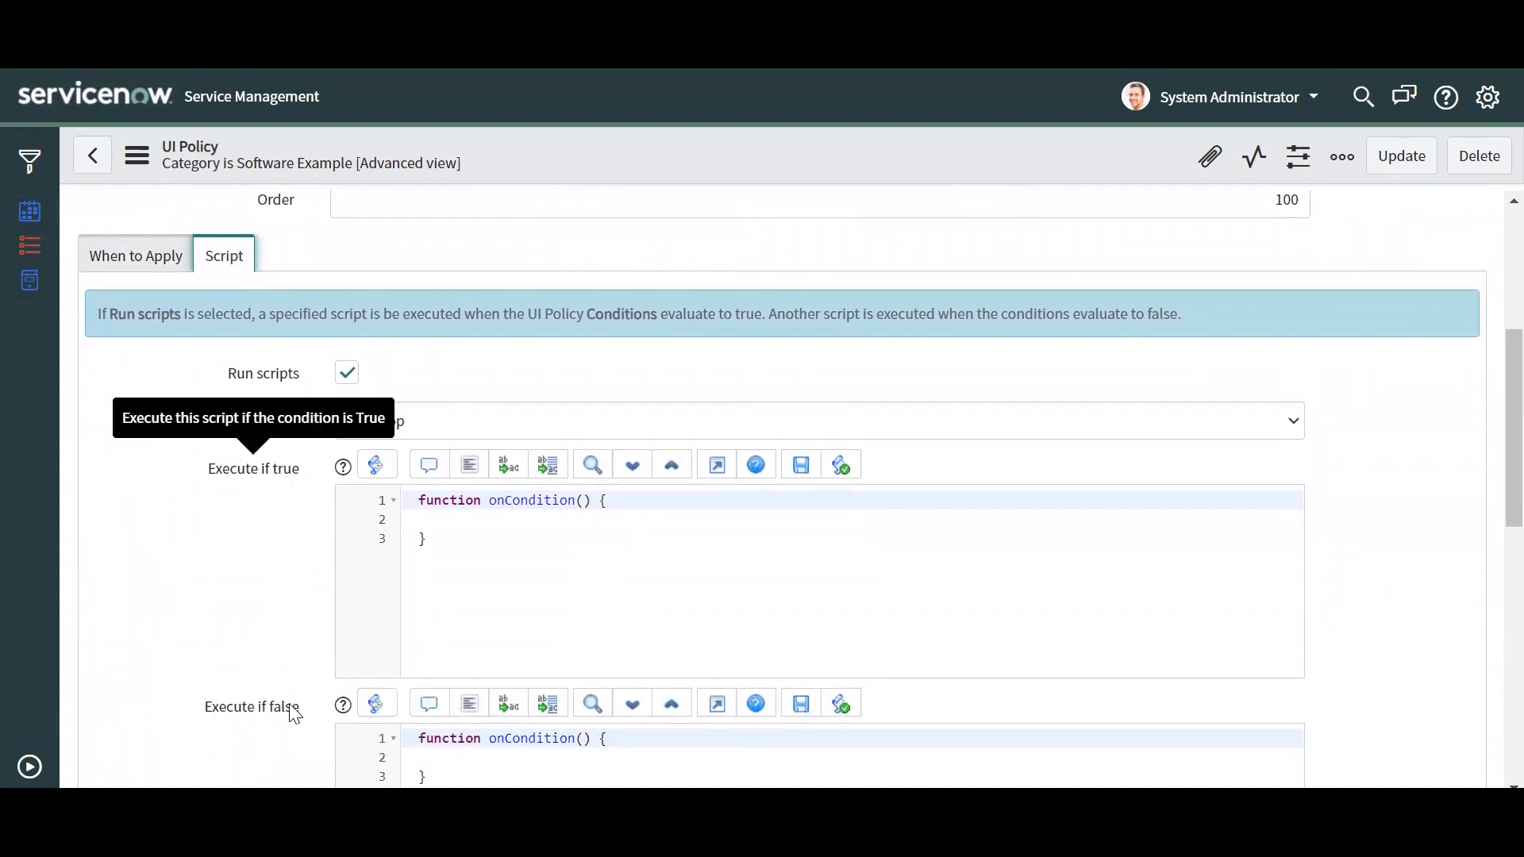
scroll(down, 3)
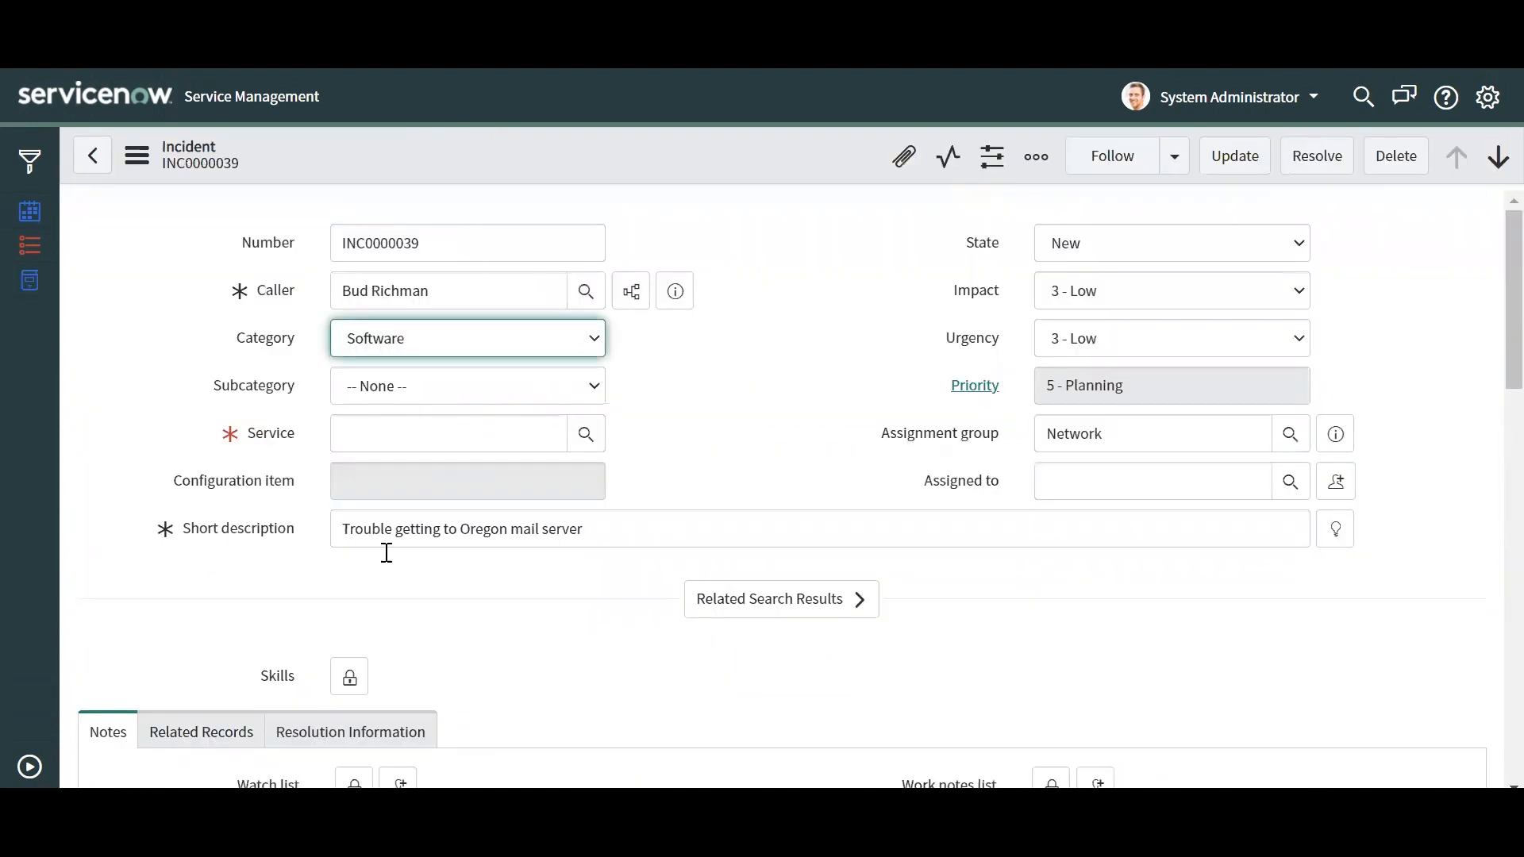
Scroll the Software incident form to check Service mandatory and Configuration item read-only
scroll(down, 3)
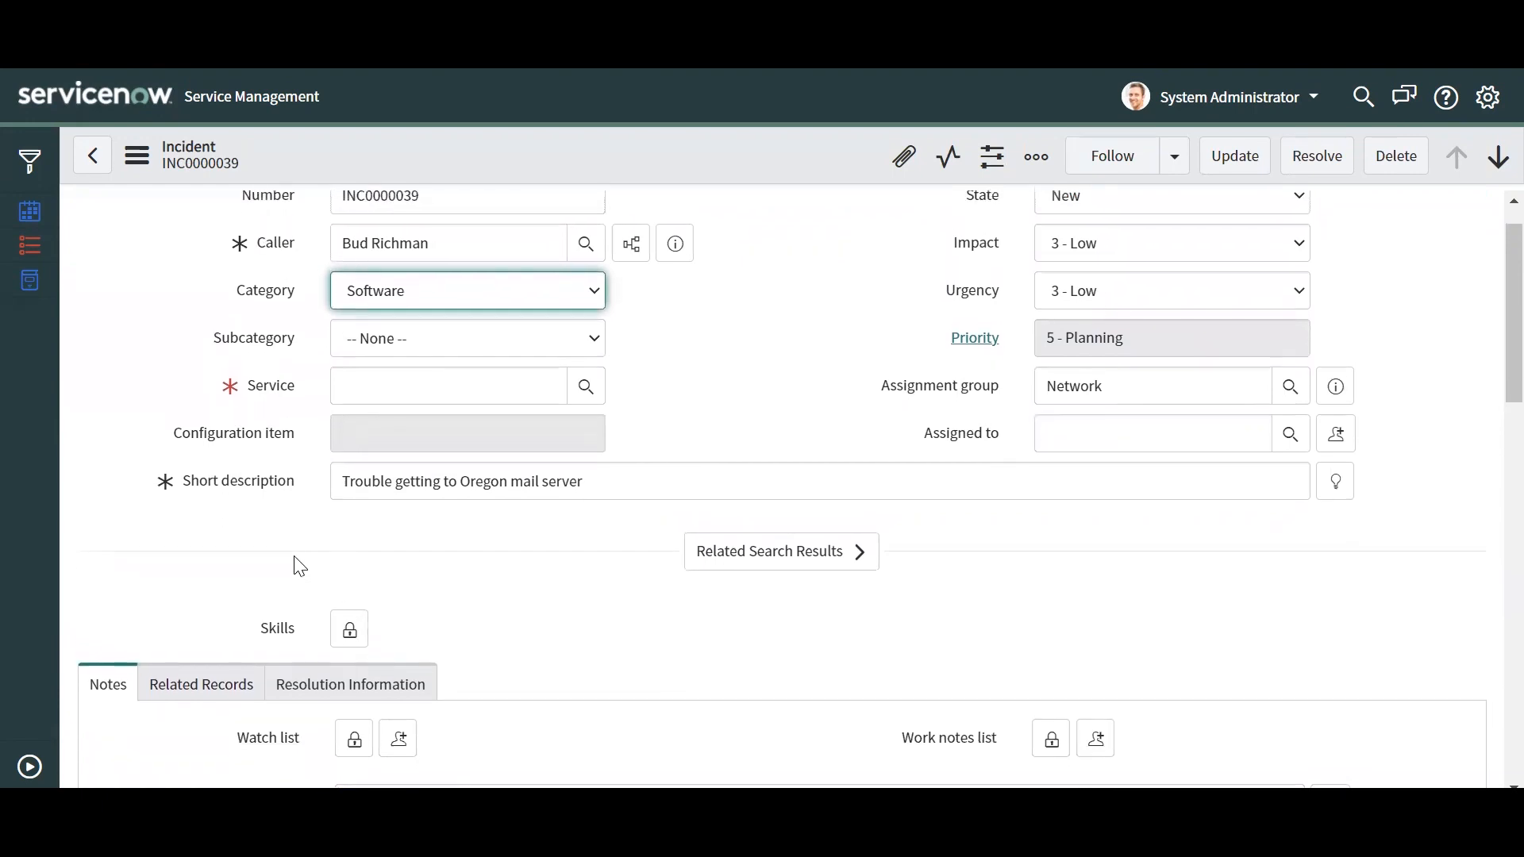
mouse_move(254, 376)
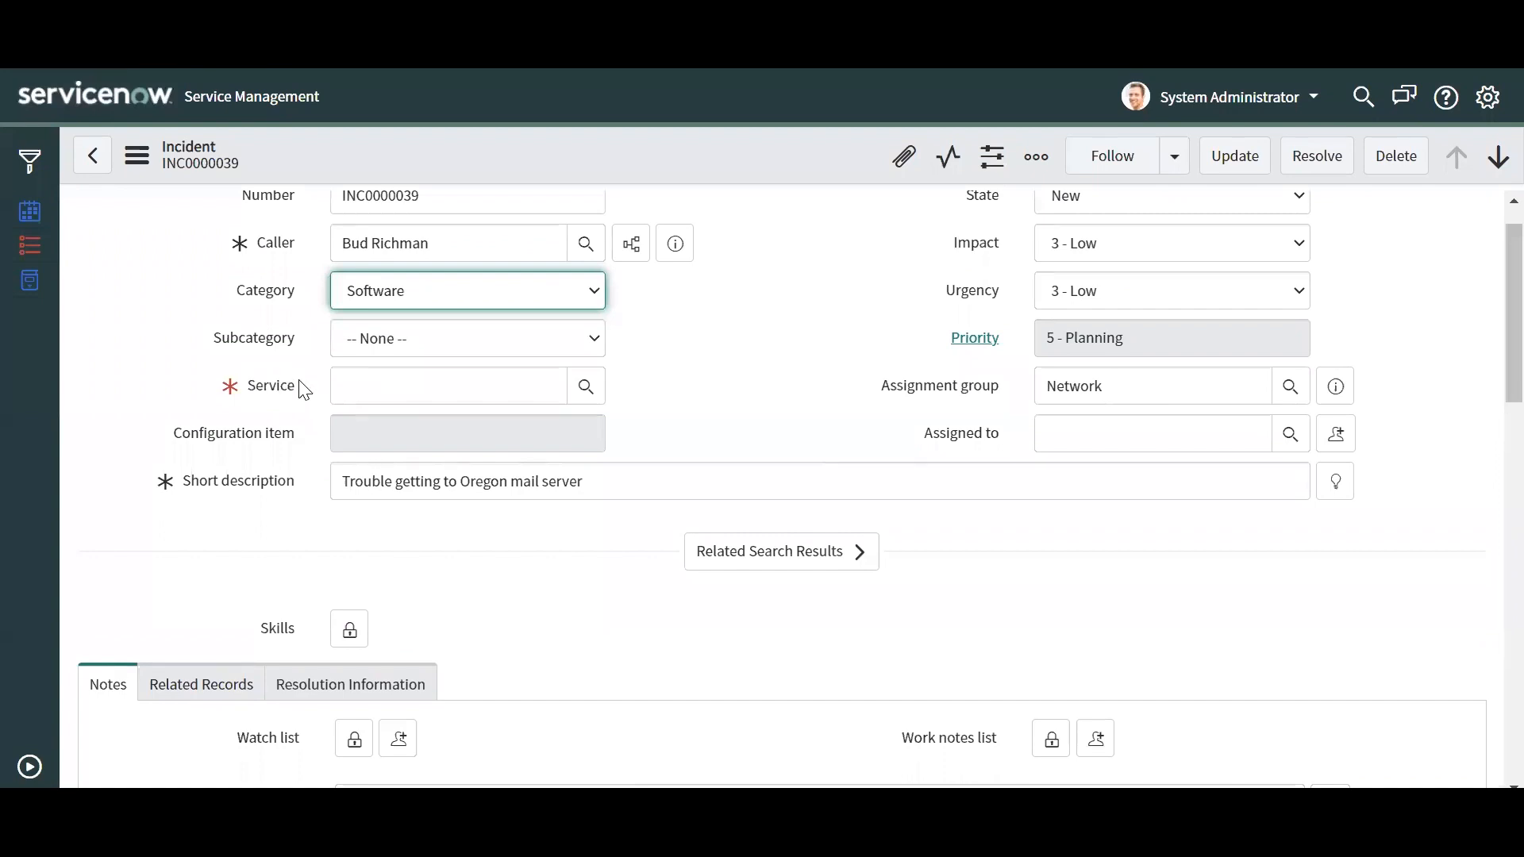
mouse_move(231, 425)
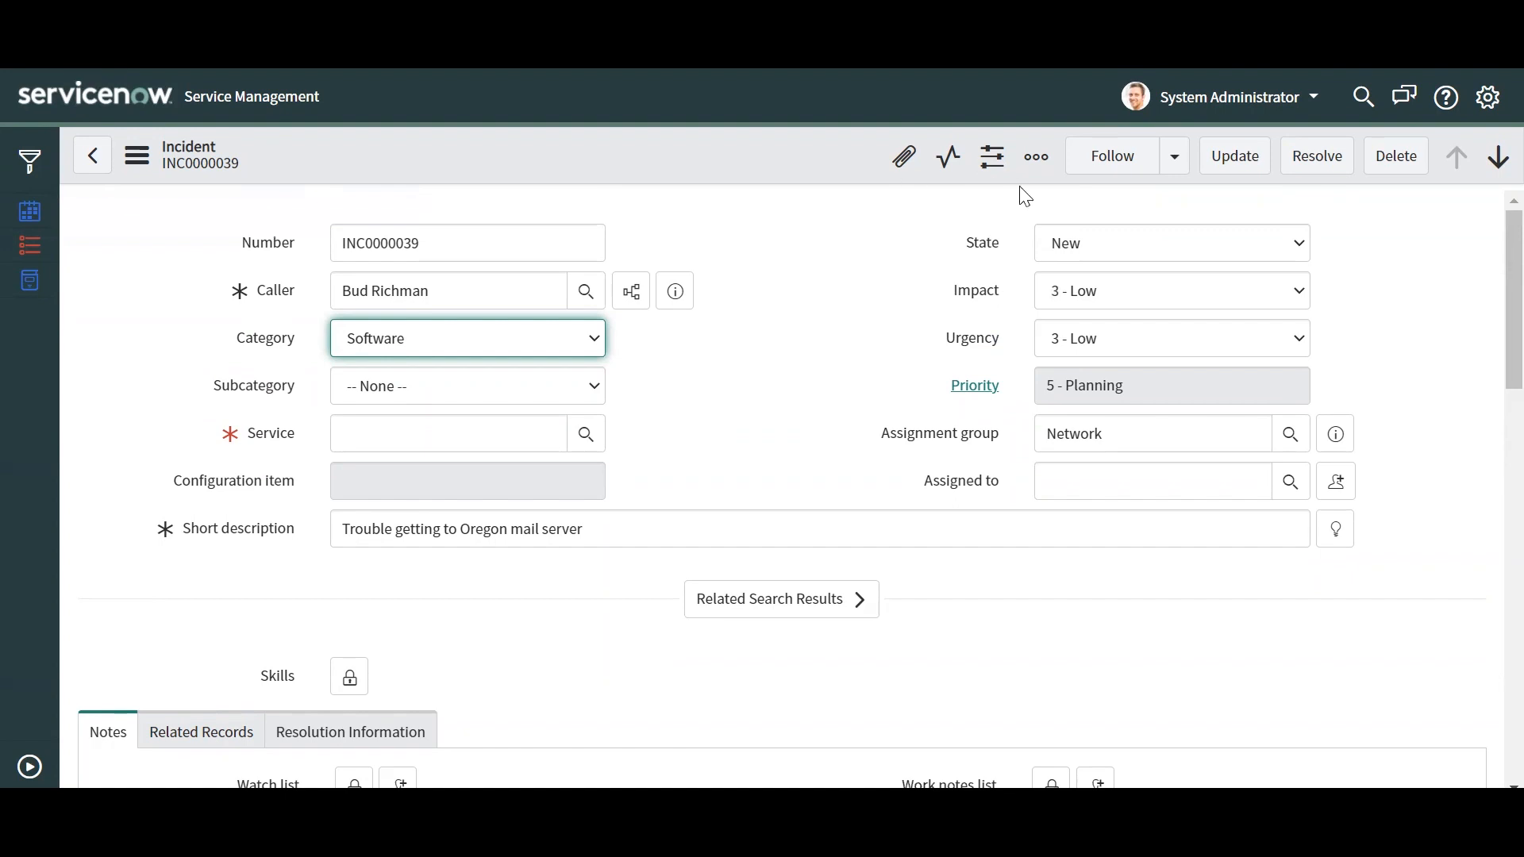
mouse_move(925, 311)
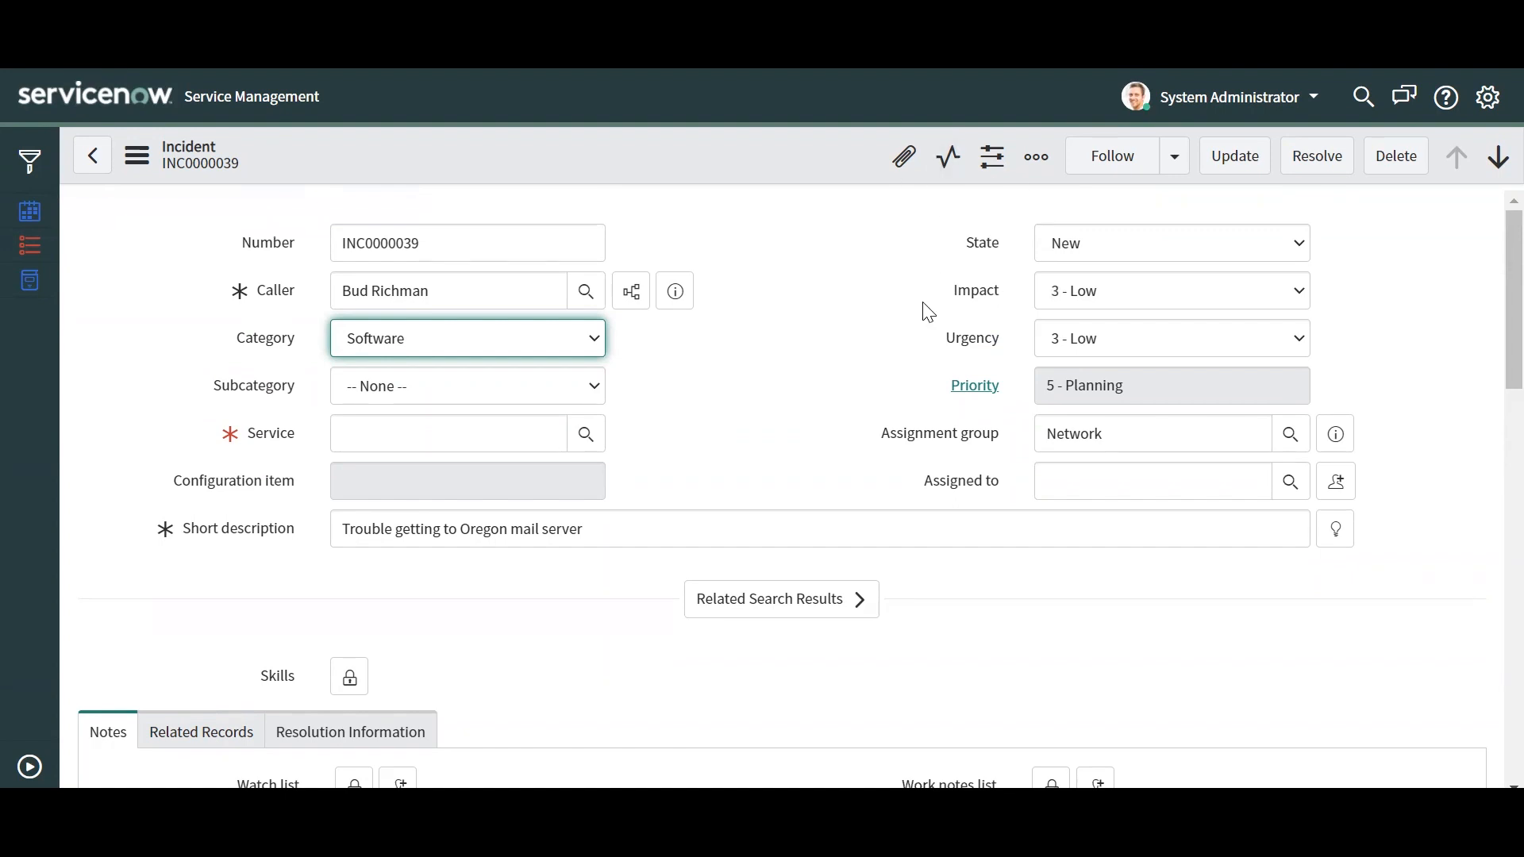
mouse_move(857, 395)
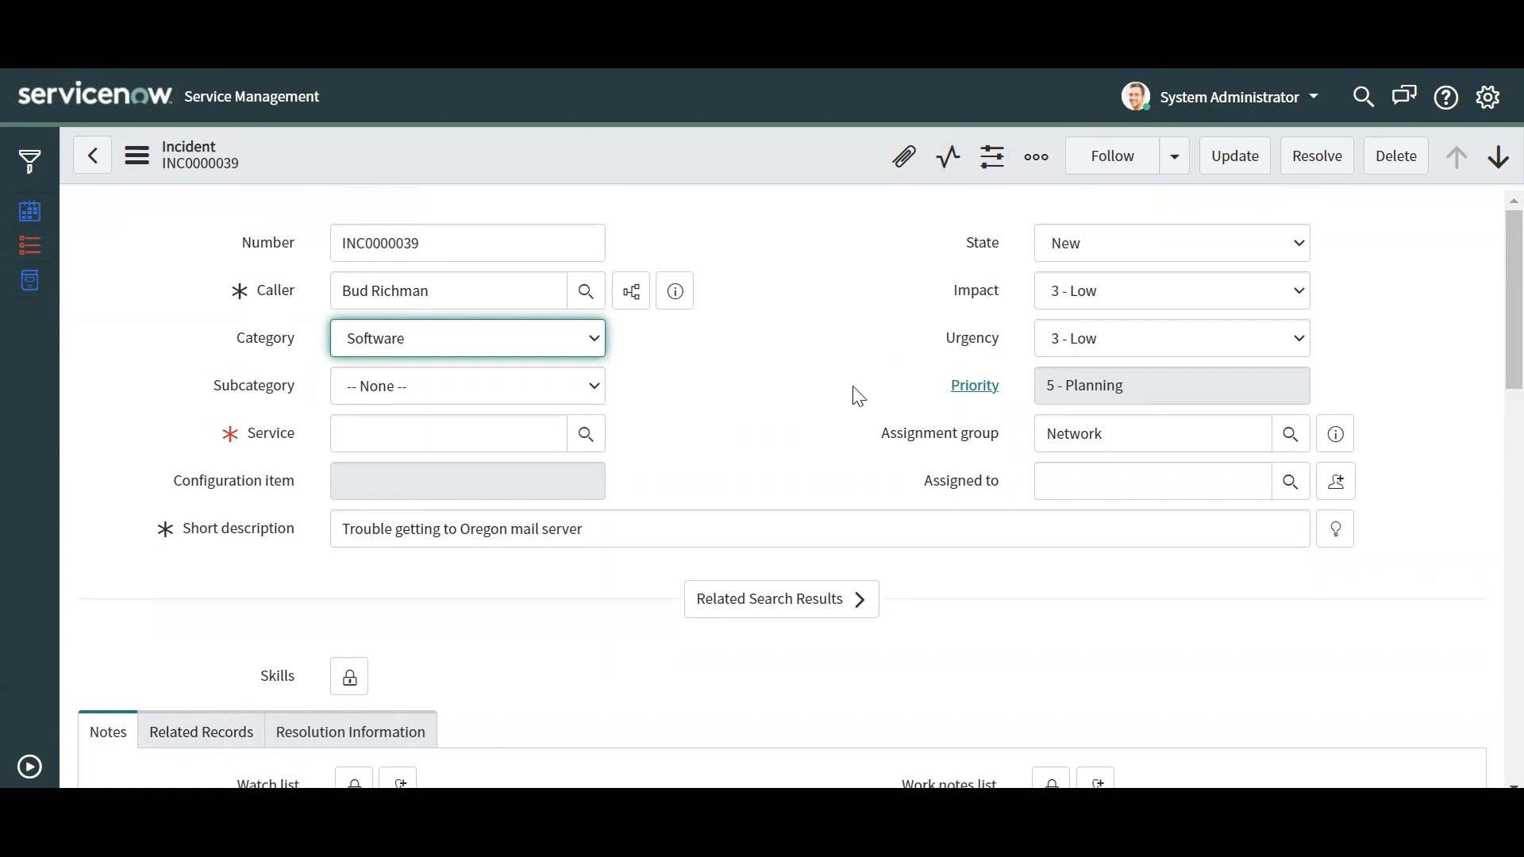